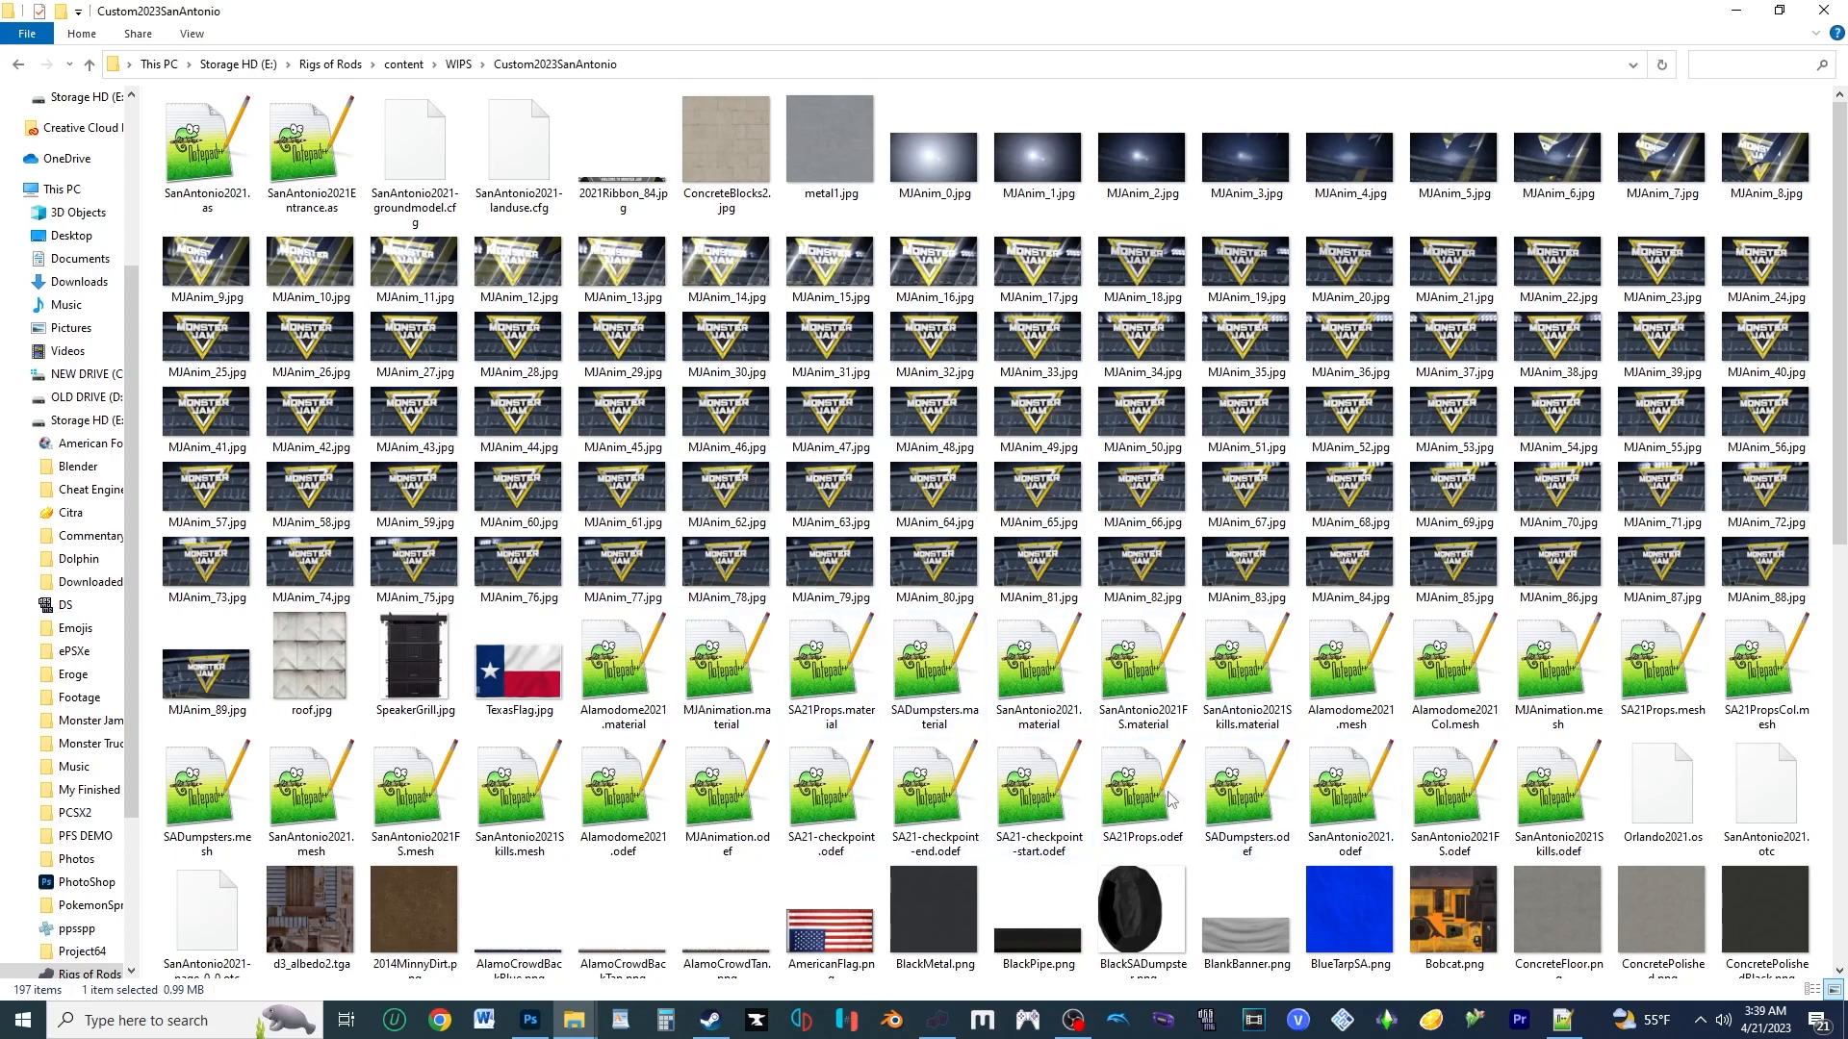
Browse the Custom2023SanAntonio folder to locate the SanAntonio2021 track files
{"action": "left_click", "coordinate": [1348, 672]}
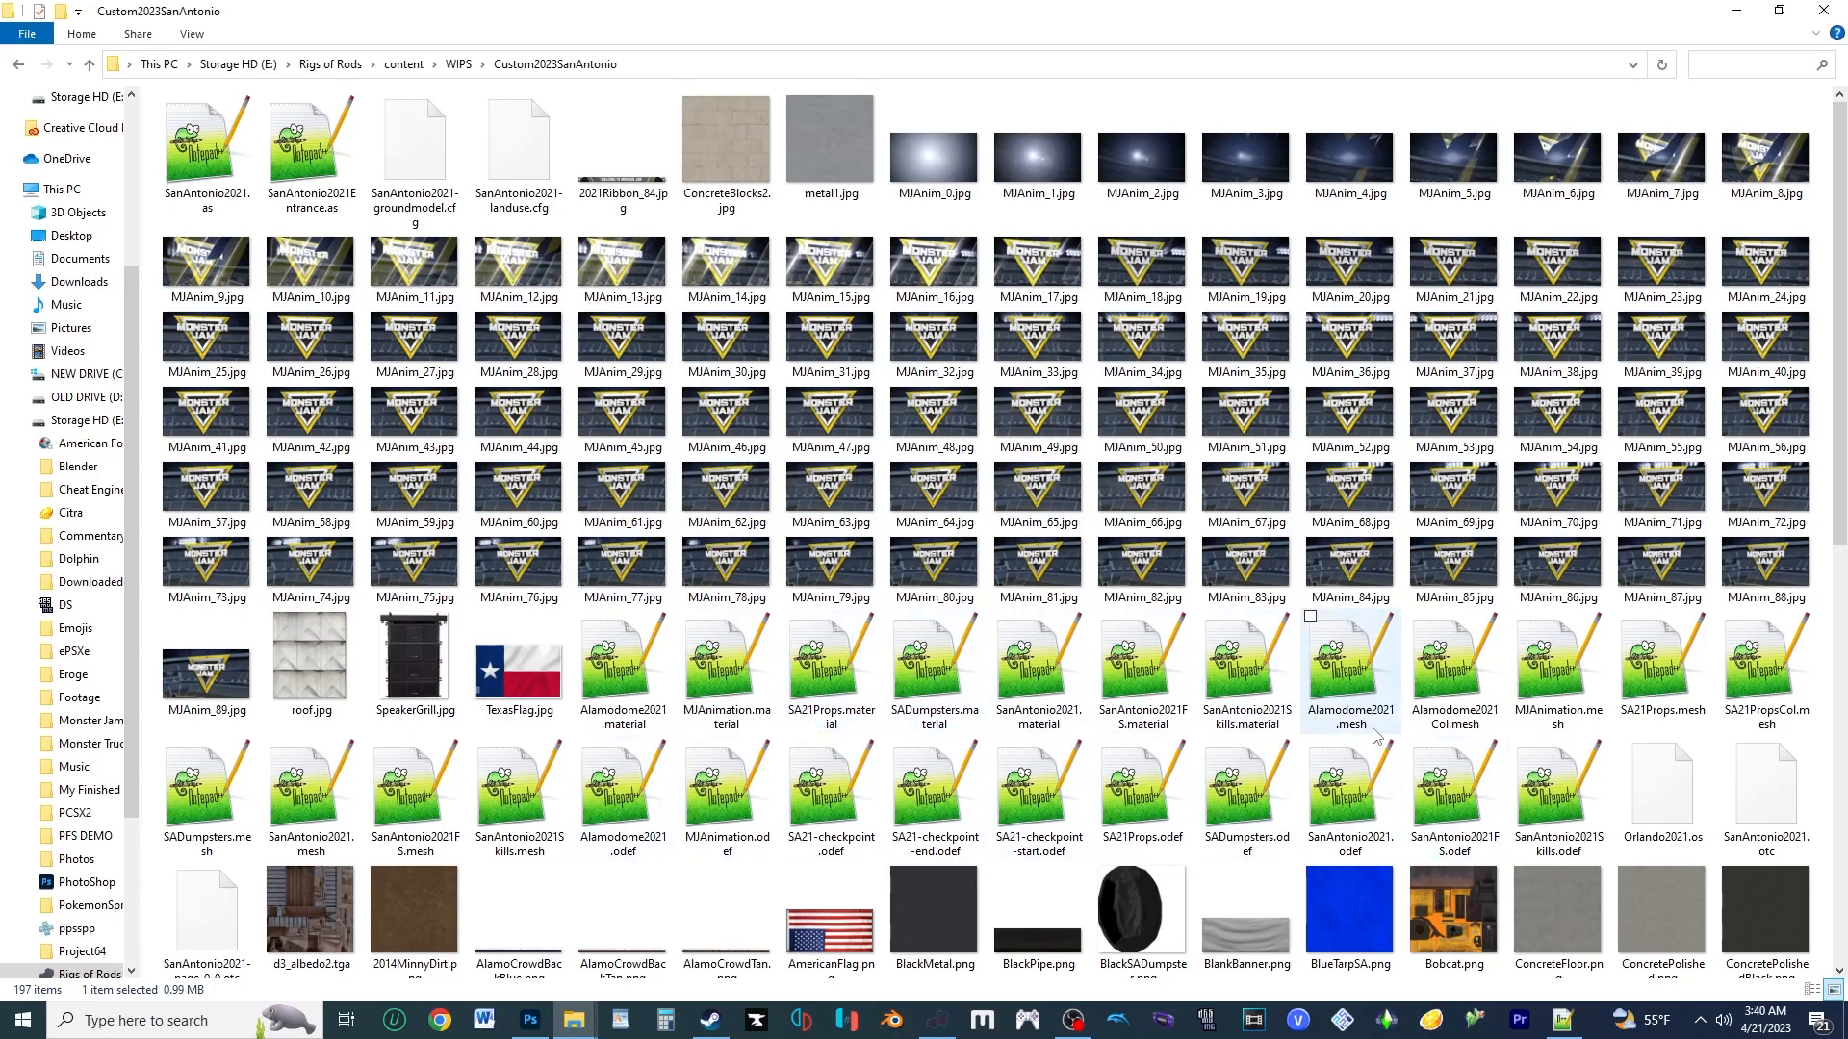
{"action": "left_click", "coordinate": [1038, 660]}
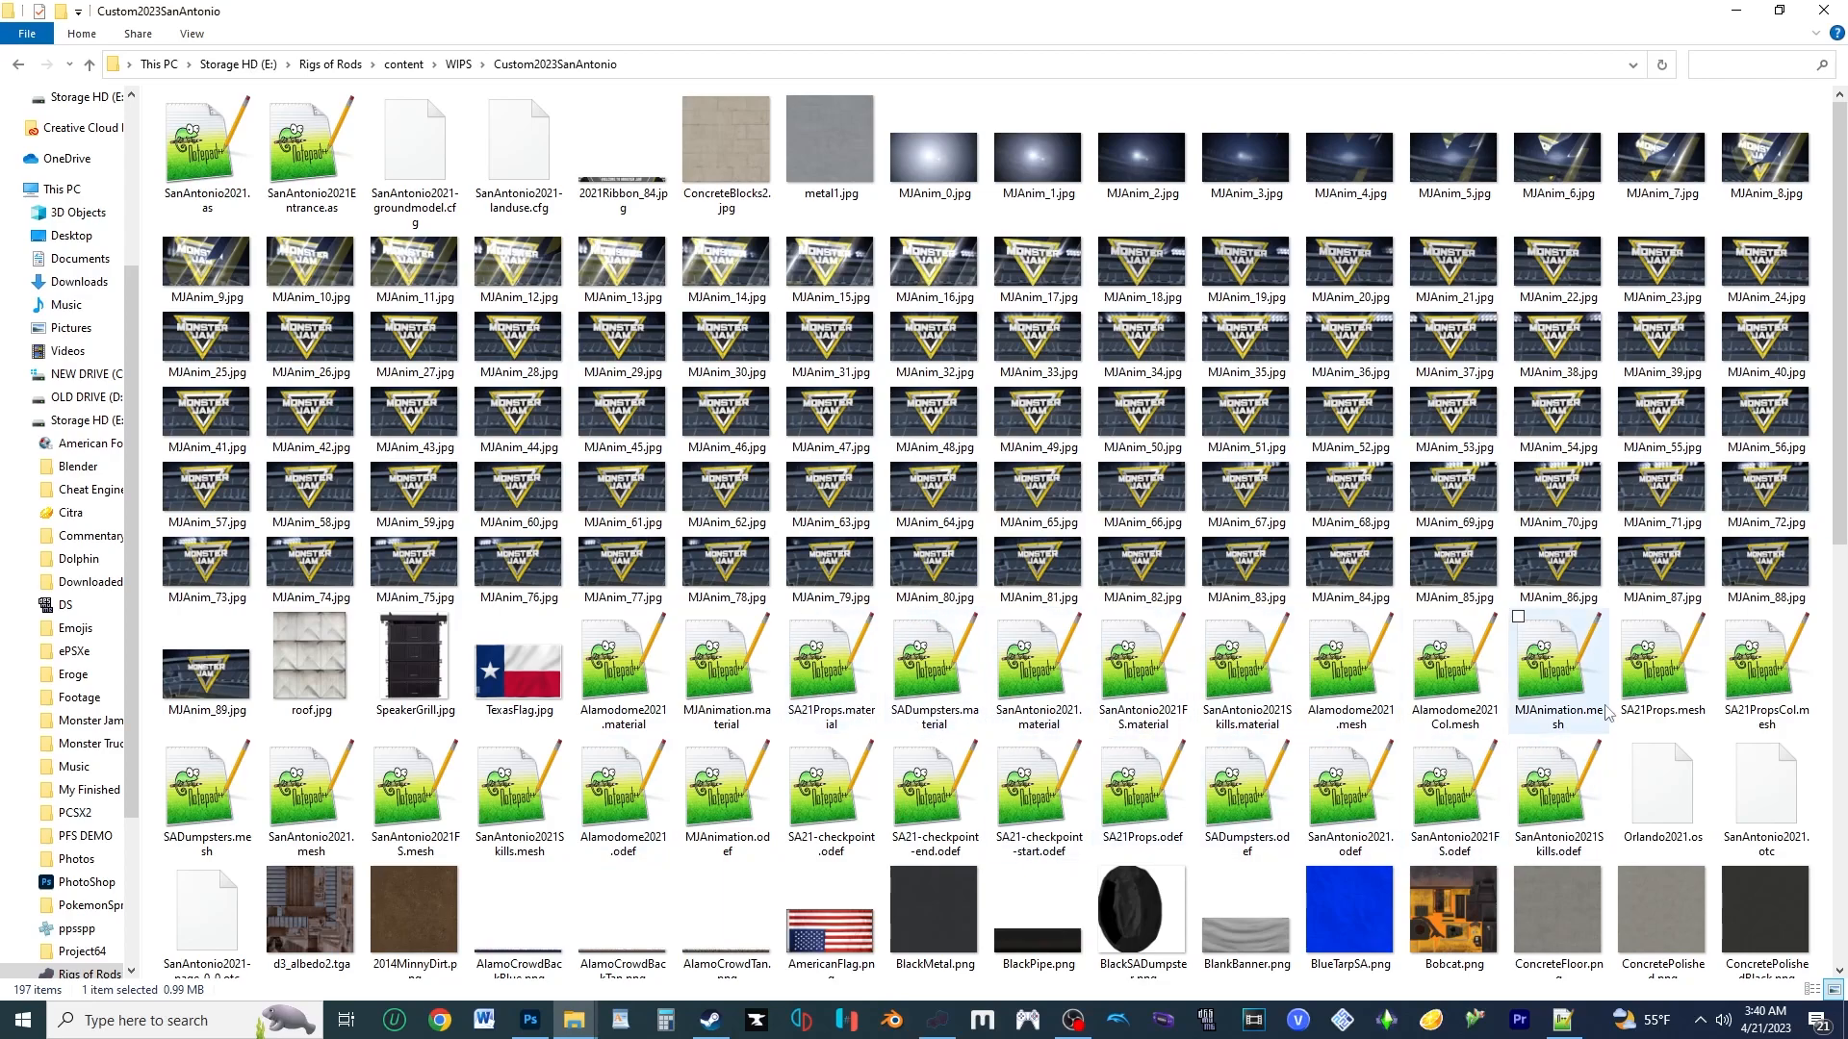
{"action": "left_click", "coordinate": [1451, 667]}
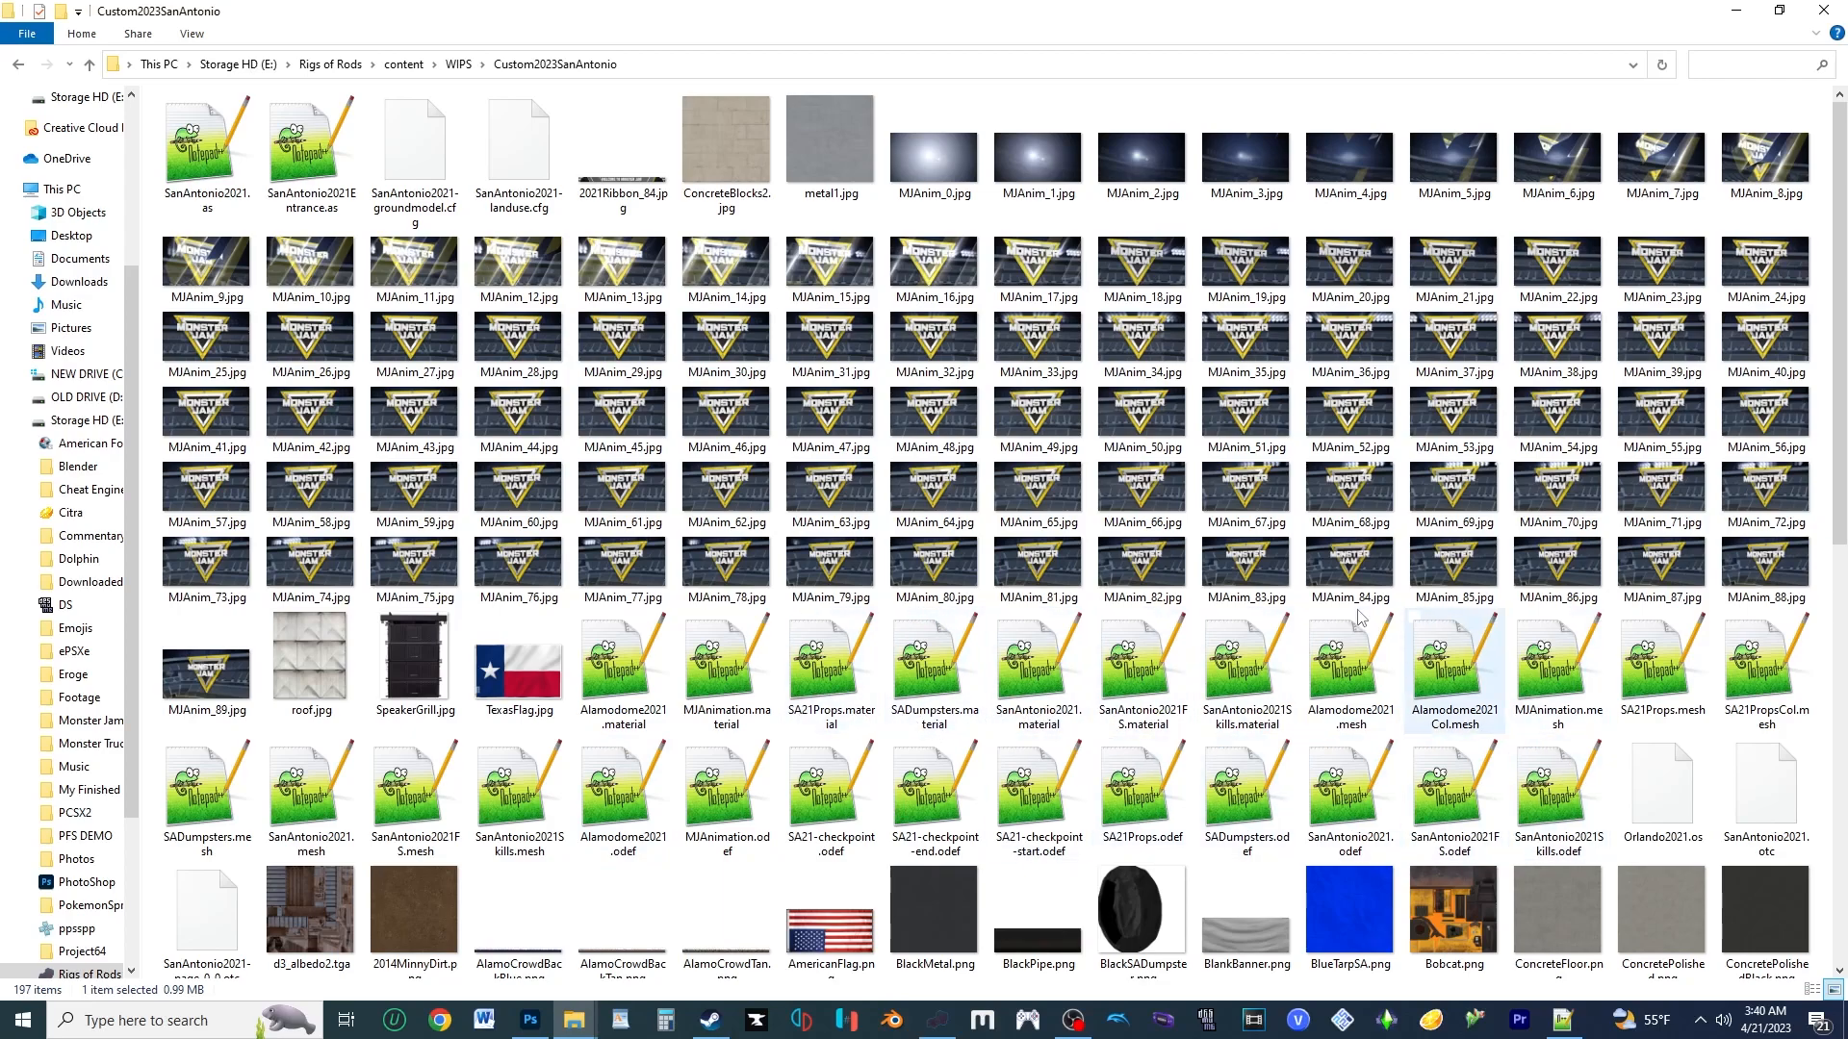
{"action": "scroll", "scroll_direction": "down", "scroll_amount": 3}
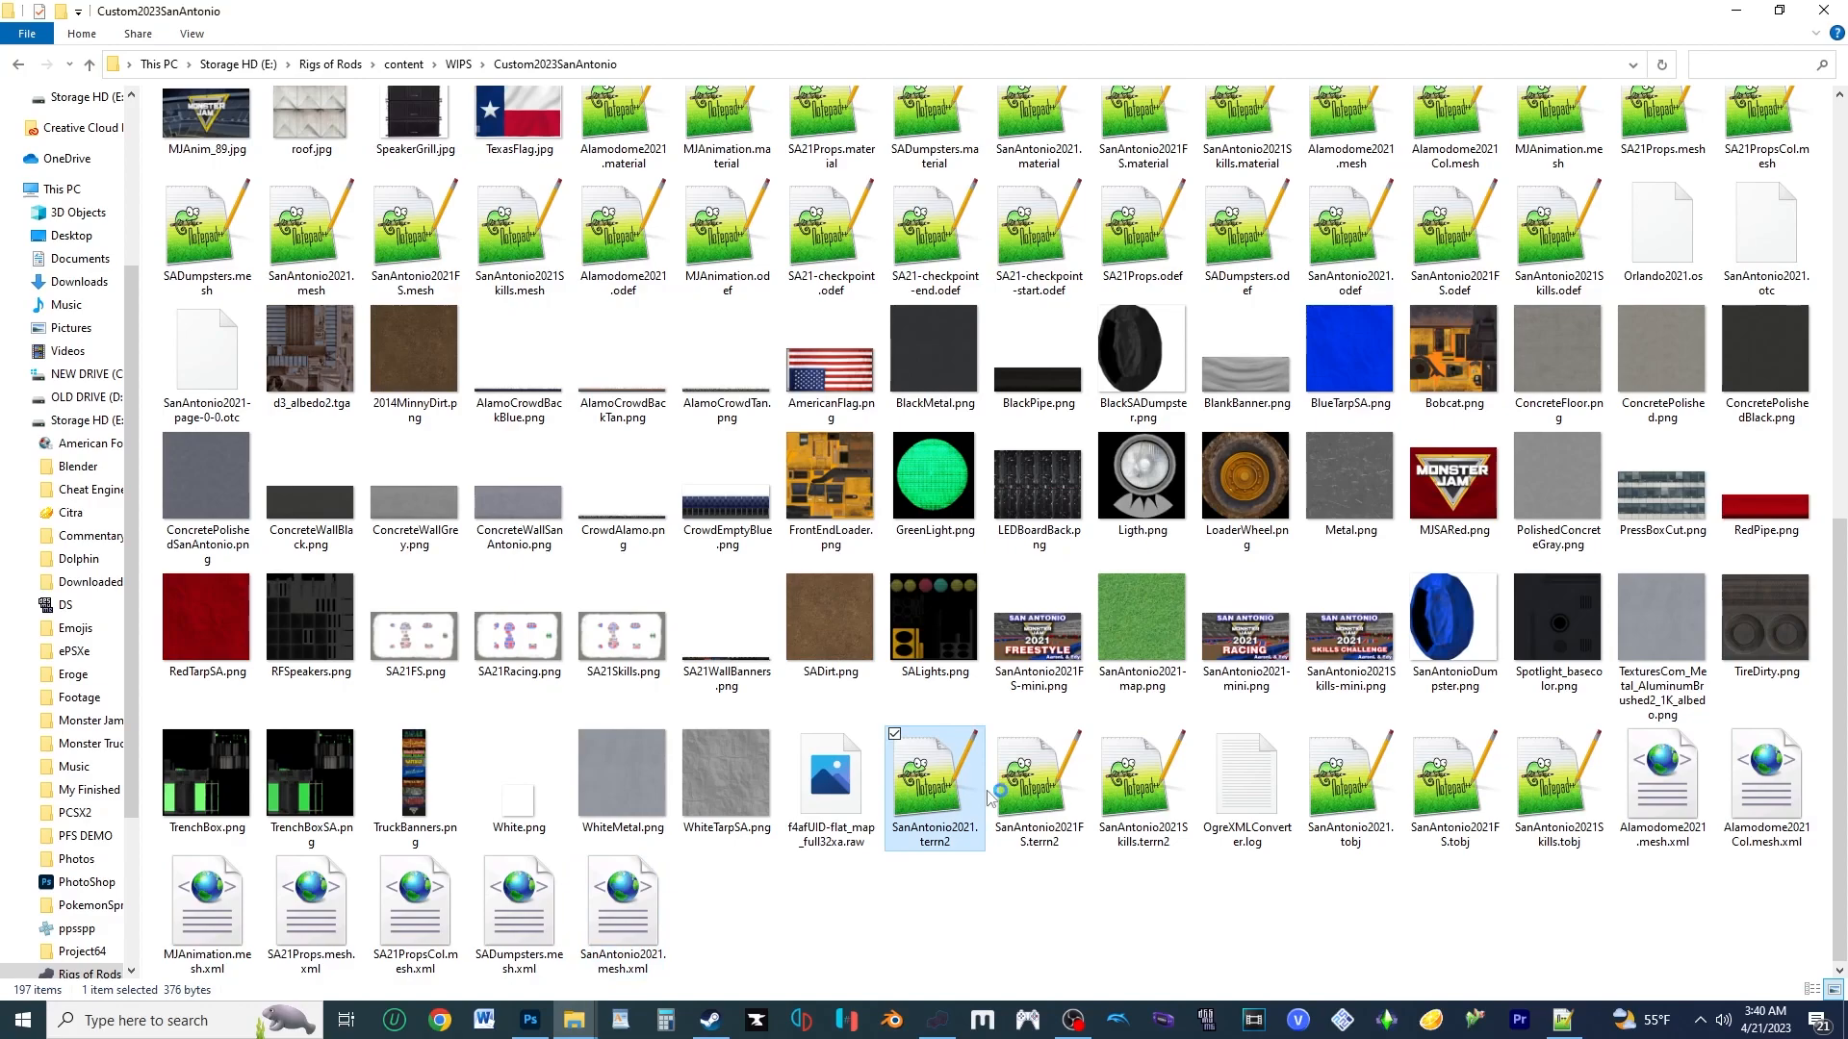
View the SanAntonio2021 terrain and .tobj object list files in Notepad++
{"action": "double_click", "coordinate": [935, 781]}
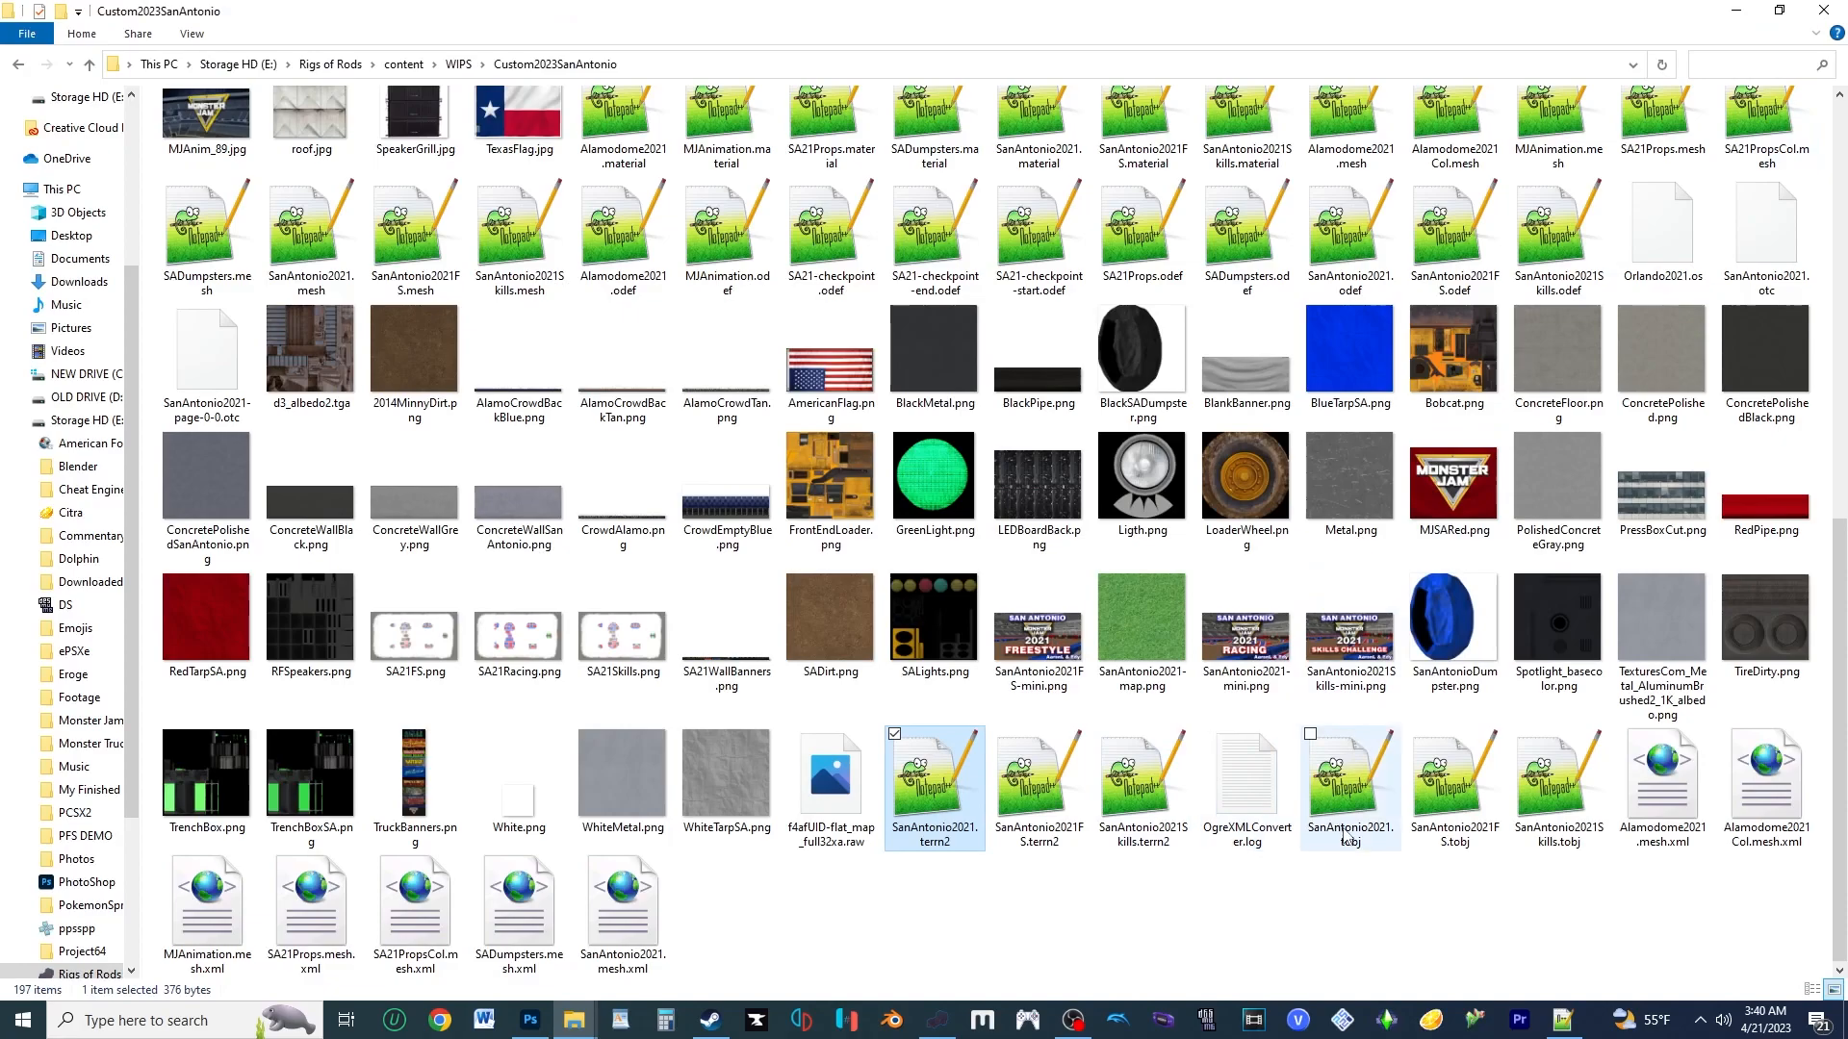
{"action": "double_click", "coordinate": [1349, 772]}
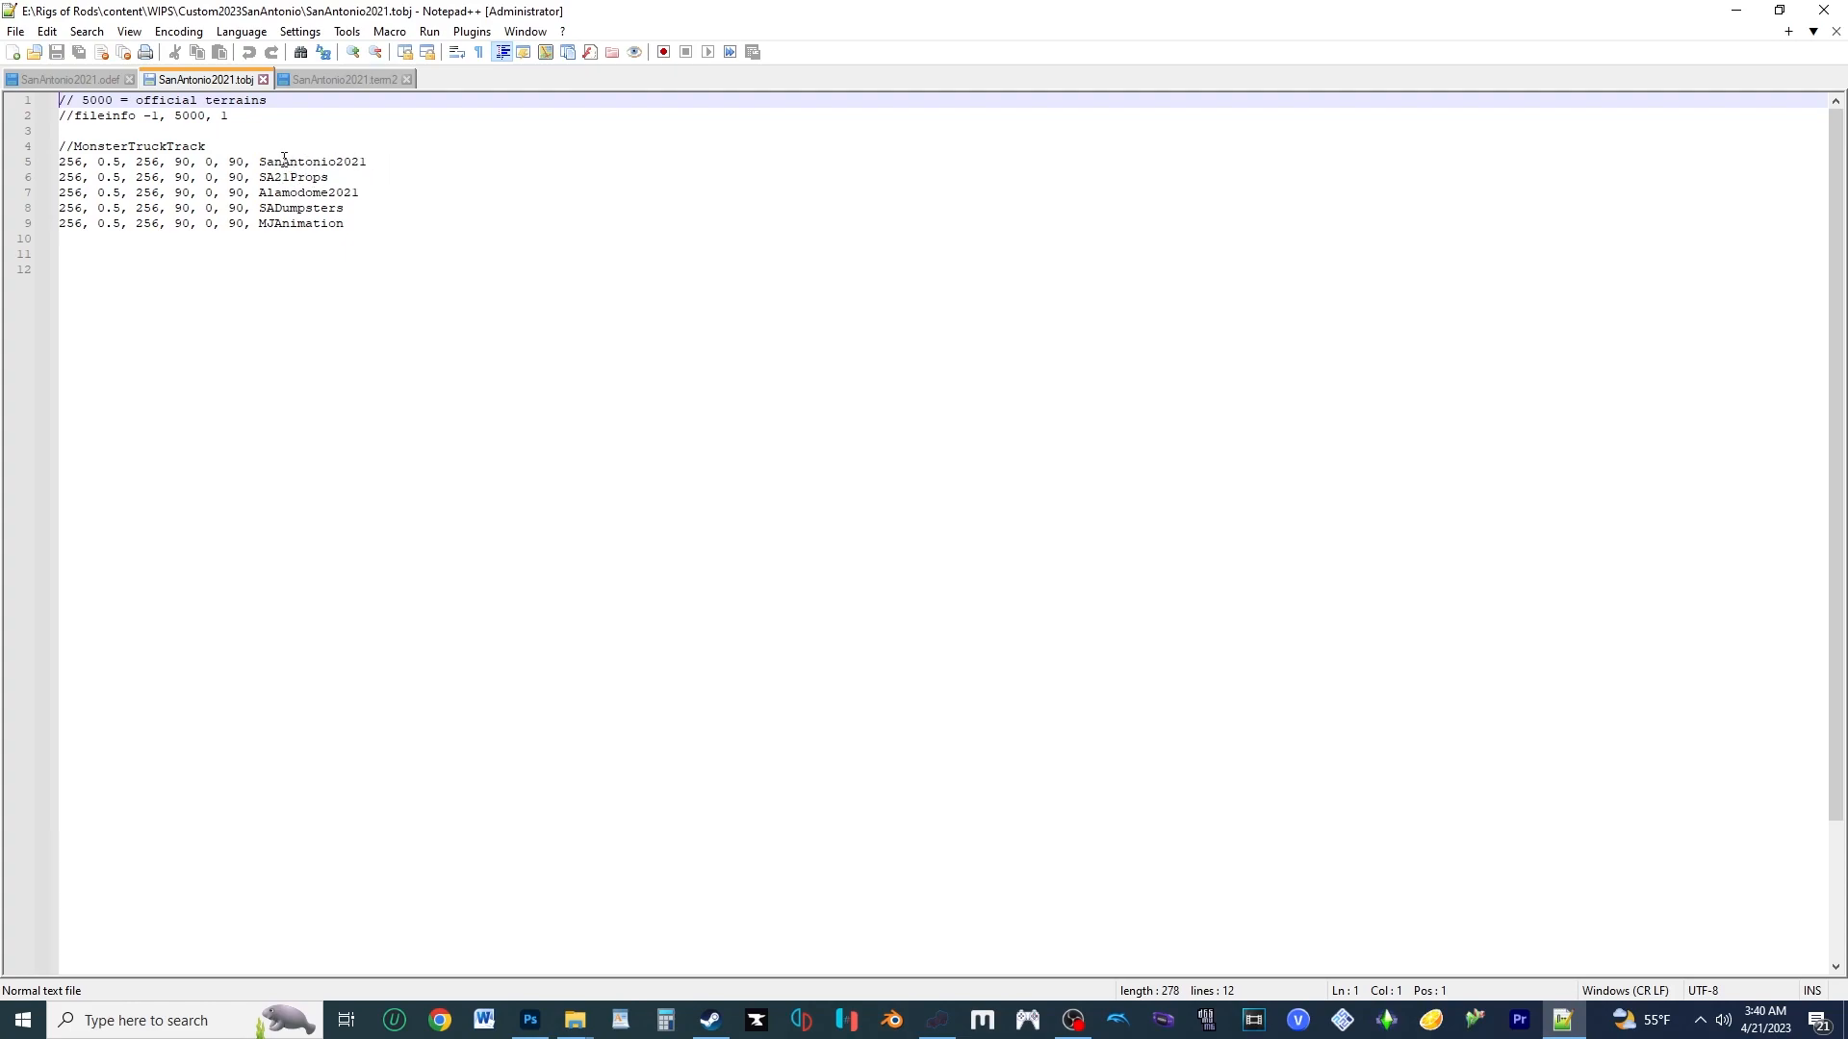
{"action": "mouse_move", "coordinate": [990, 150]}
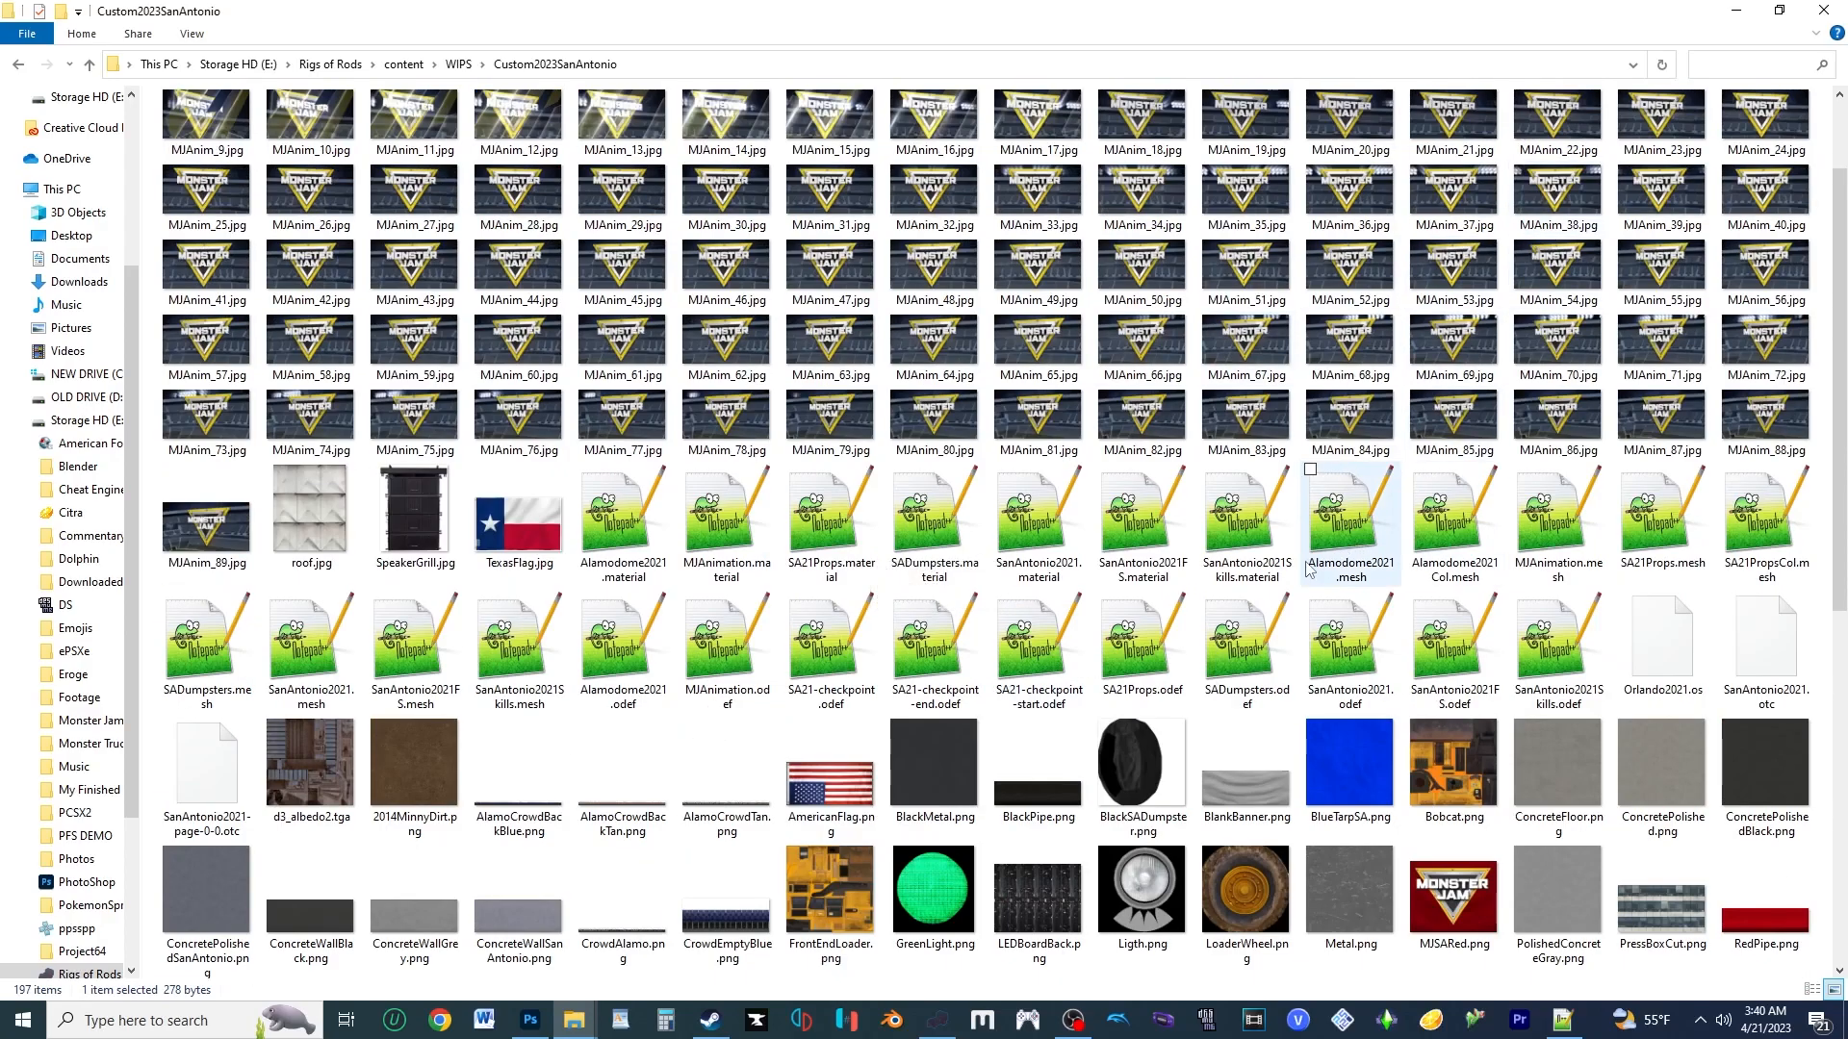
{"action": "left_click", "coordinate": [310, 648]}
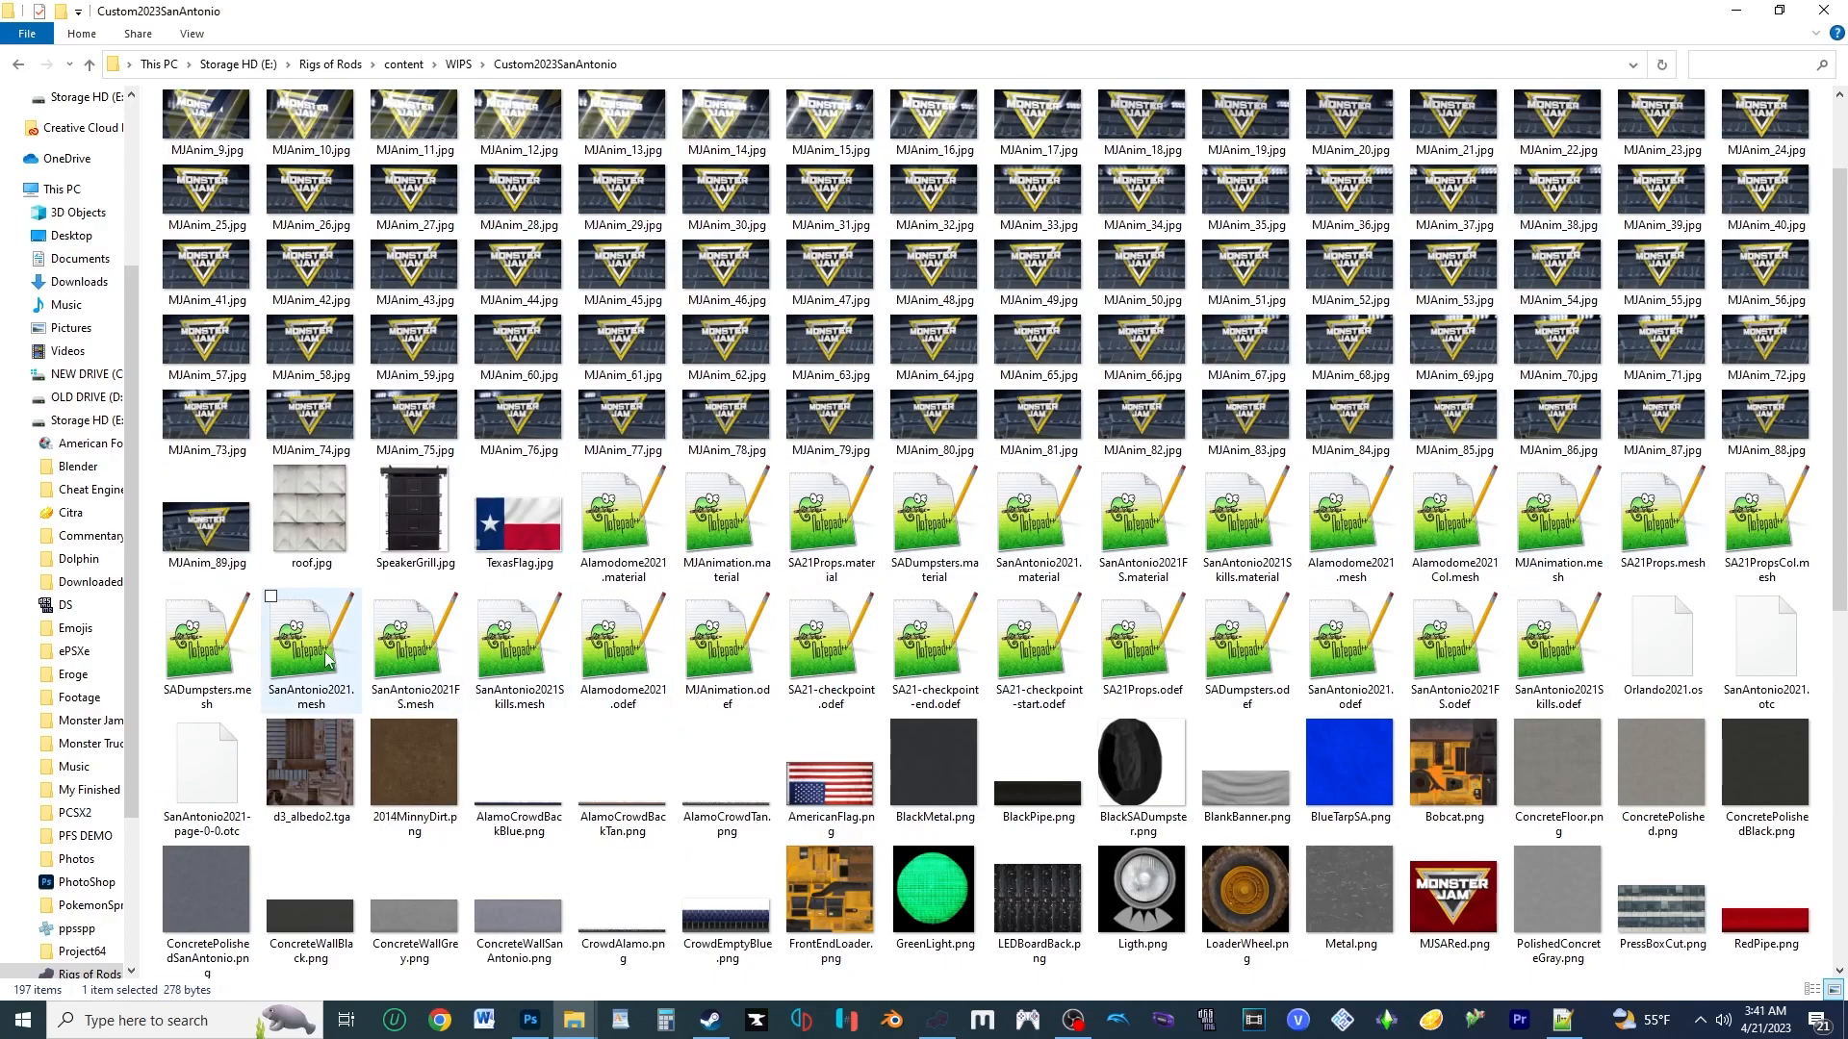
{"action": "mouse_move", "coordinate": [312, 658]}
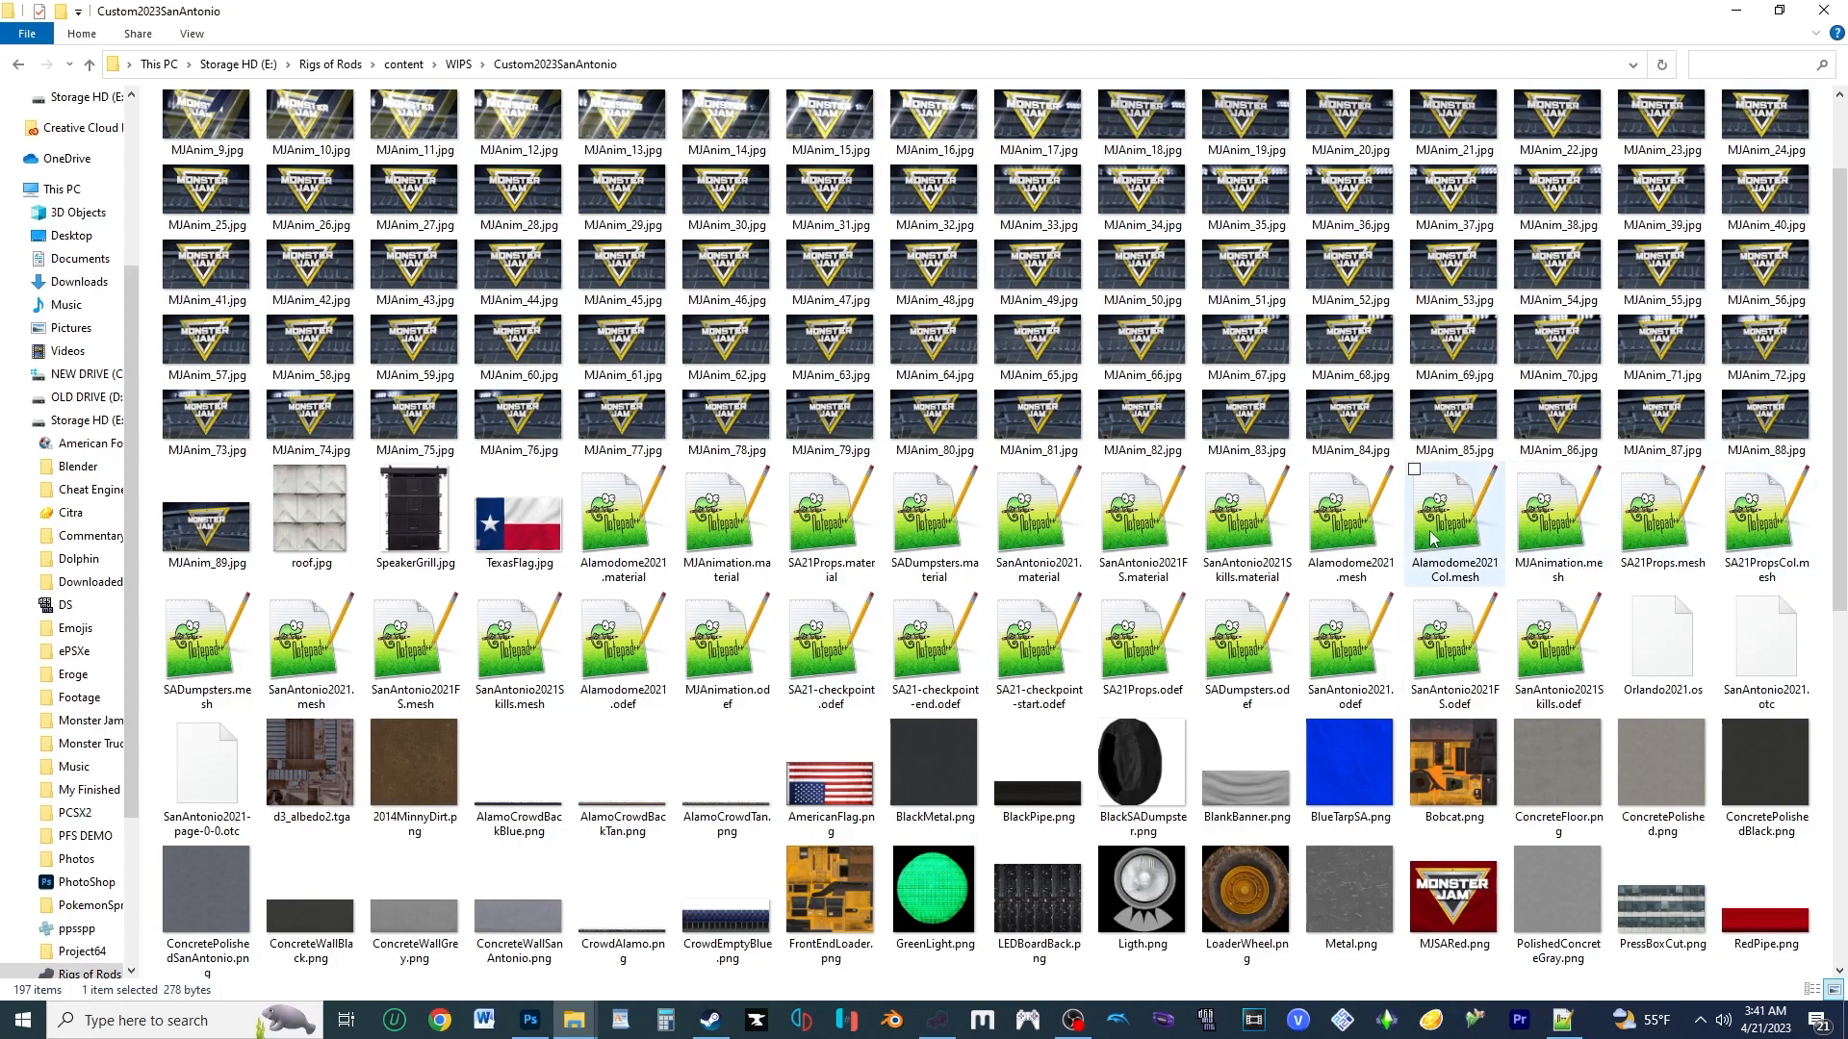
{"action": "mouse_move", "coordinate": [1350, 518]}
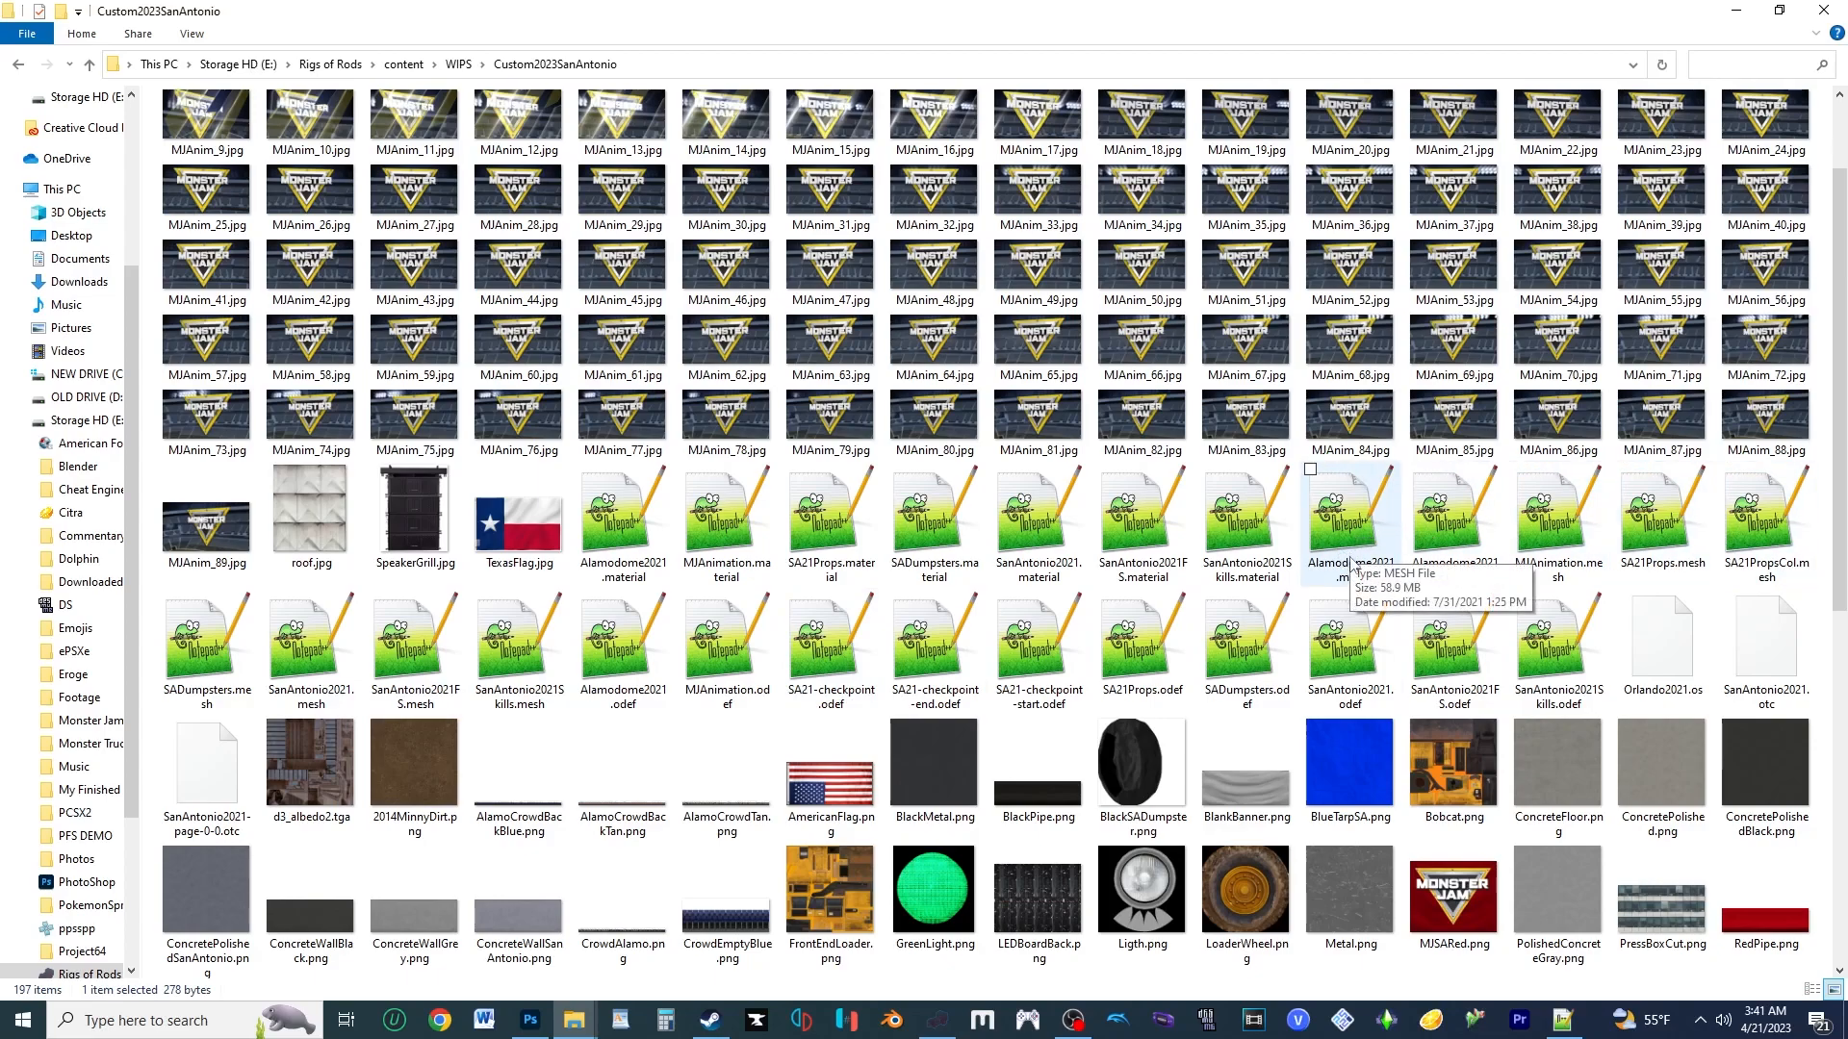
{"action": "mouse_move", "coordinate": [895, 1003]}
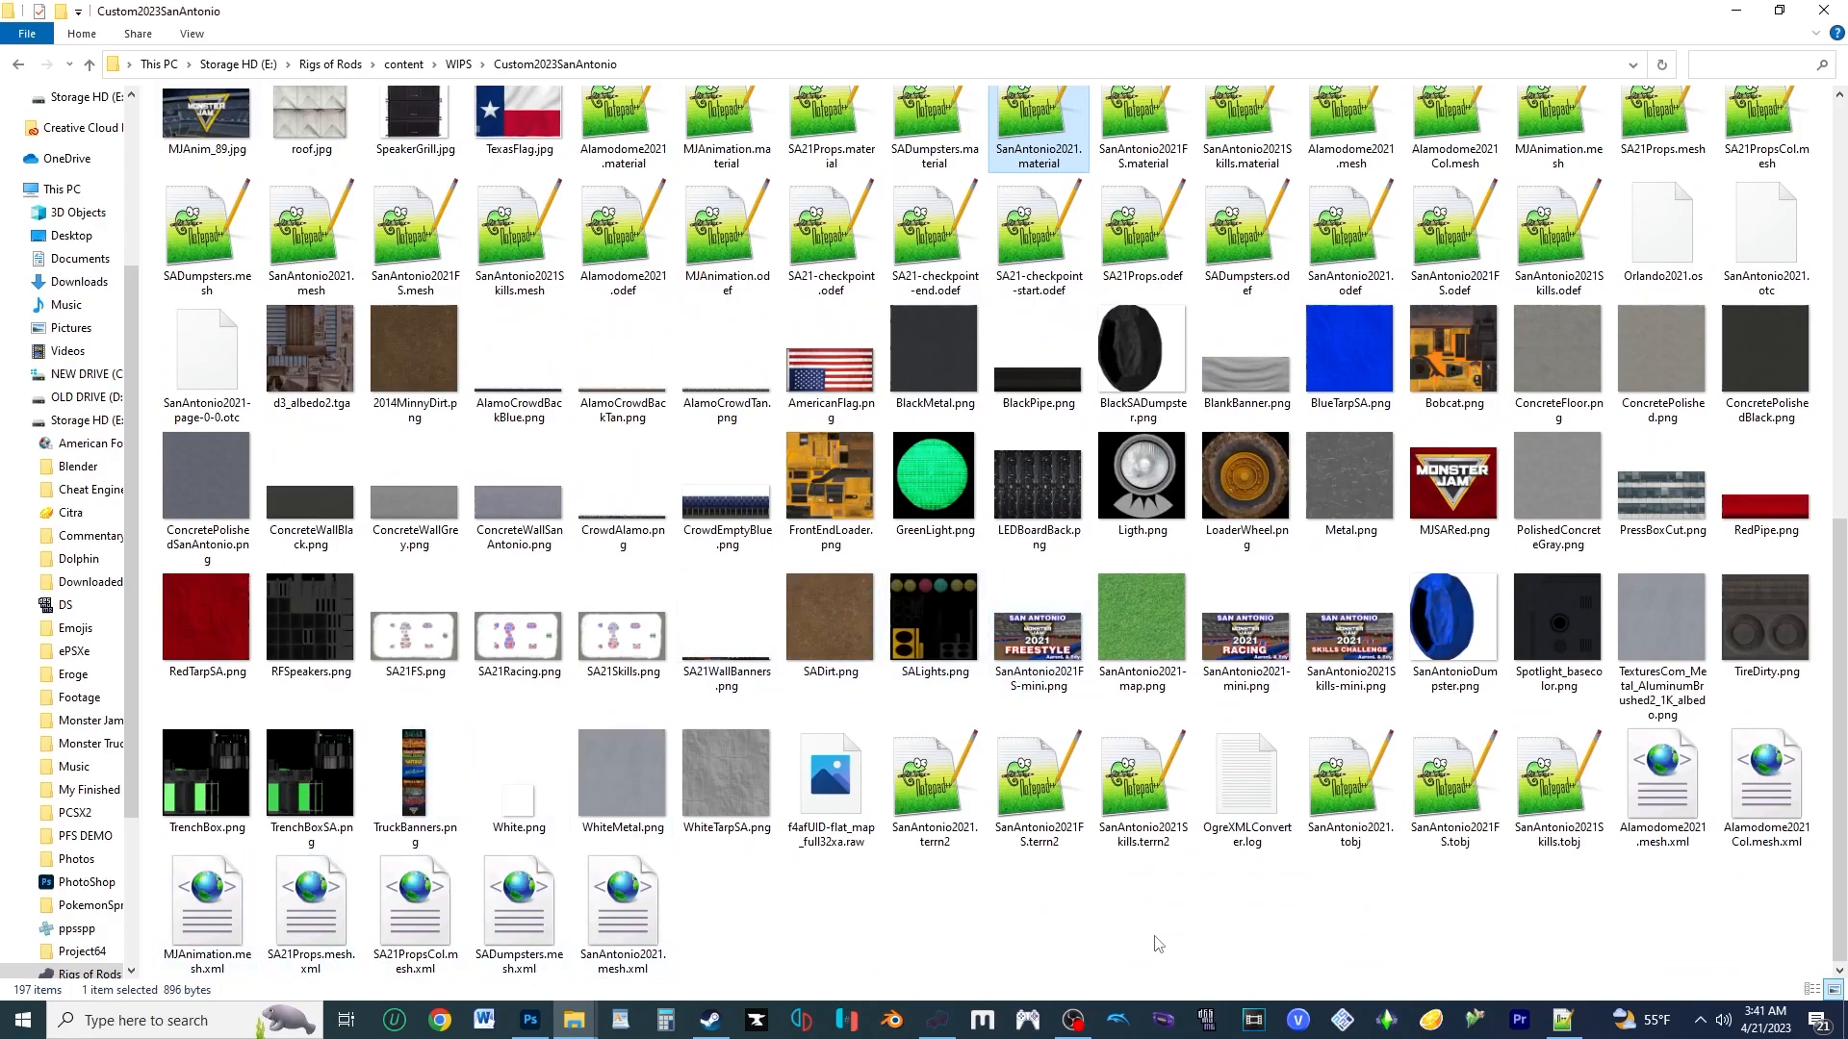
{"action": "mouse_move", "coordinate": [1659, 789]}
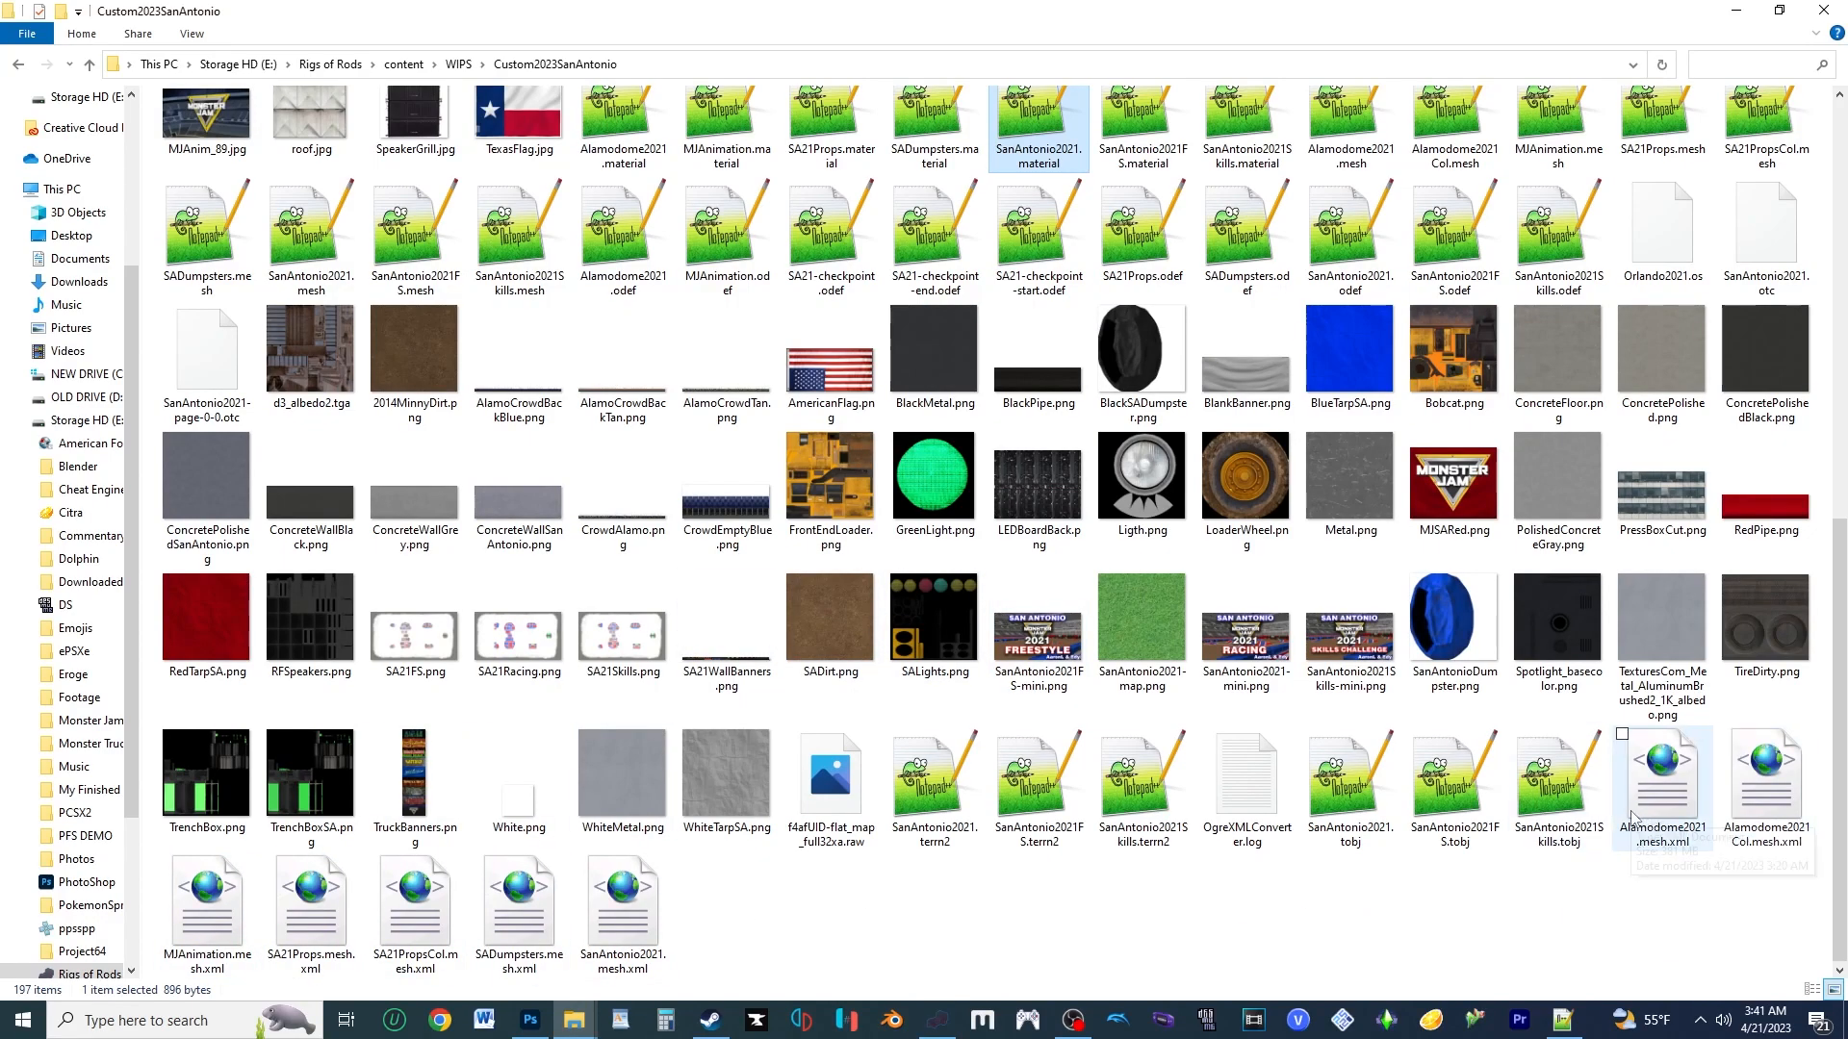
{"action": "mouse_move", "coordinate": [1235, 566]}
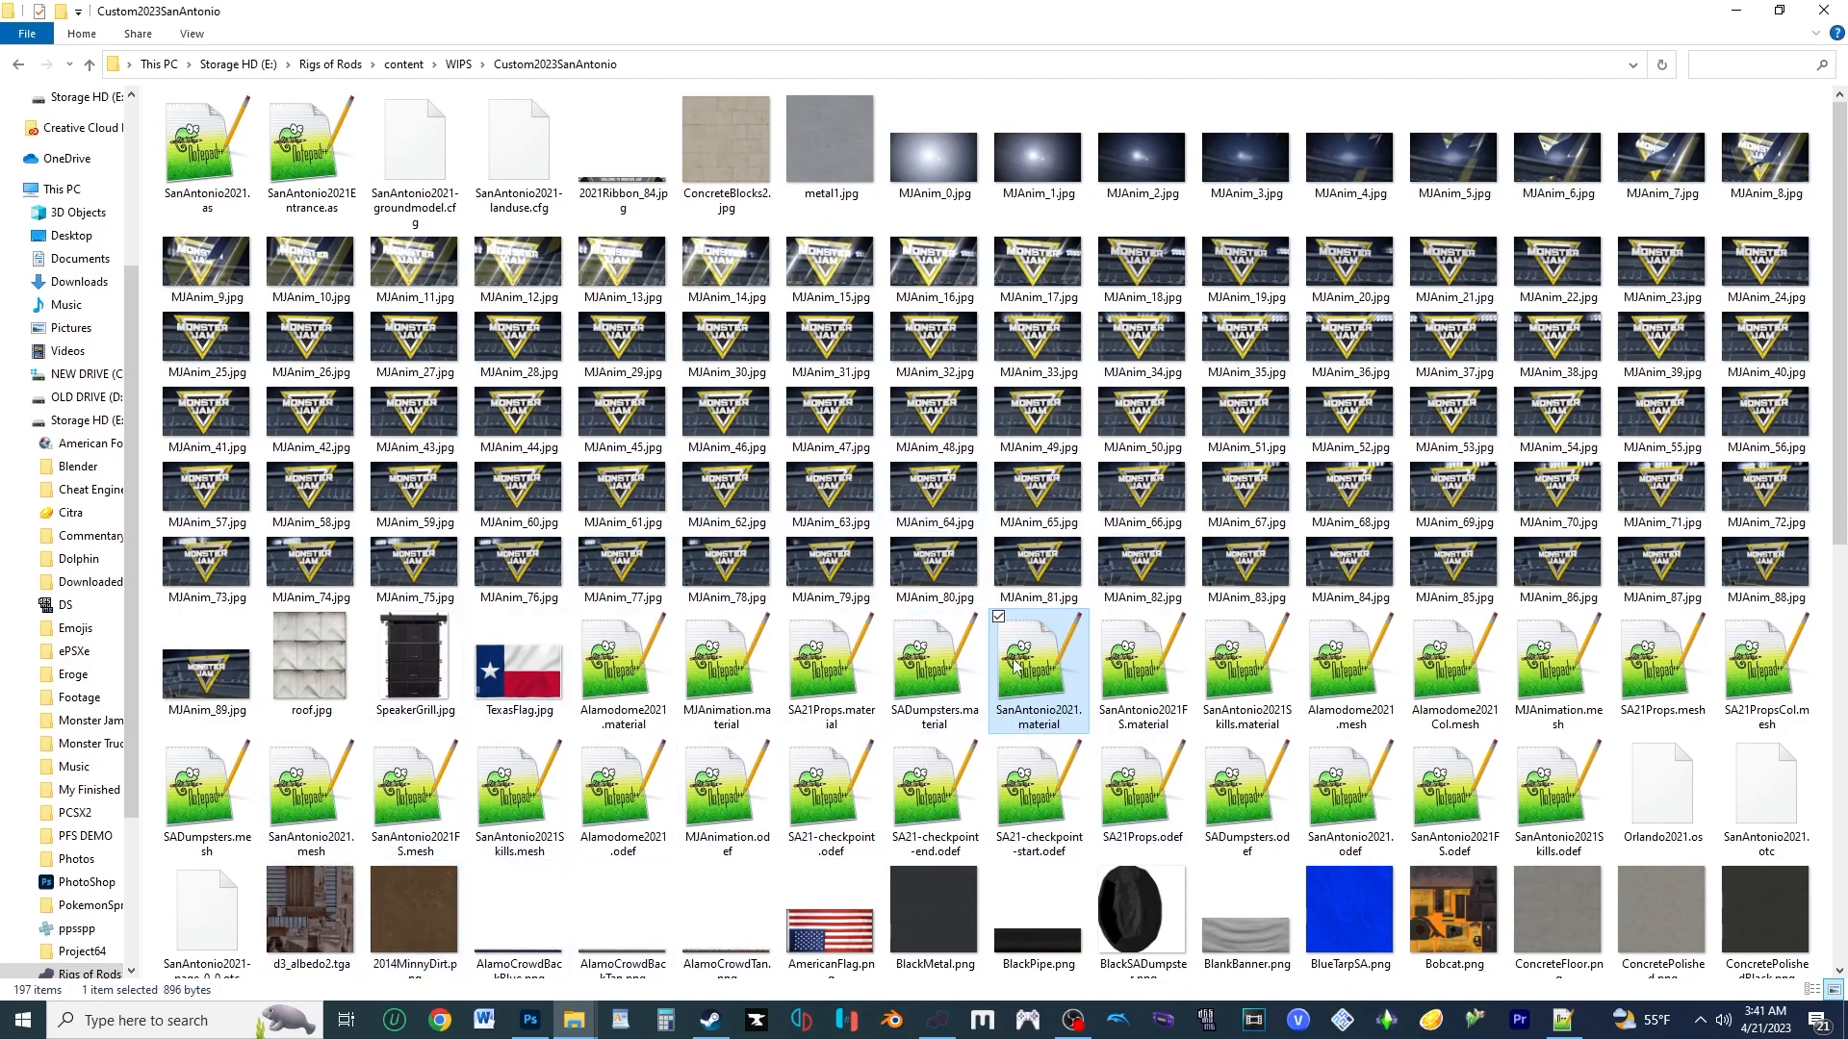
Review the SA21Racing passes in SanAntonio2021.material, then select Alamodome2021.material in the folder
{"action": "double_click", "coordinate": [1038, 671]}
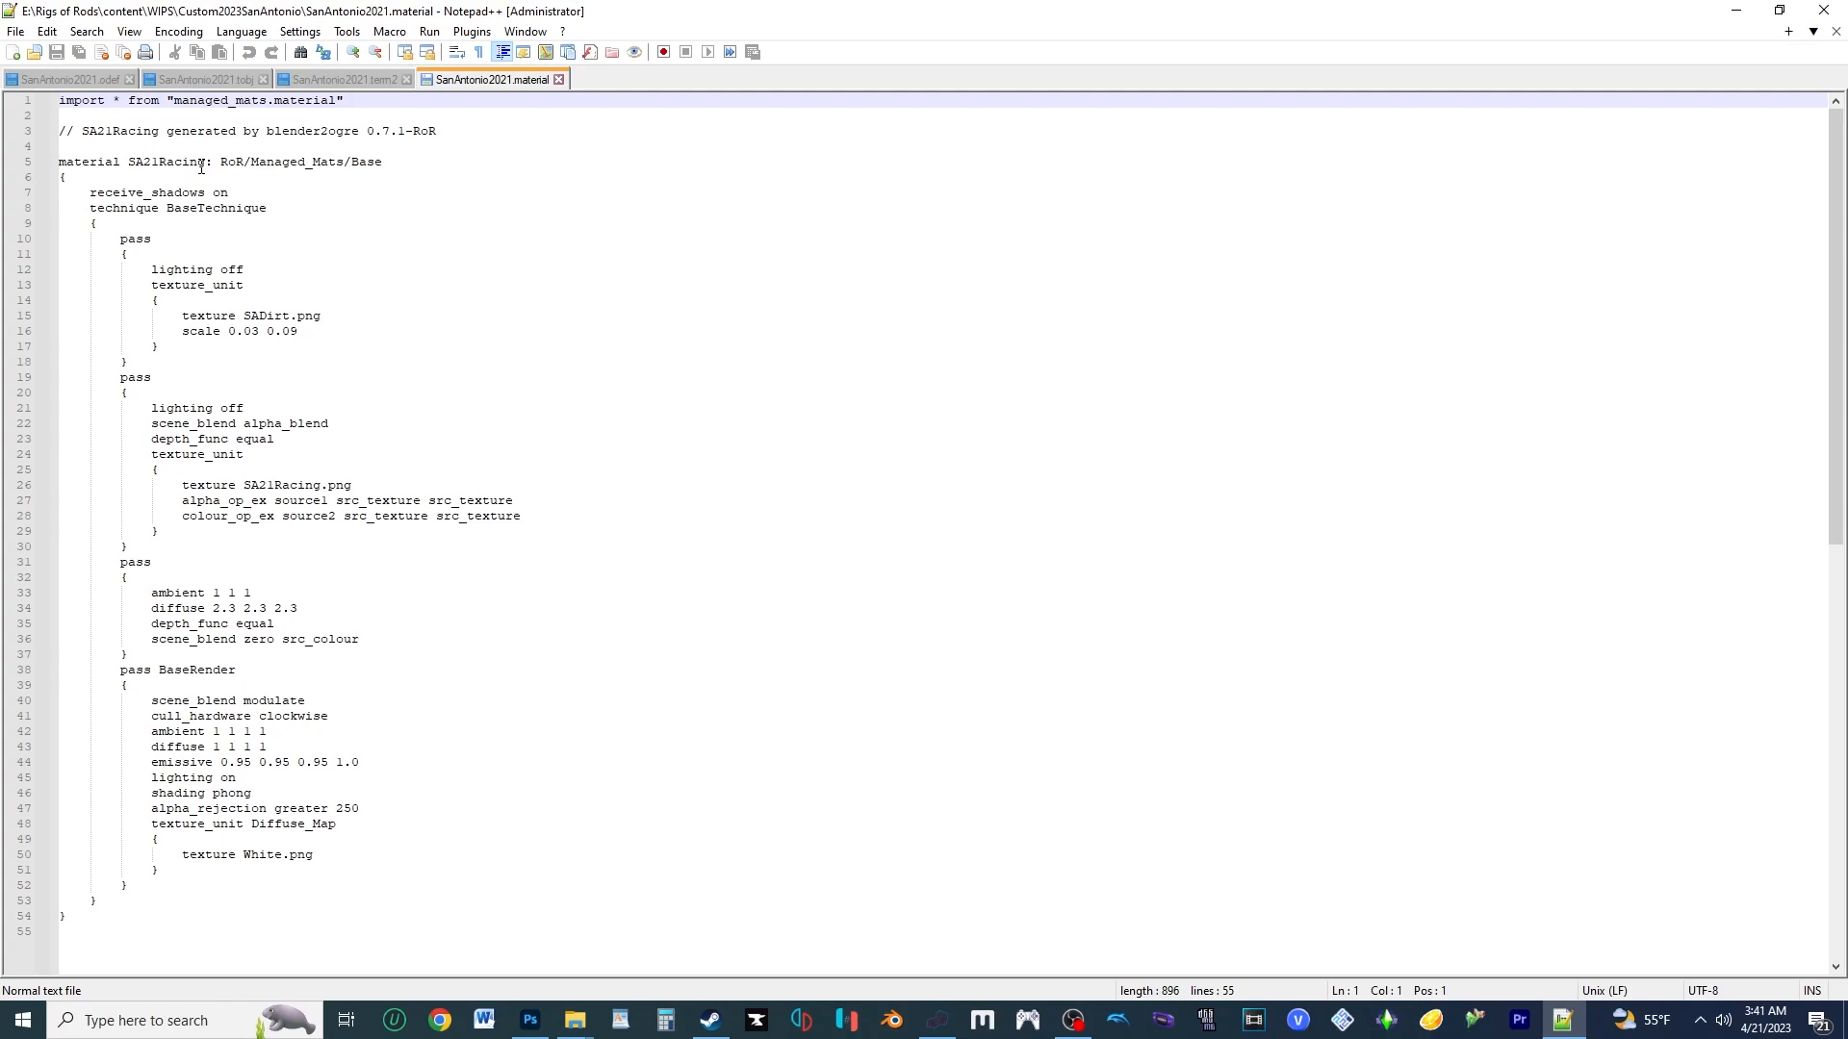
{"action": "left_click", "coordinate": [206, 162]}
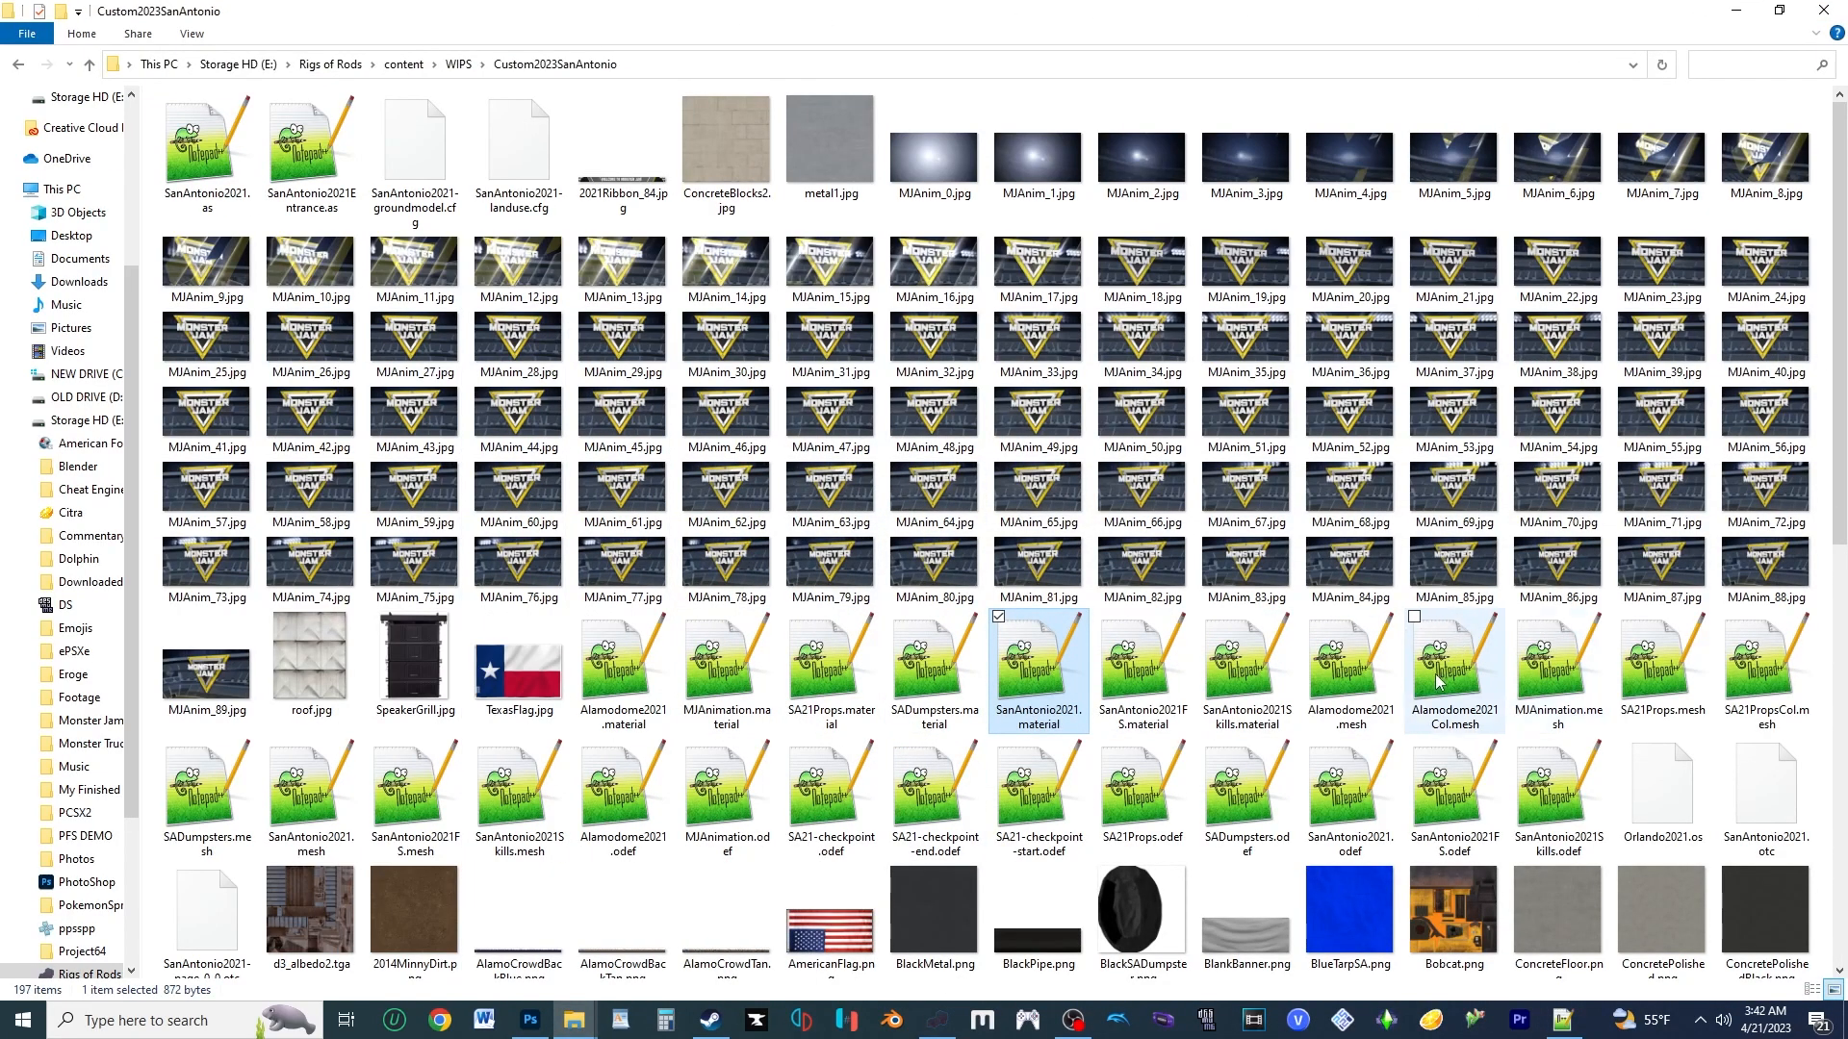
{"action": "double_click", "coordinate": [1037, 660]}
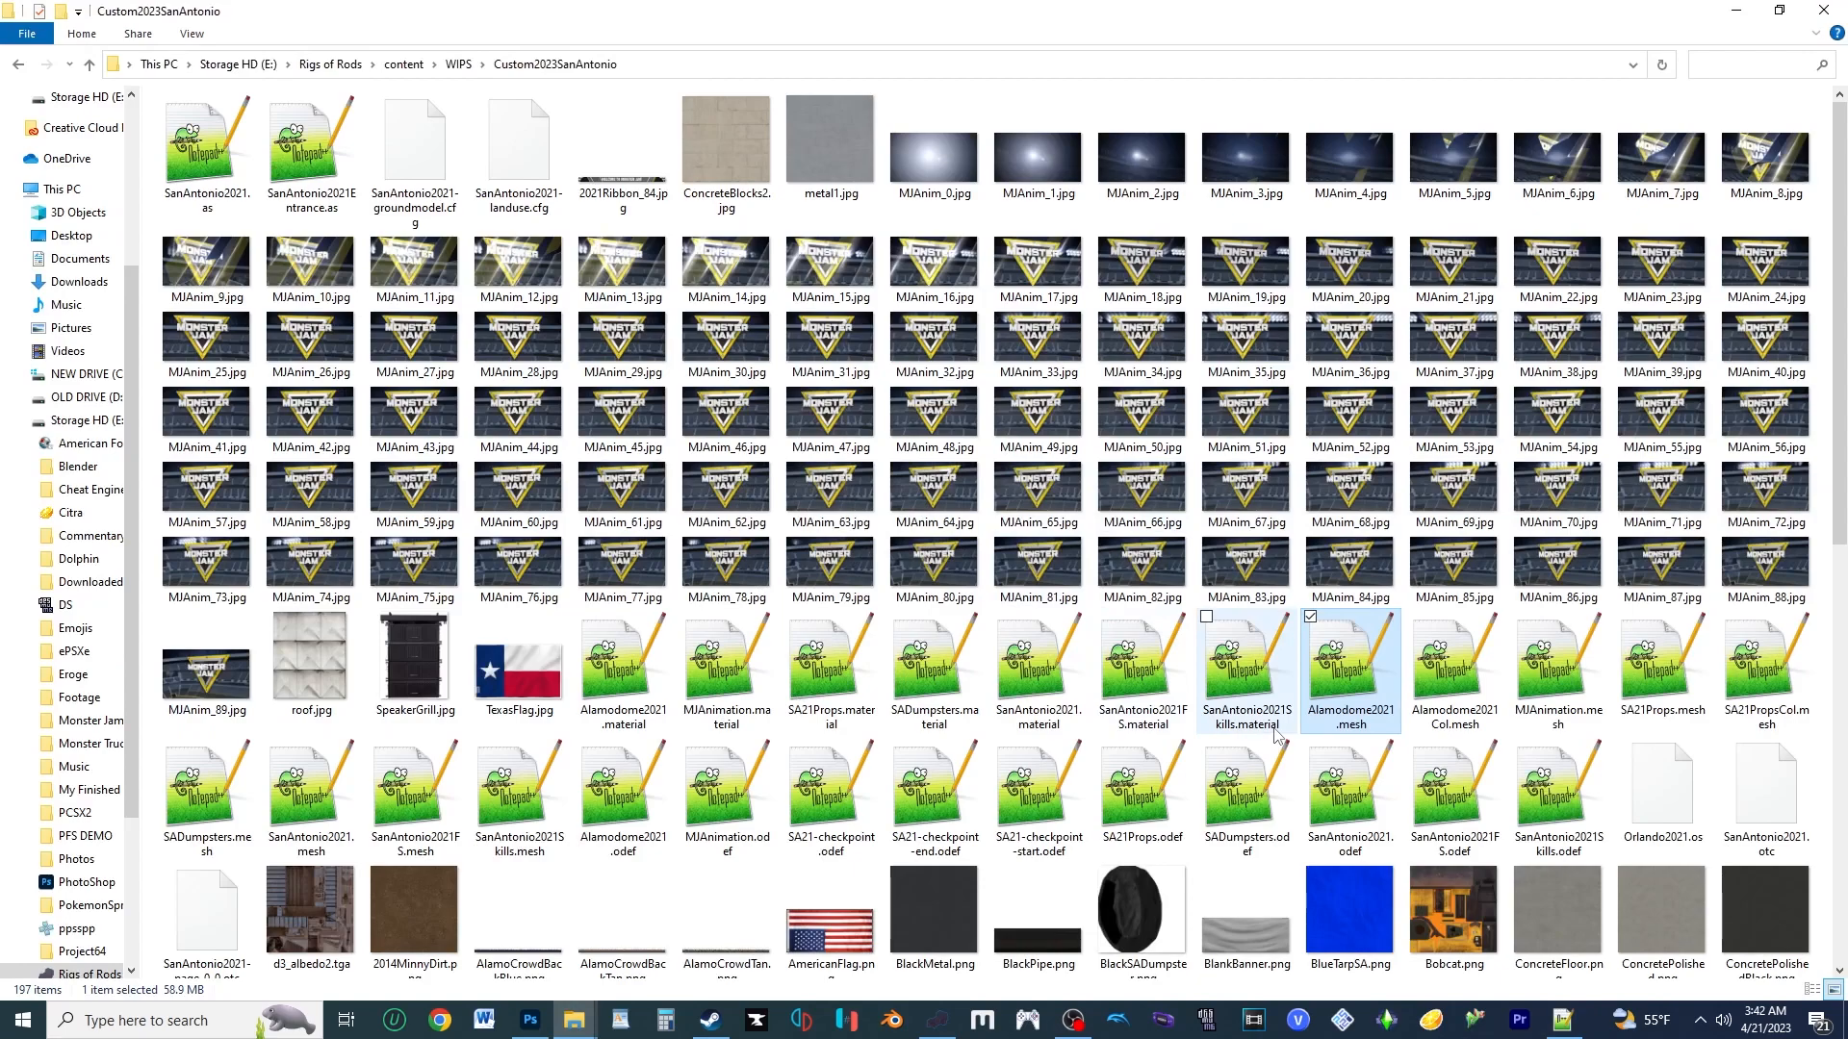
{"action": "left_click", "coordinate": [624, 666]}
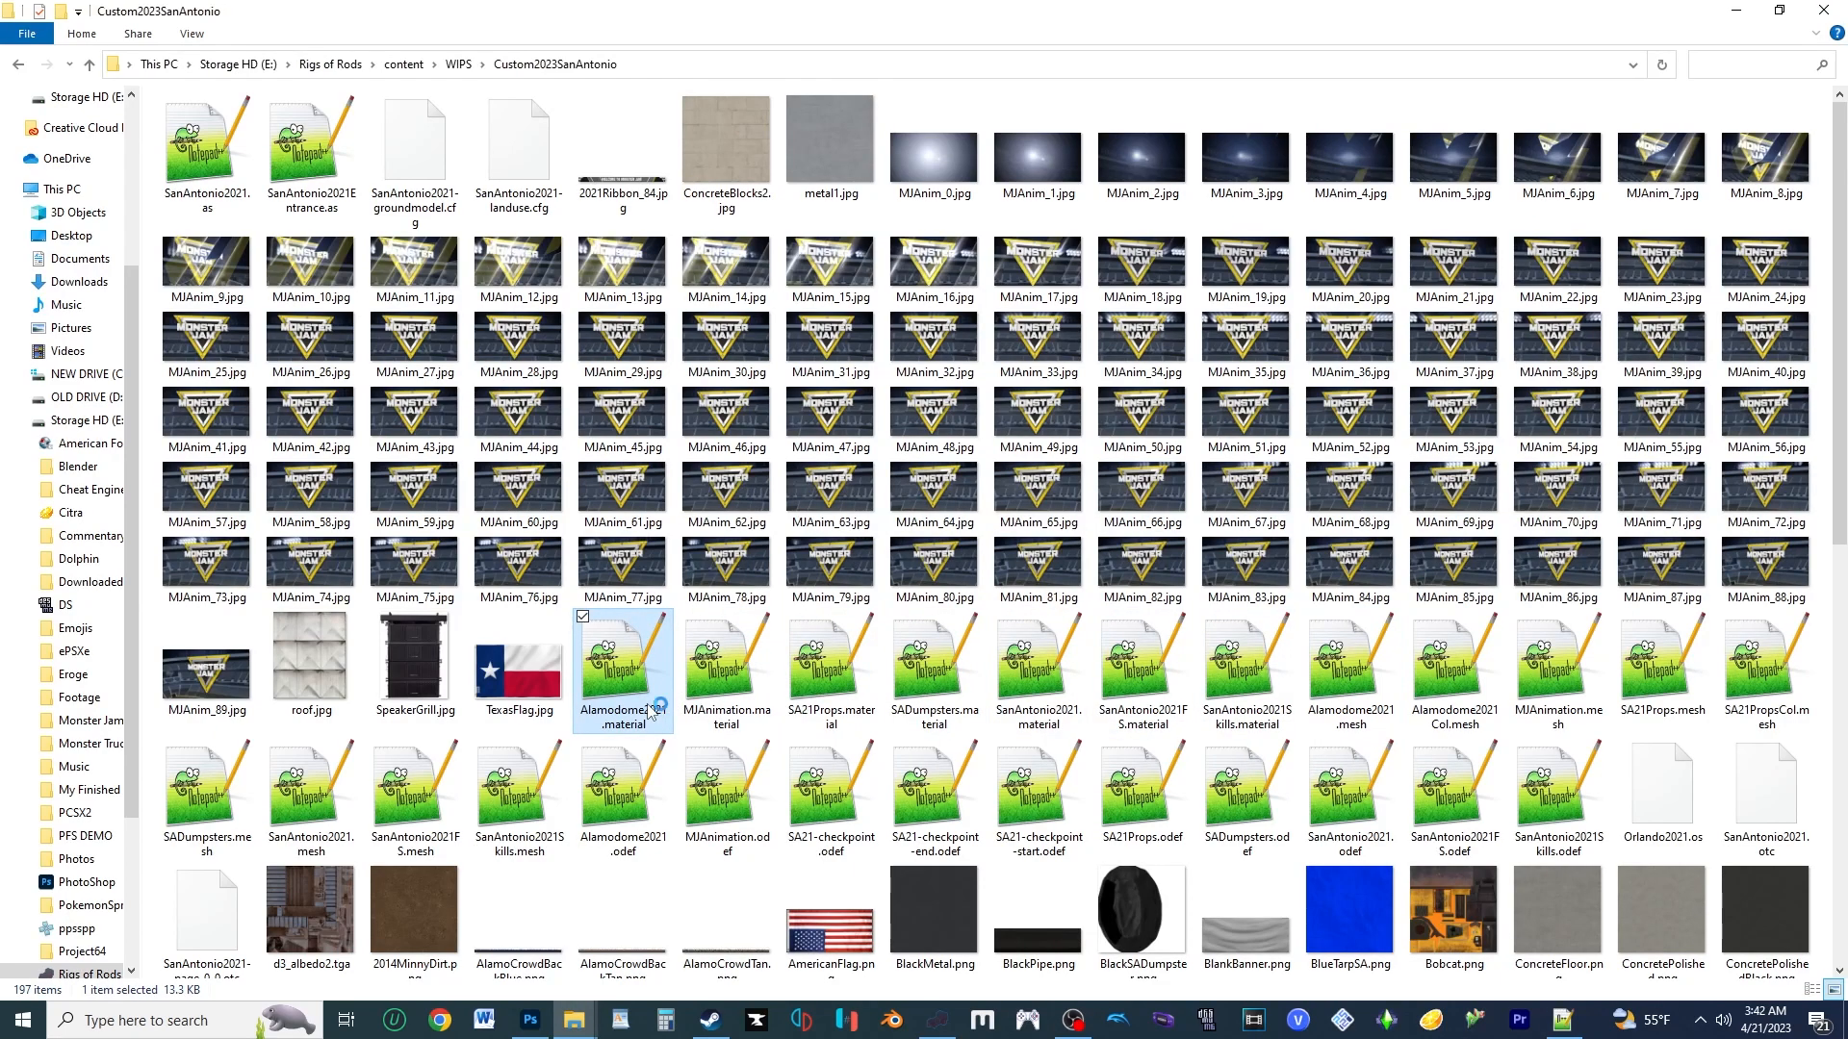
In Alamodome2021.material, set up find-and-replace for ': RoR/Managed_Mats/Base' with an empty replacement
{"action": "double_click", "coordinate": [622, 667]}
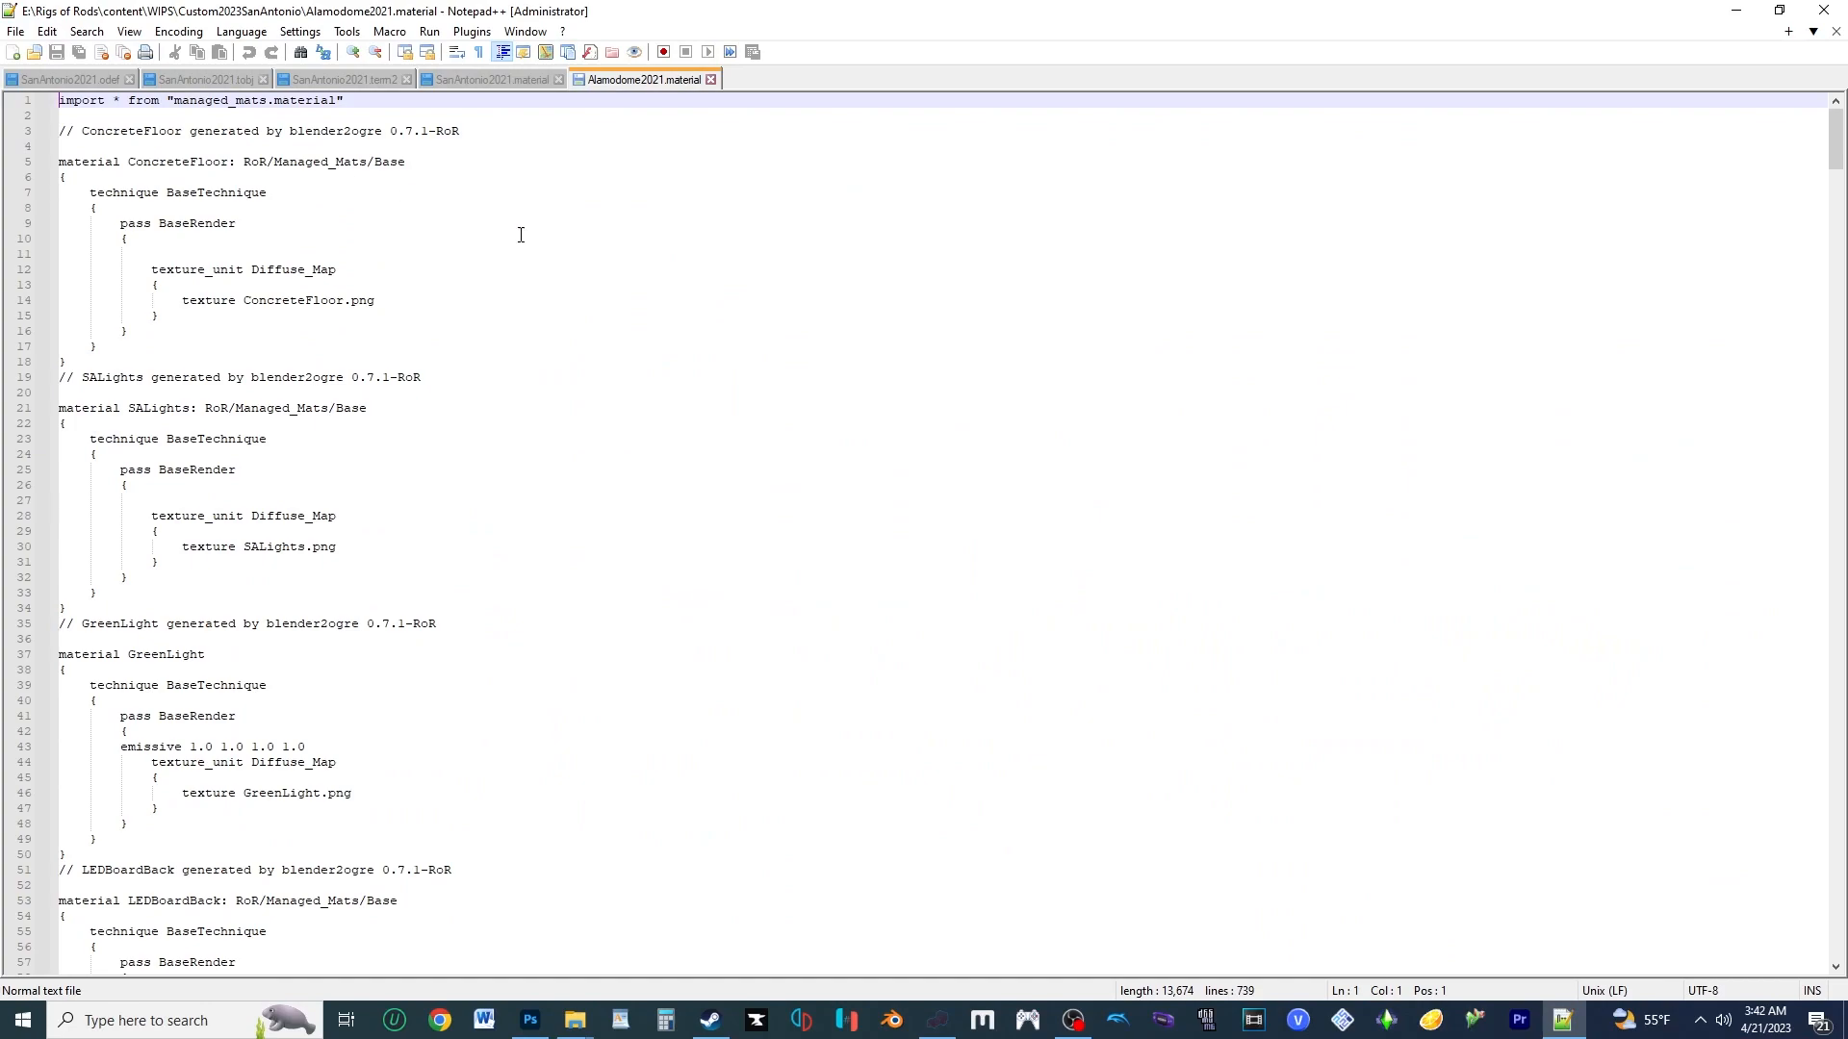
{"action": "mouse_move", "coordinate": [456, 245]}
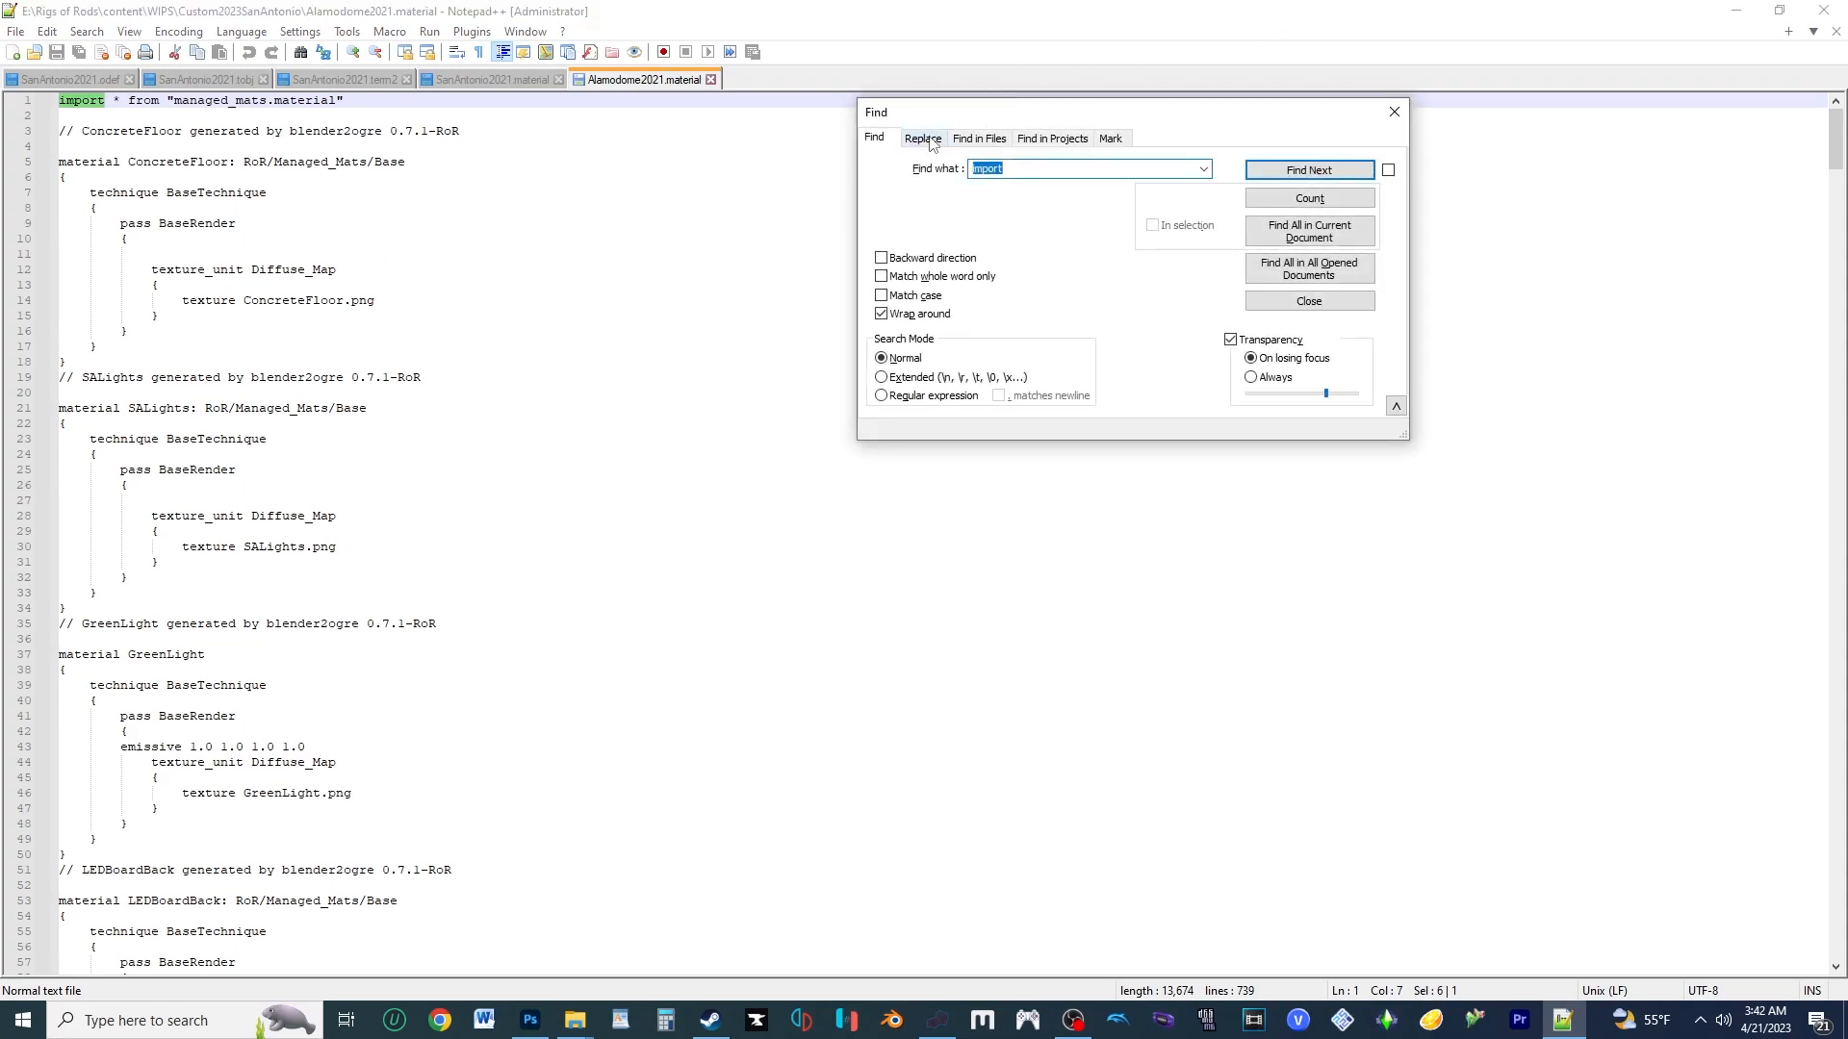
{"action": "left_click", "coordinate": [978, 138]}
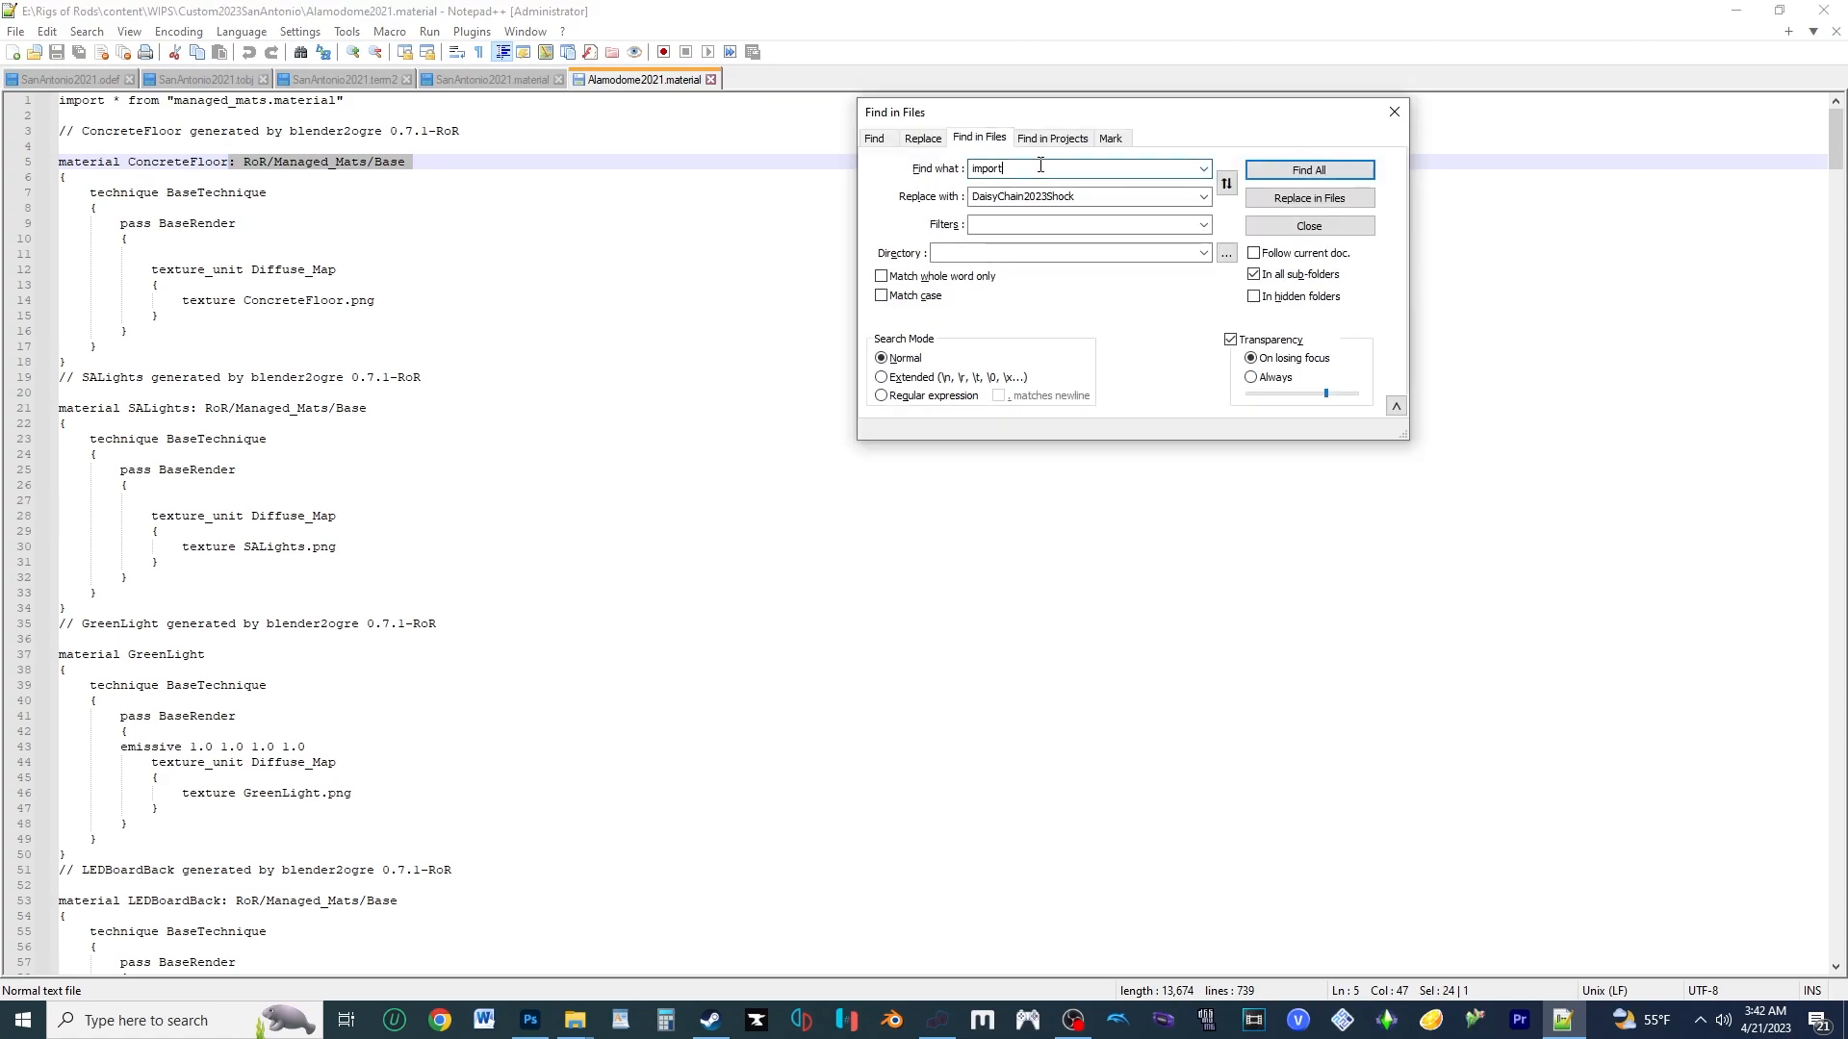
{"action": "type", "text": ": RoR/Managed_Mats/Base"}
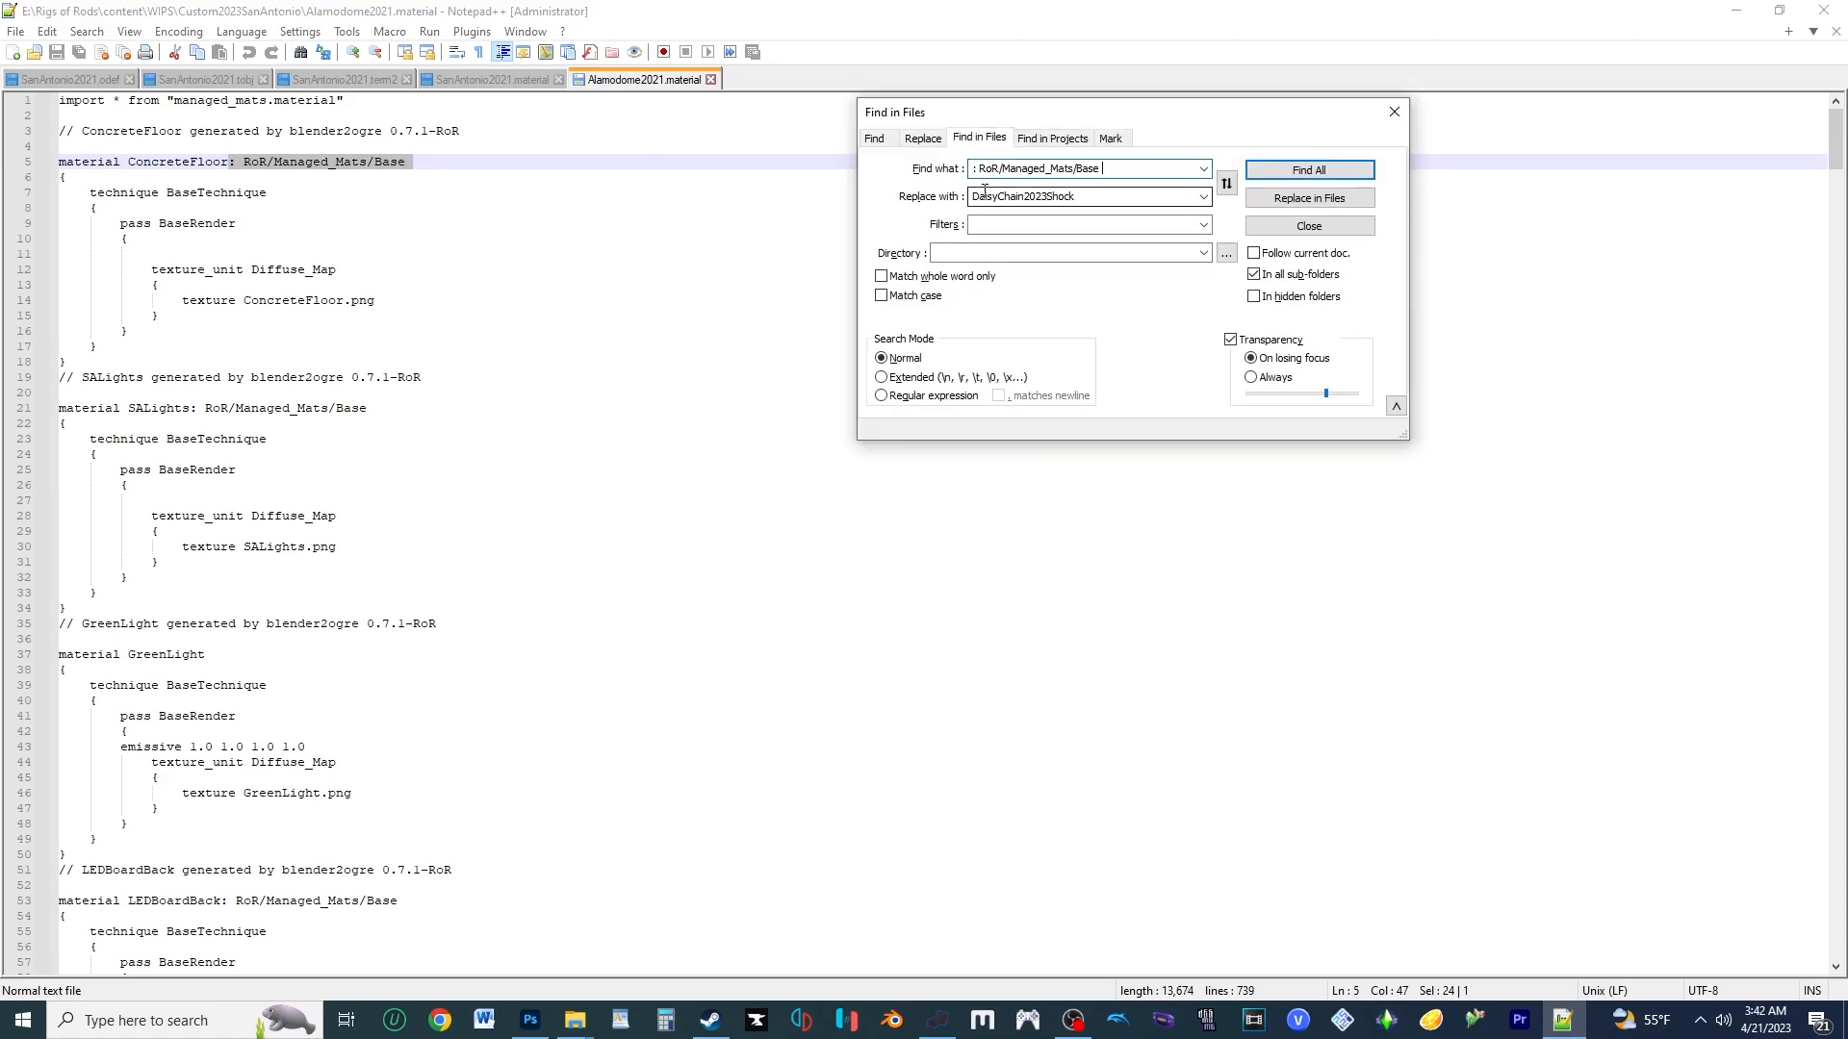
{"action": "left_click", "coordinate": [1309, 196]}
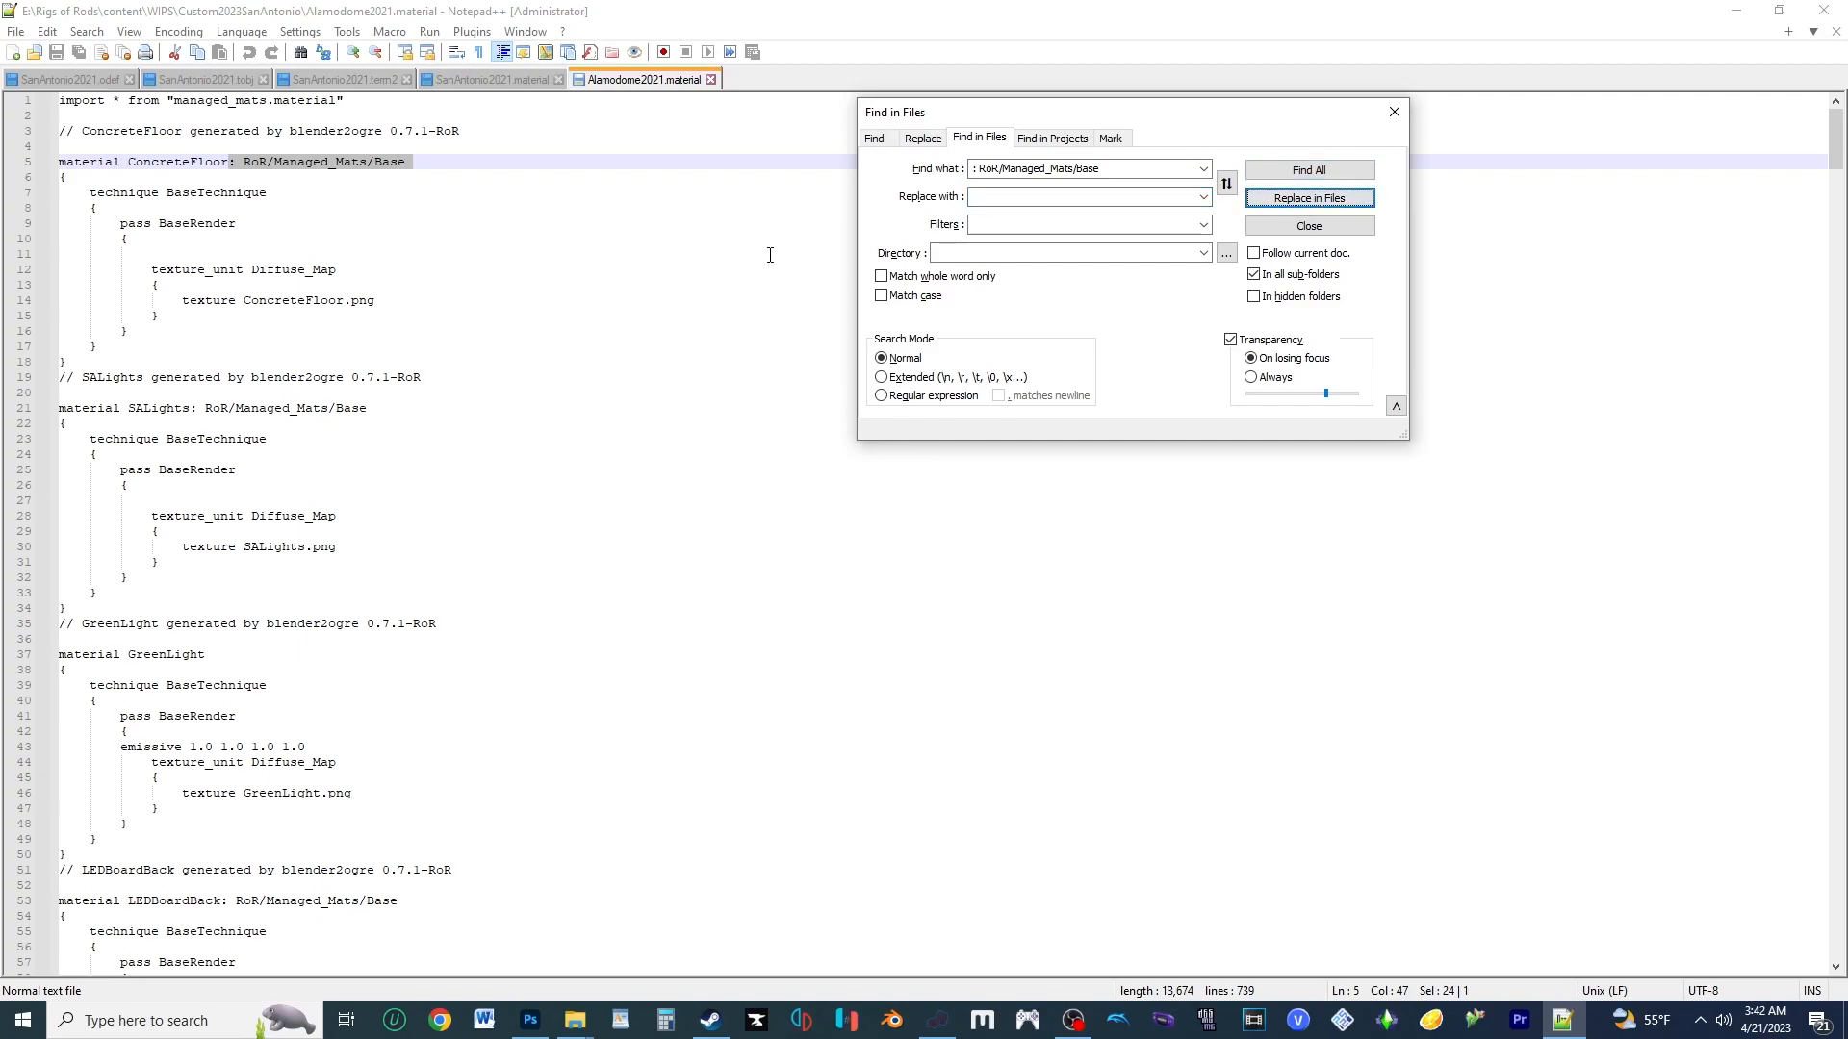
Replace All in the current file, removing every ': RoR/Managed_Mats/Base' inheritance
{"action": "left_click", "coordinate": [922, 139]}
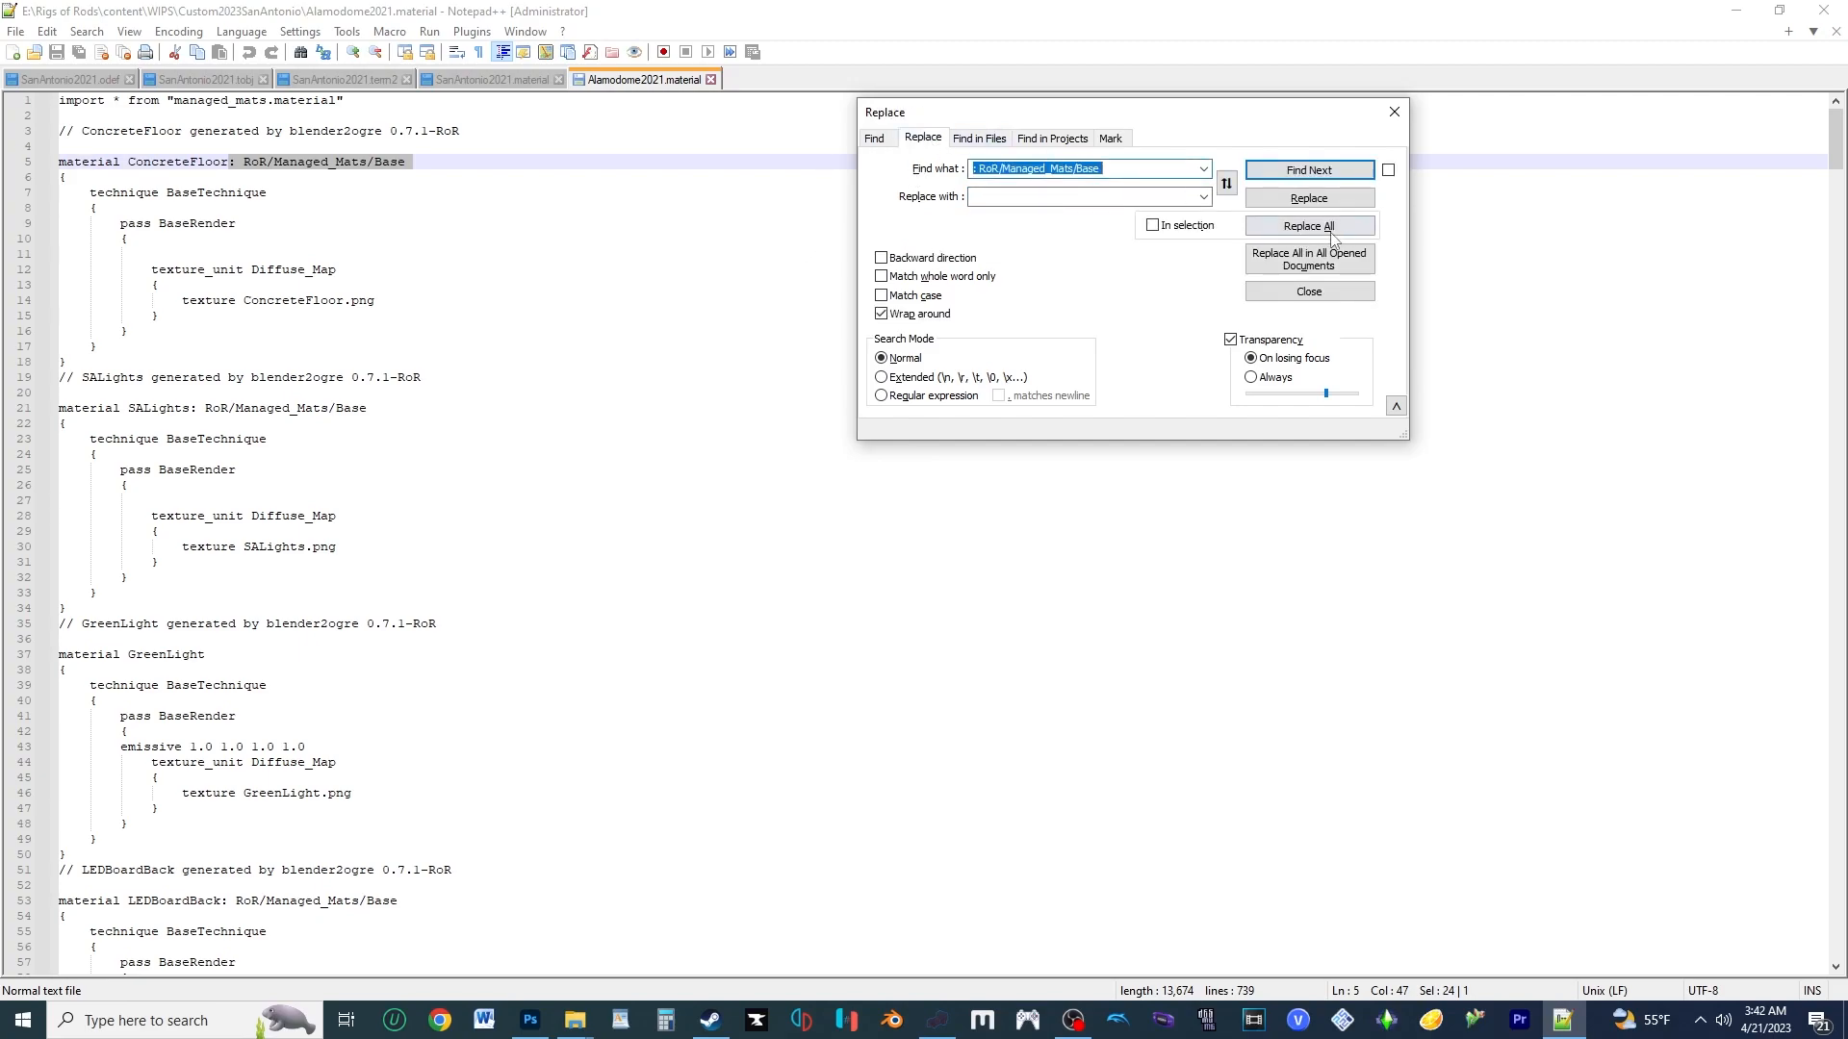
{"action": "left_click", "coordinate": [1307, 225]}
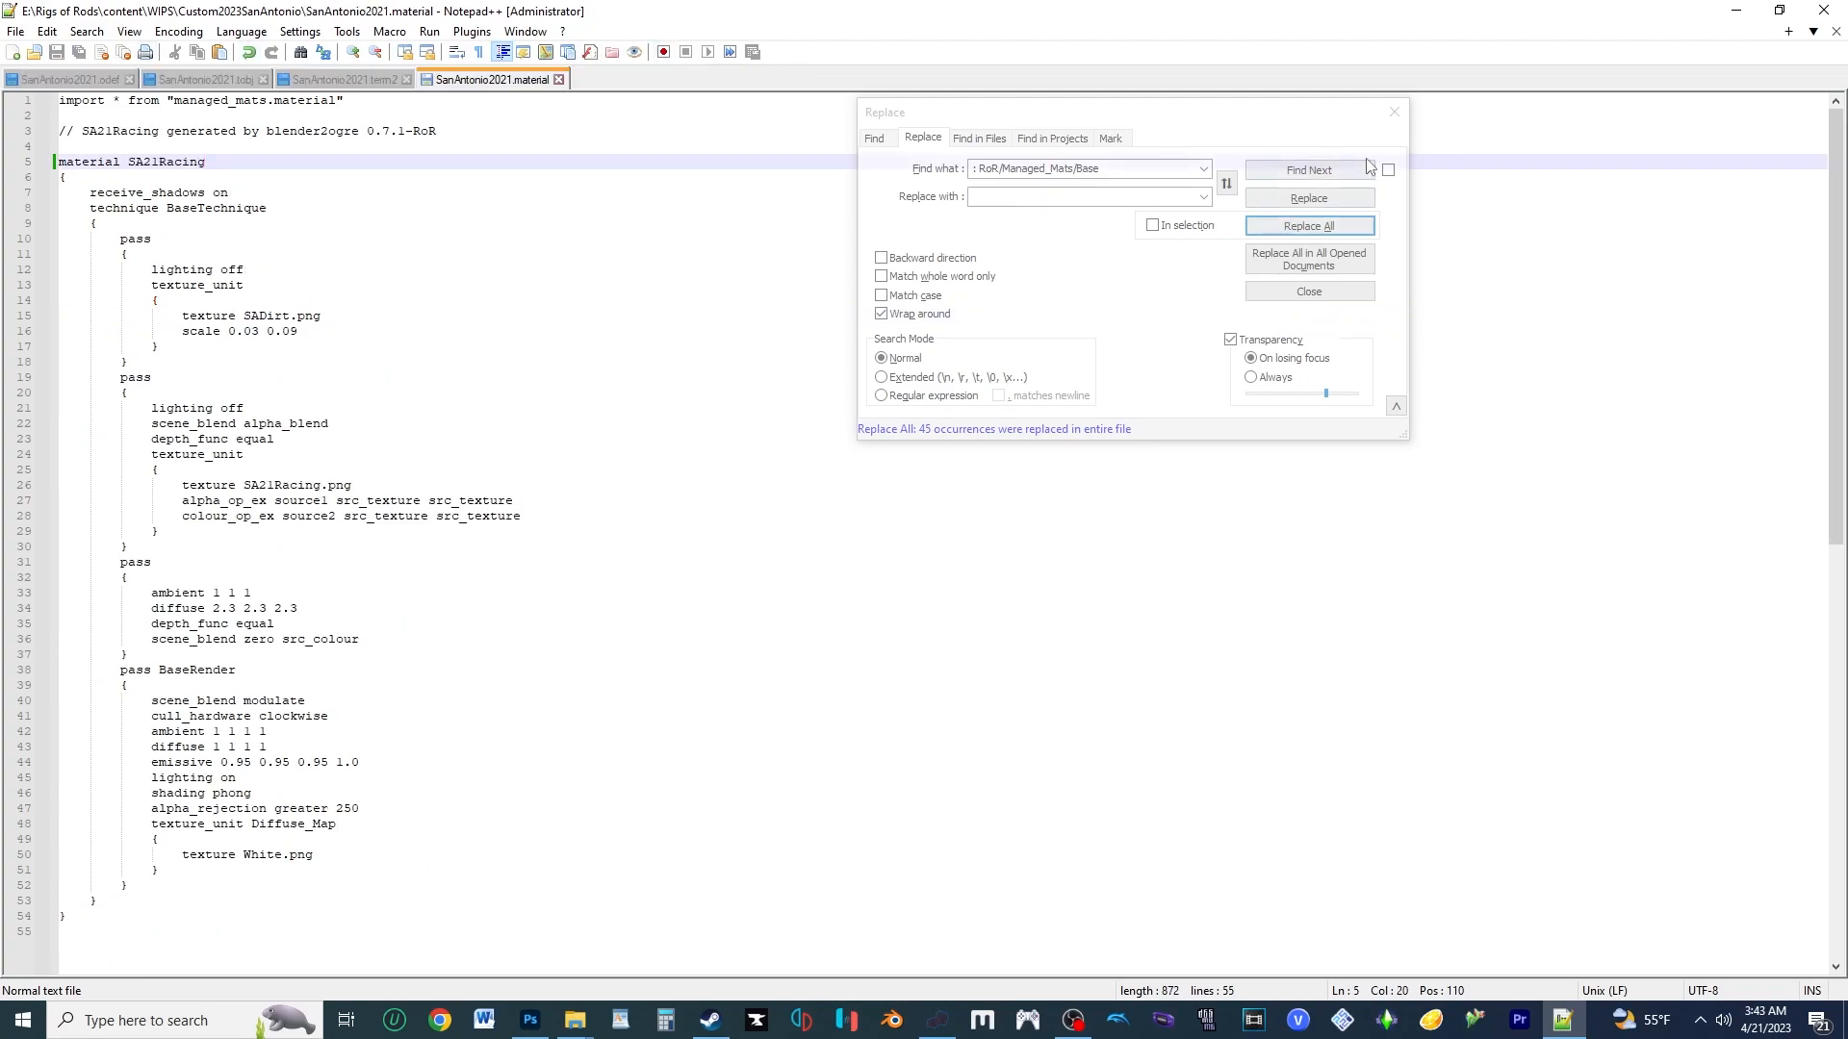
{"action": "left_click", "coordinate": [1309, 290]}
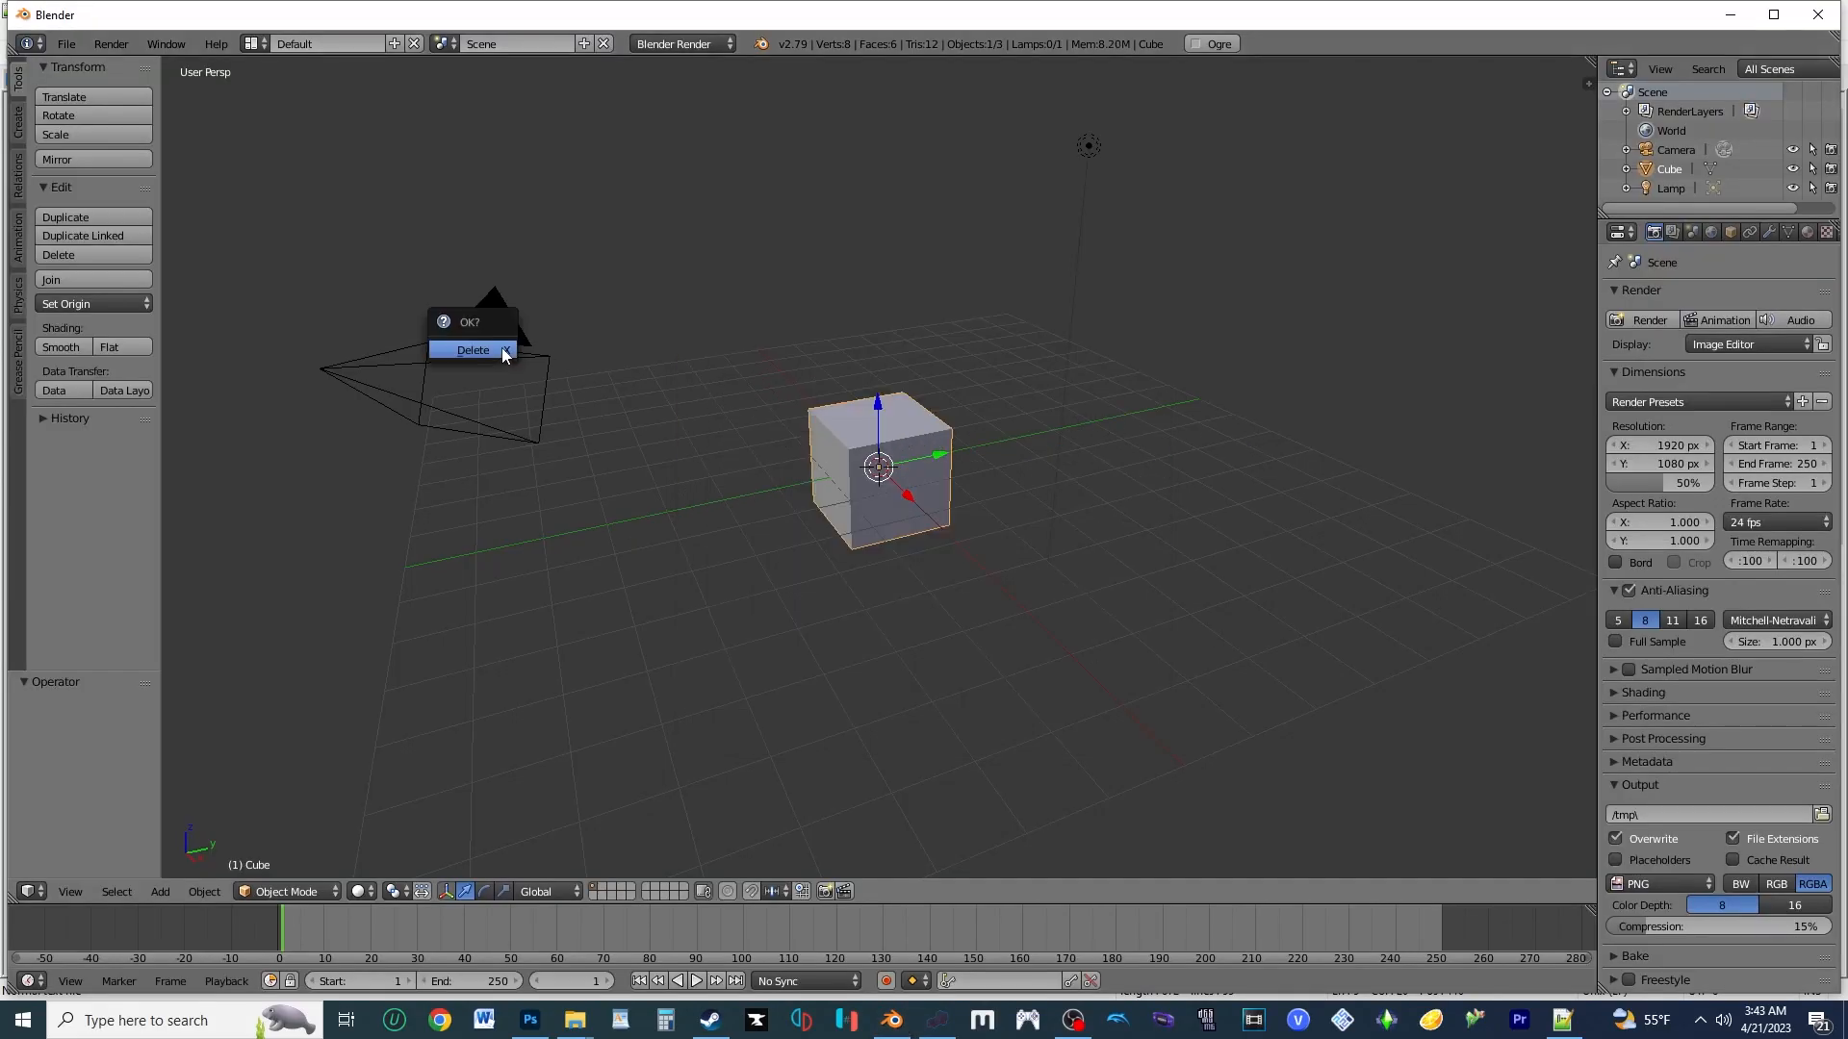
Delete the default scene objects and import SanAntonio2021.mesh as the SA21Racing track
{"action": "left_click", "coordinate": [471, 351]}
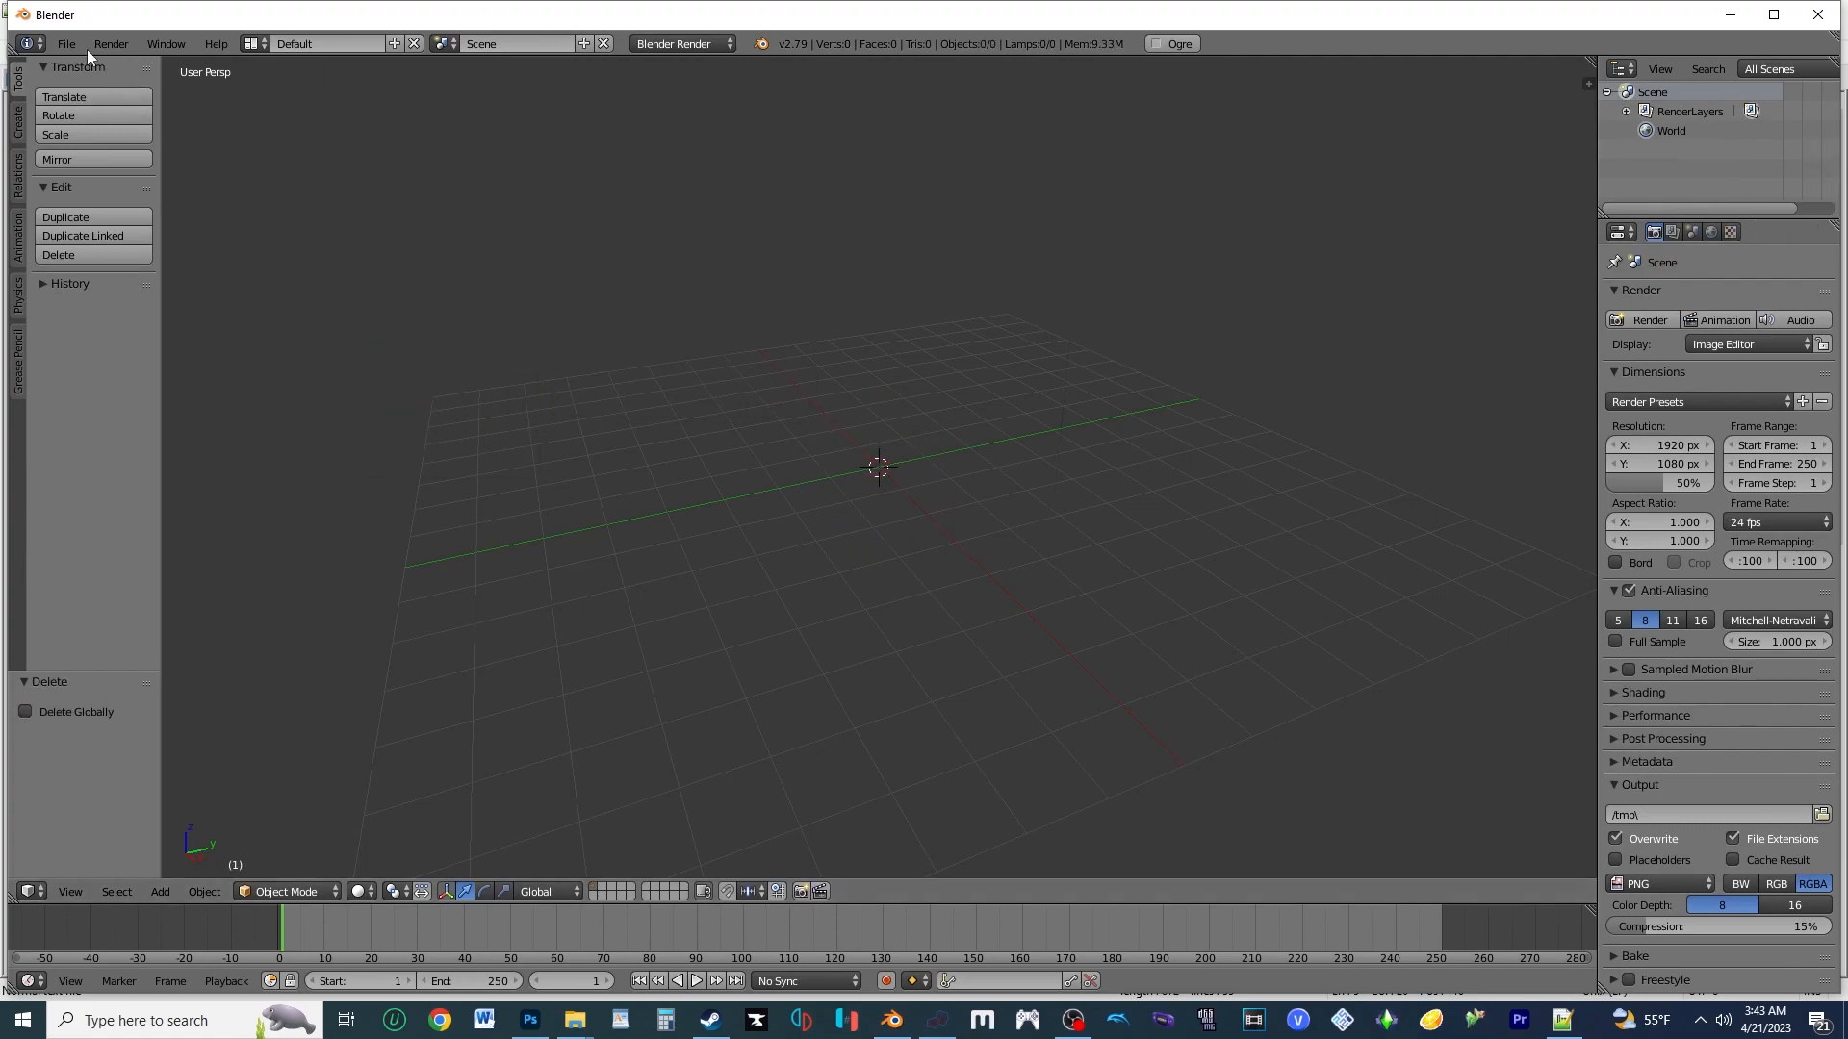
{"action": "left_click", "coordinate": [65, 44]}
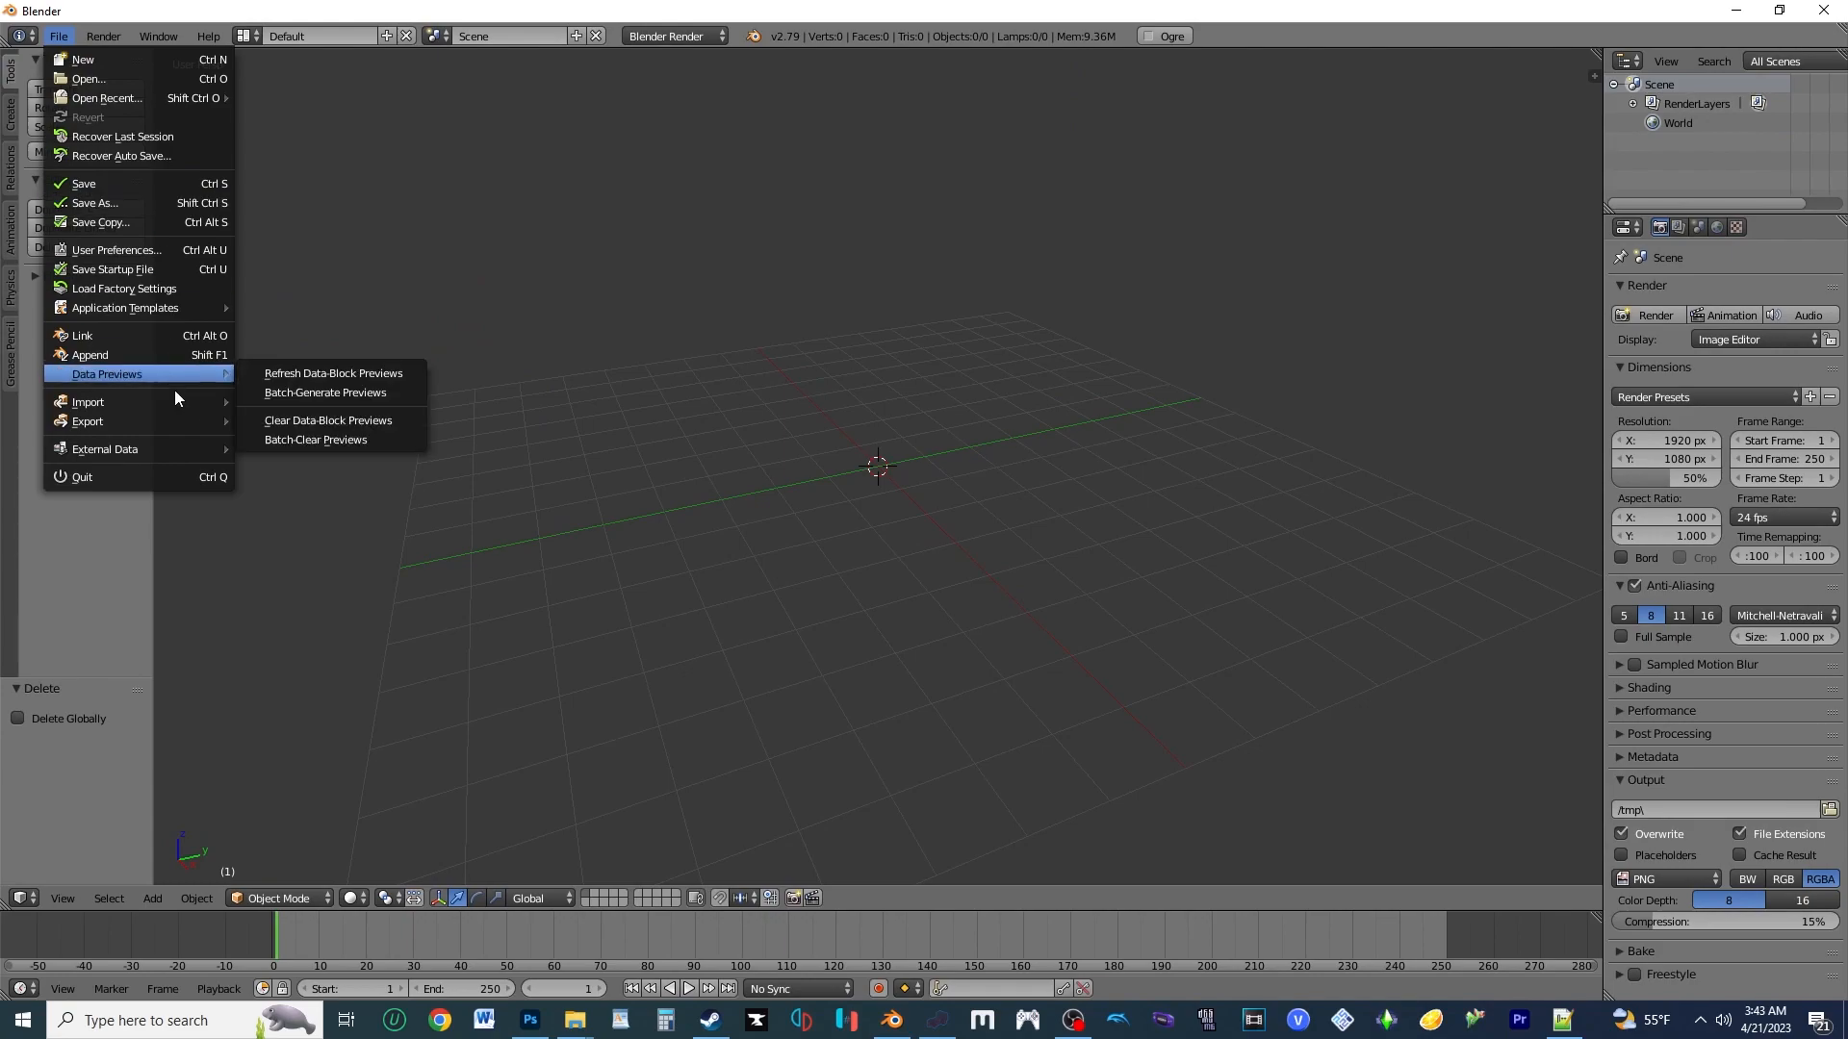
{"action": "left_click", "coordinate": [87, 402]}
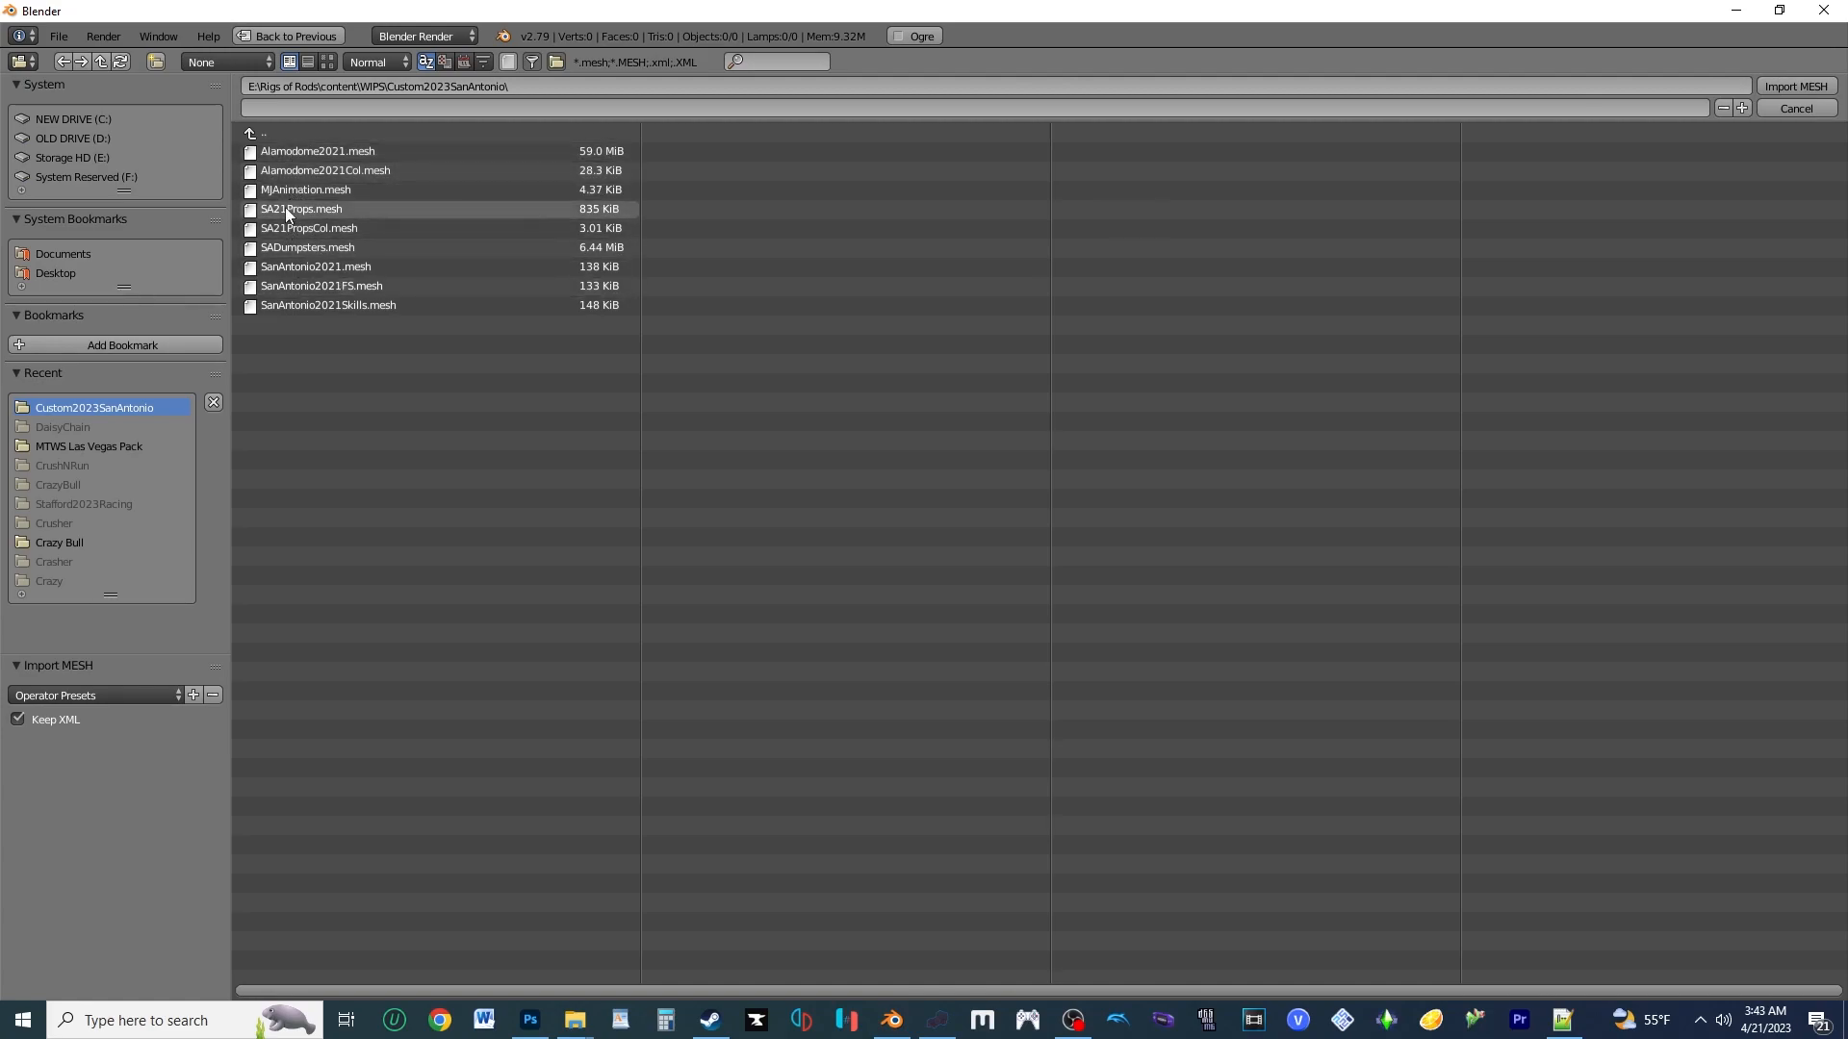
{"action": "mouse_move", "coordinate": [313, 265]}
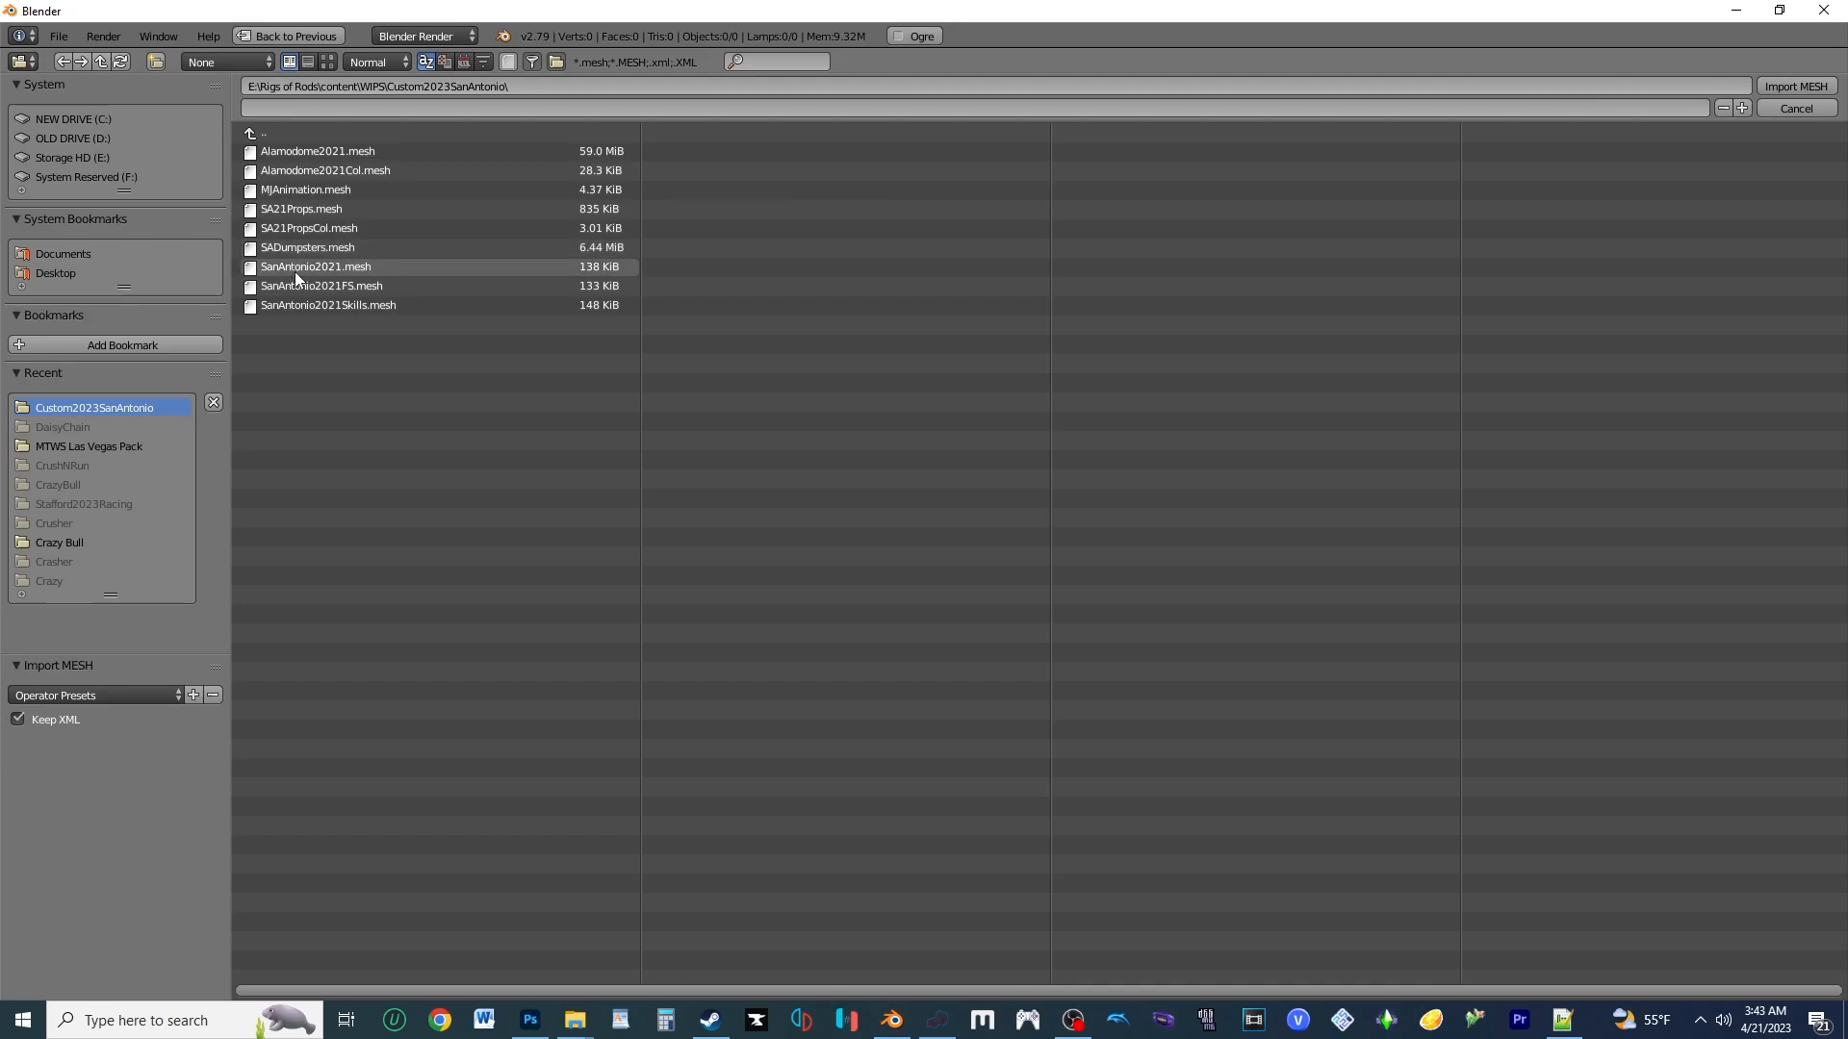
{"action": "left_click", "coordinate": [314, 265]}
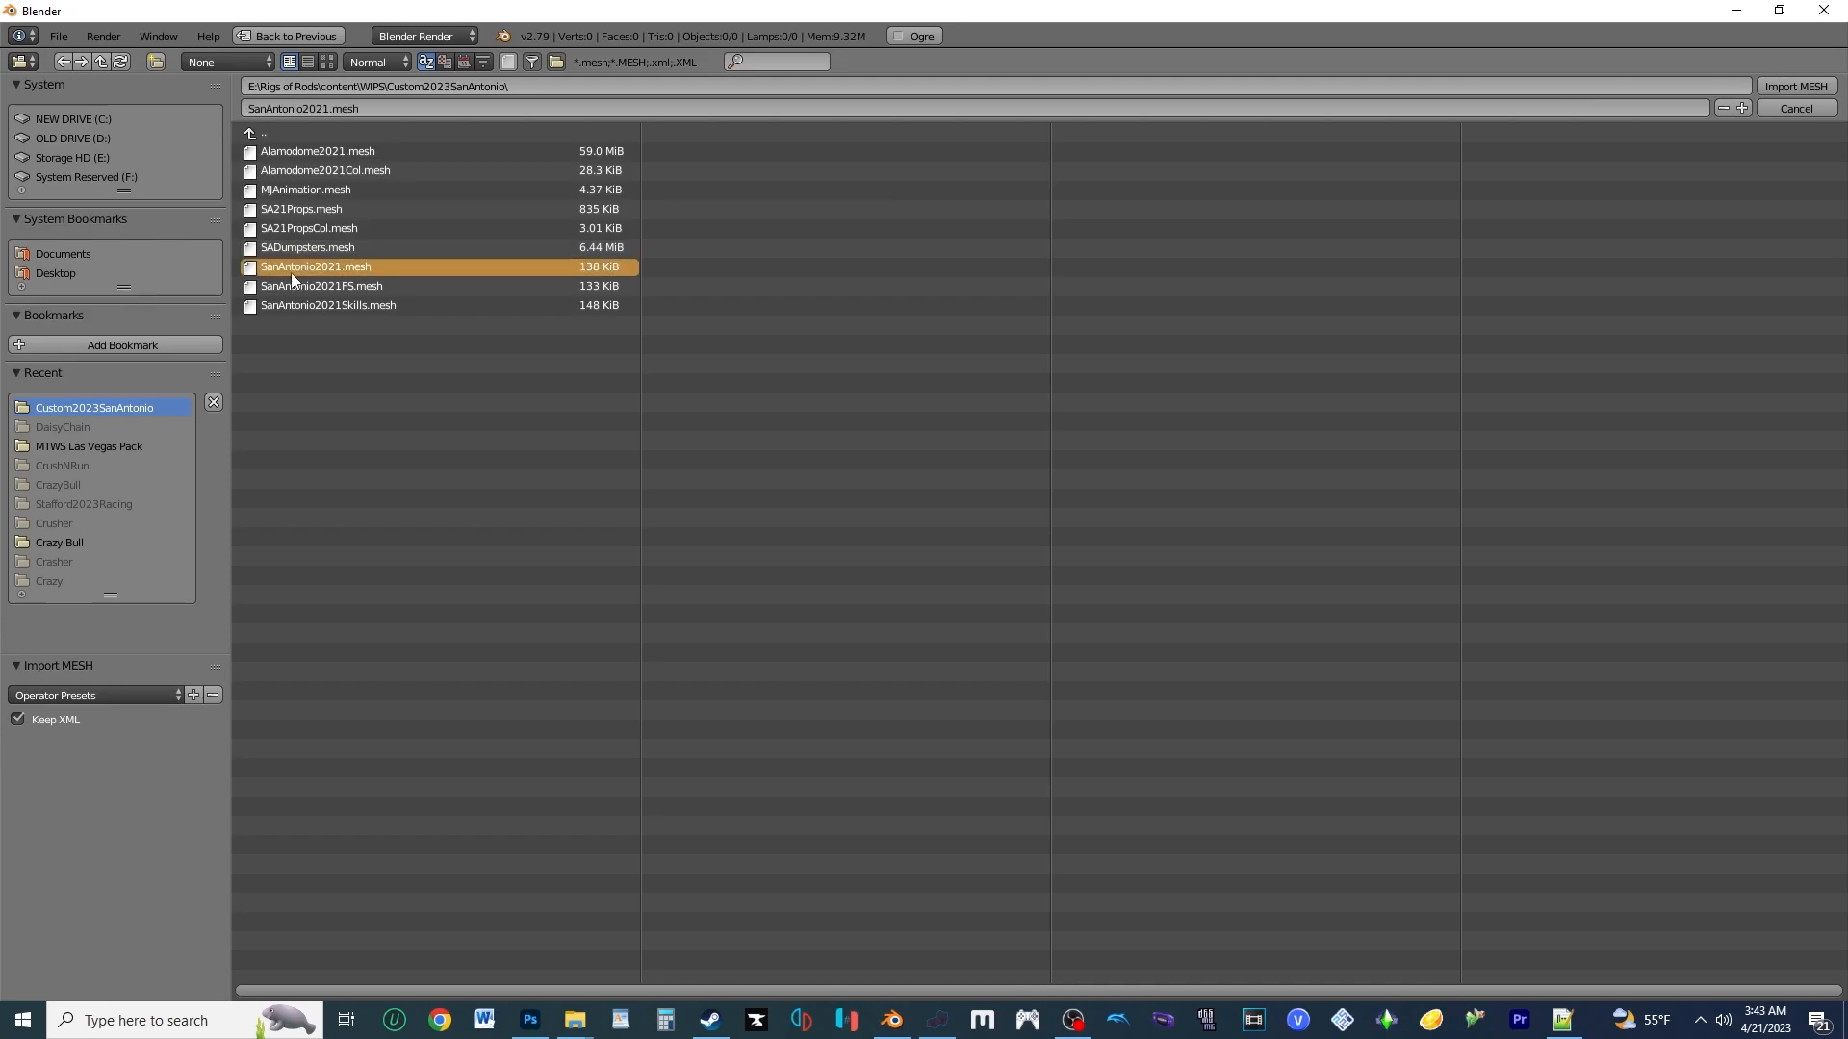
{"action": "left_click", "coordinate": [1794, 85]}
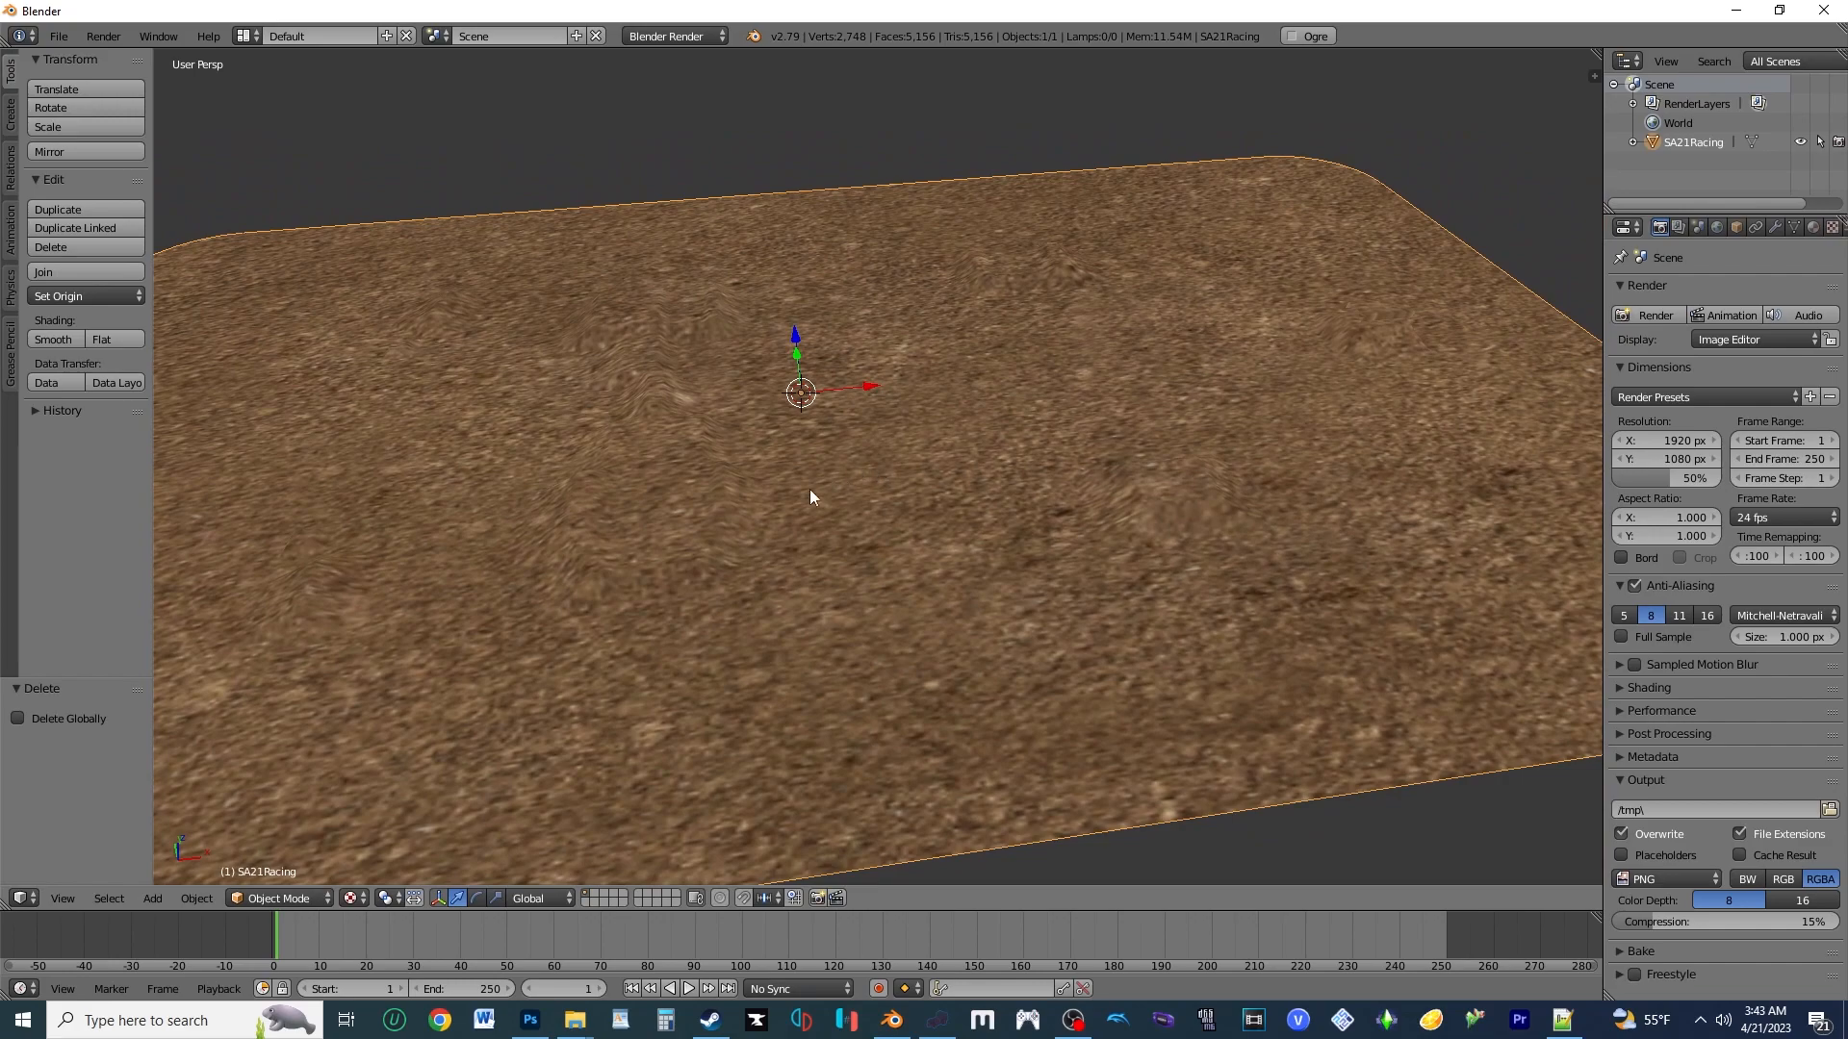
Switch the viewport shading so the imported track displays in solid shading
{"action": "left_click", "coordinate": [427, 899]}
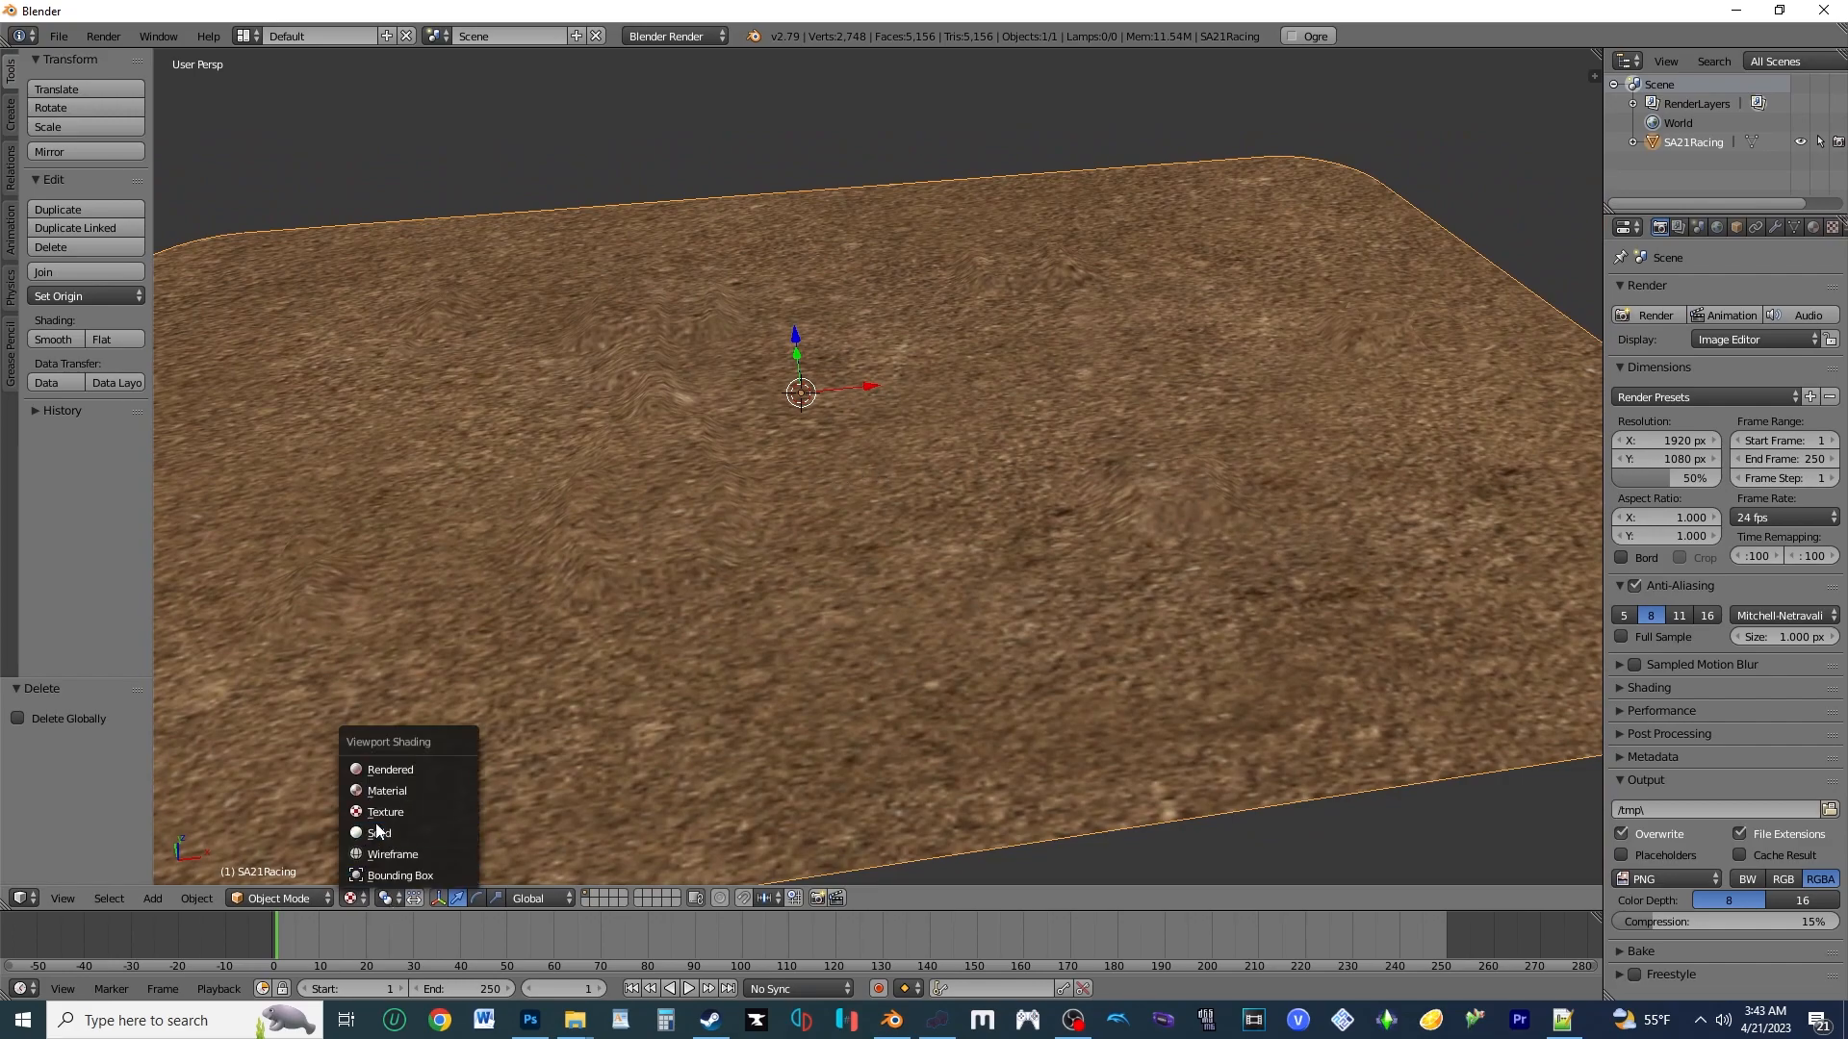
{"action": "left_click", "coordinate": [377, 833]}
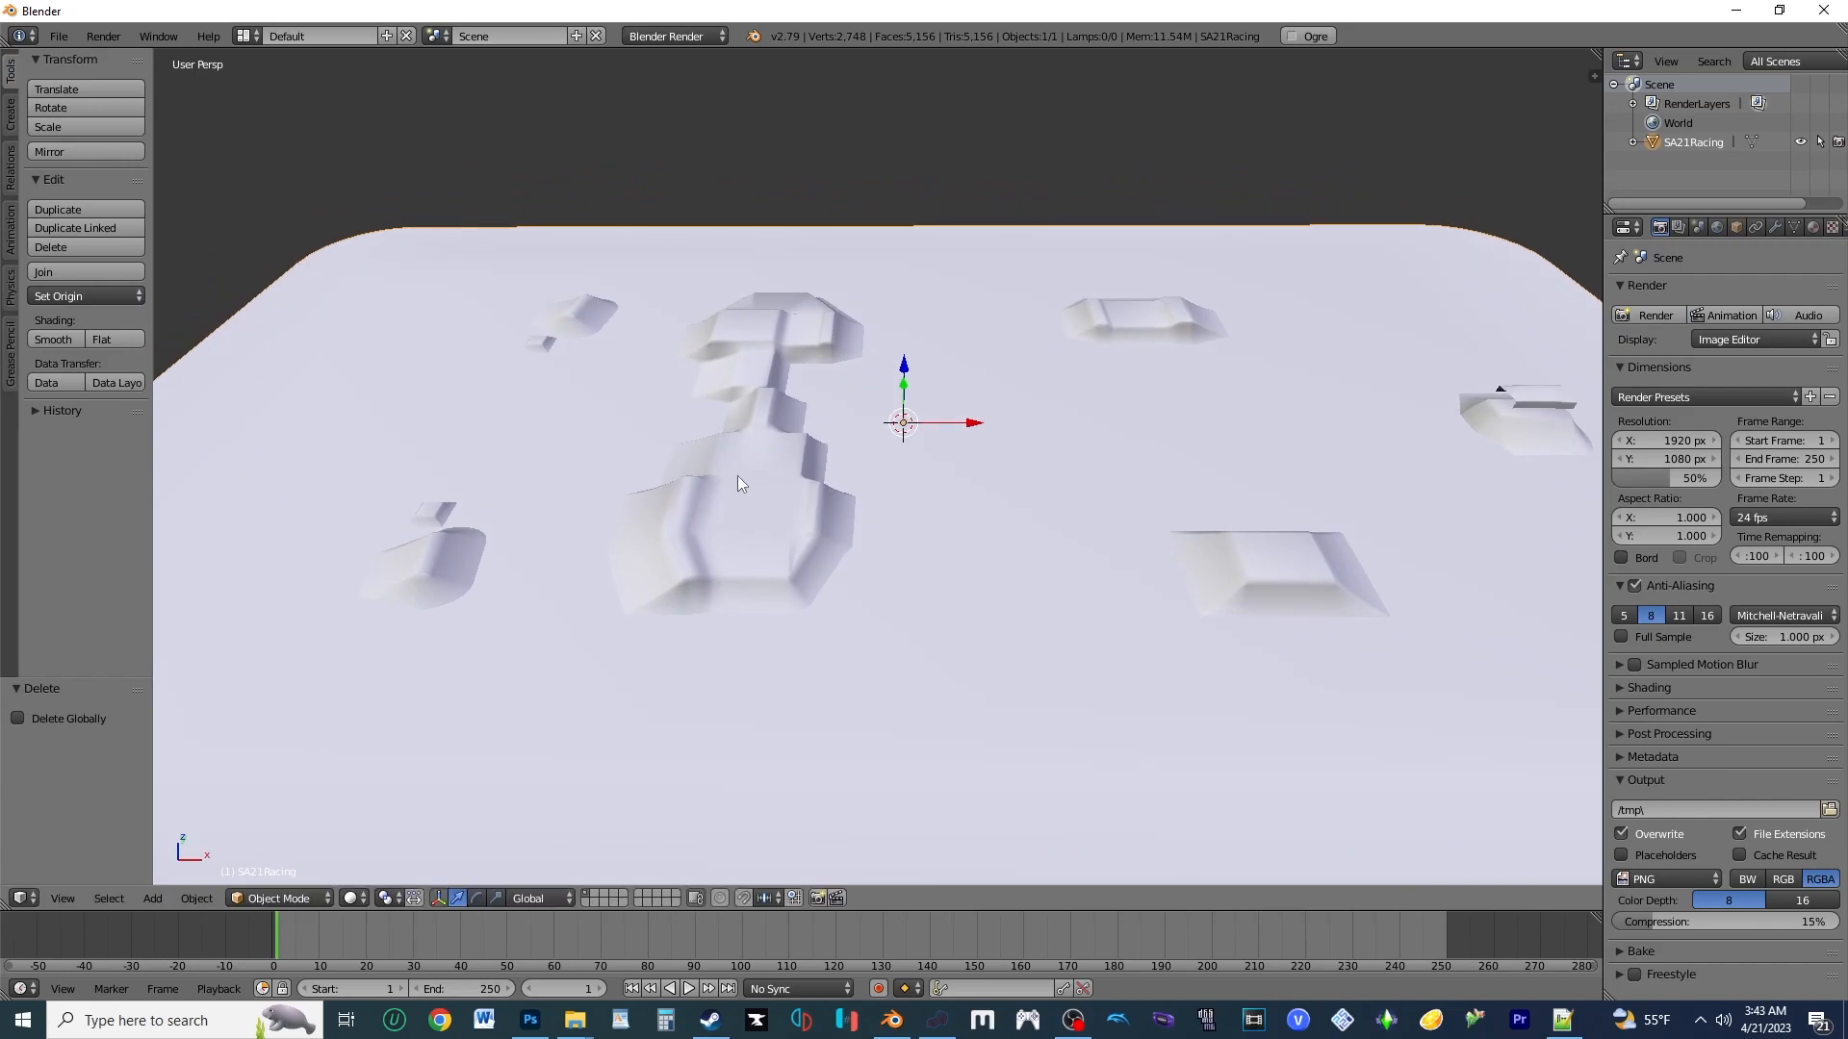
{"action": "mouse_move", "coordinate": [524, 849]}
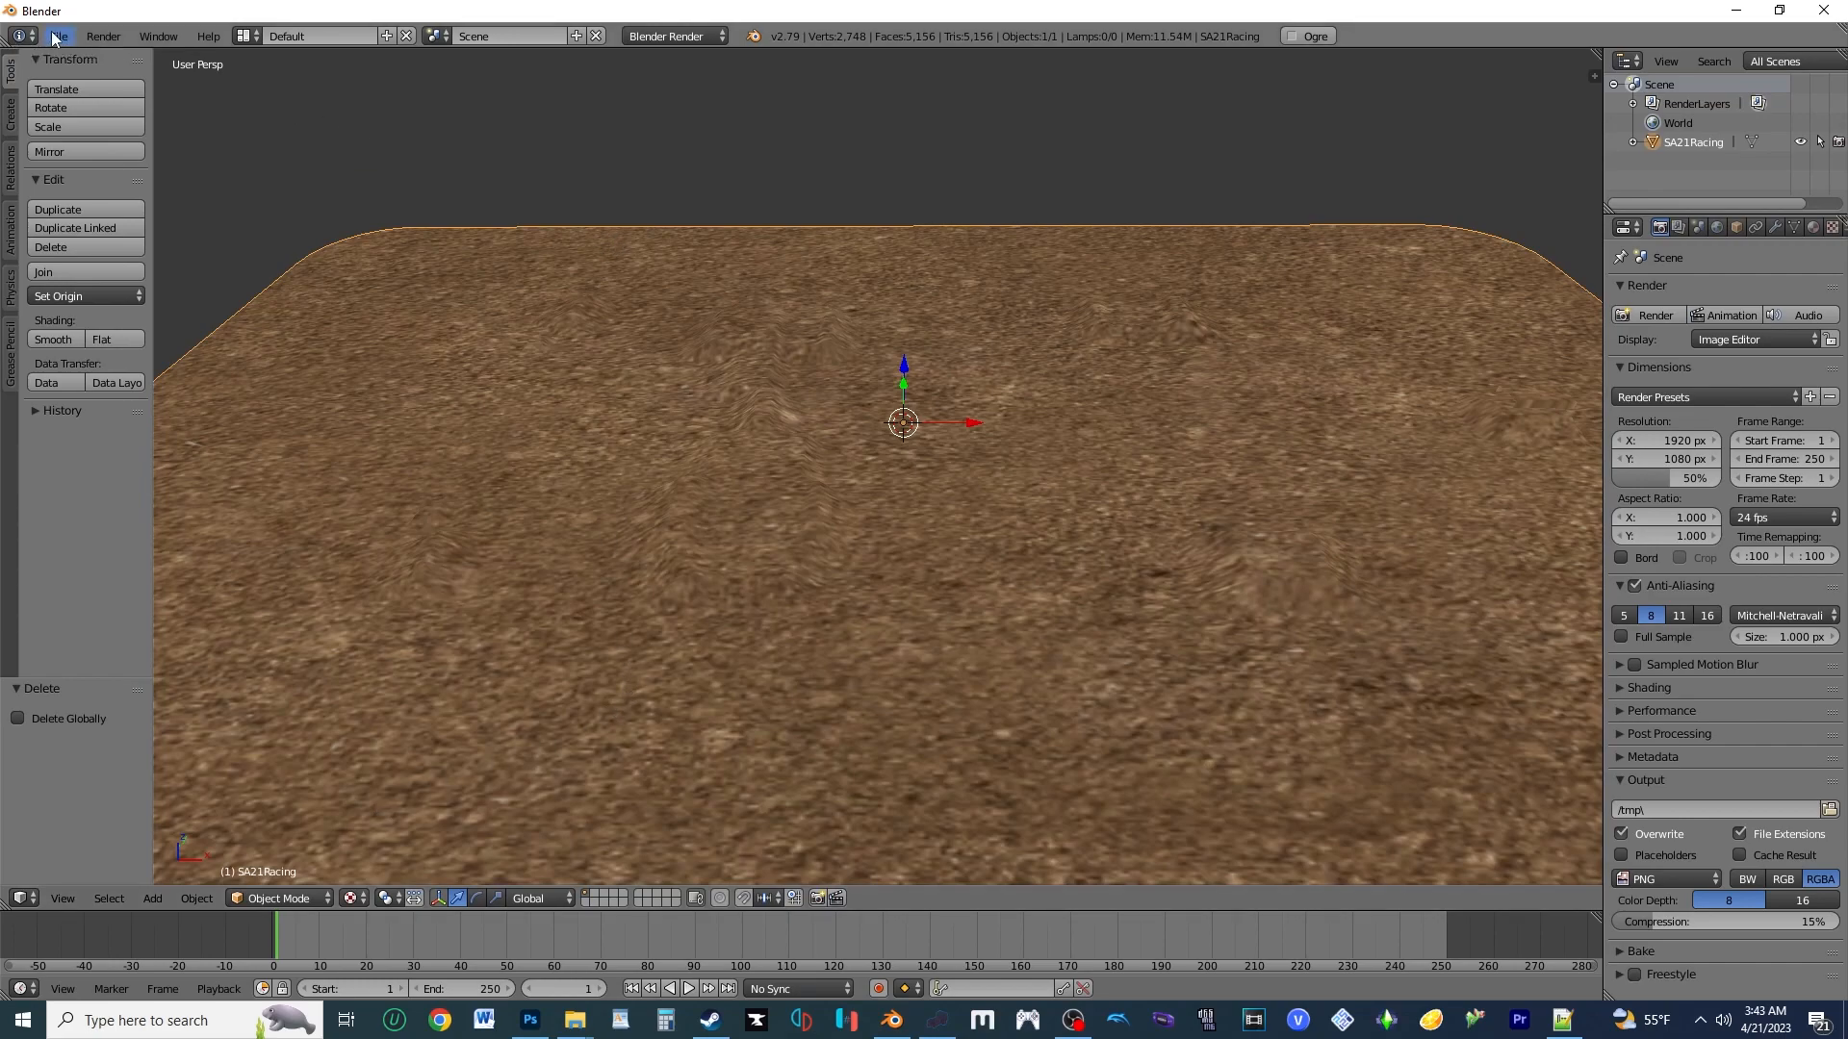
Import Alamodome2021.mesh from the Custom2023SanAntonio folder into the track scene
{"action": "left_click", "coordinate": [56, 35]}
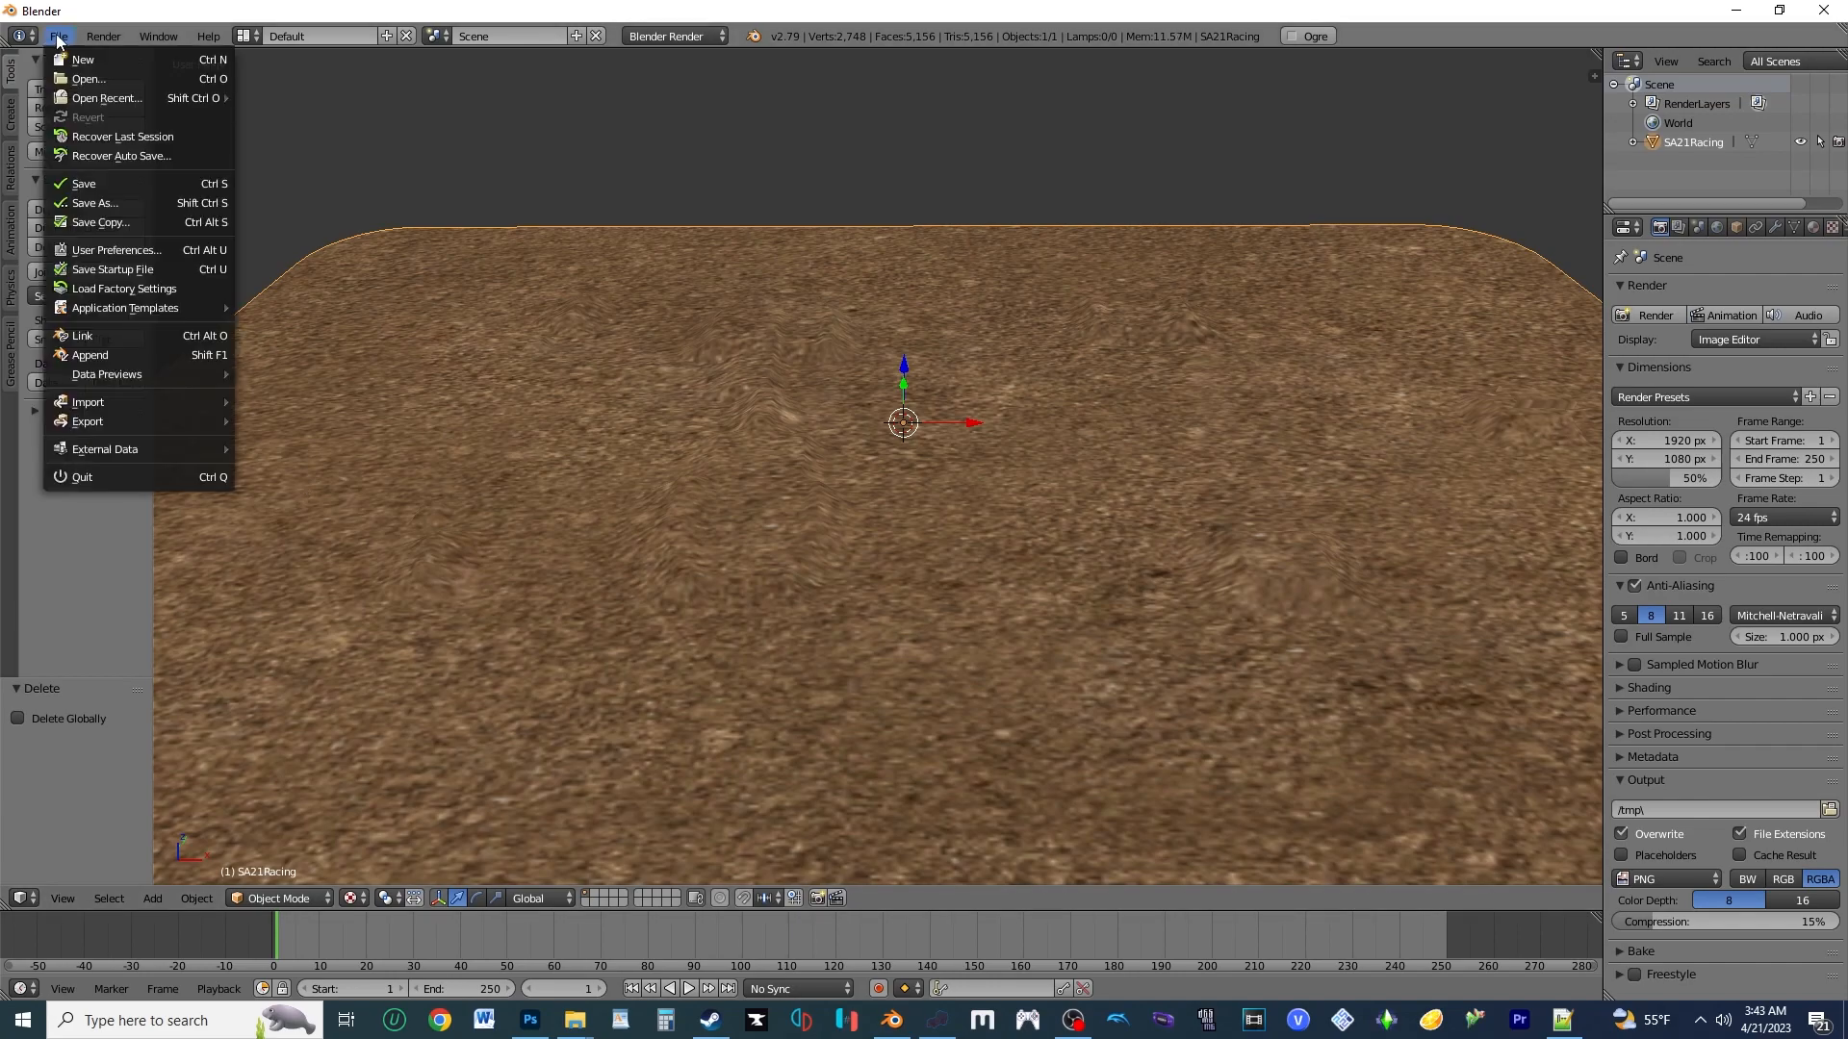
{"action": "left_click", "coordinate": [87, 402]}
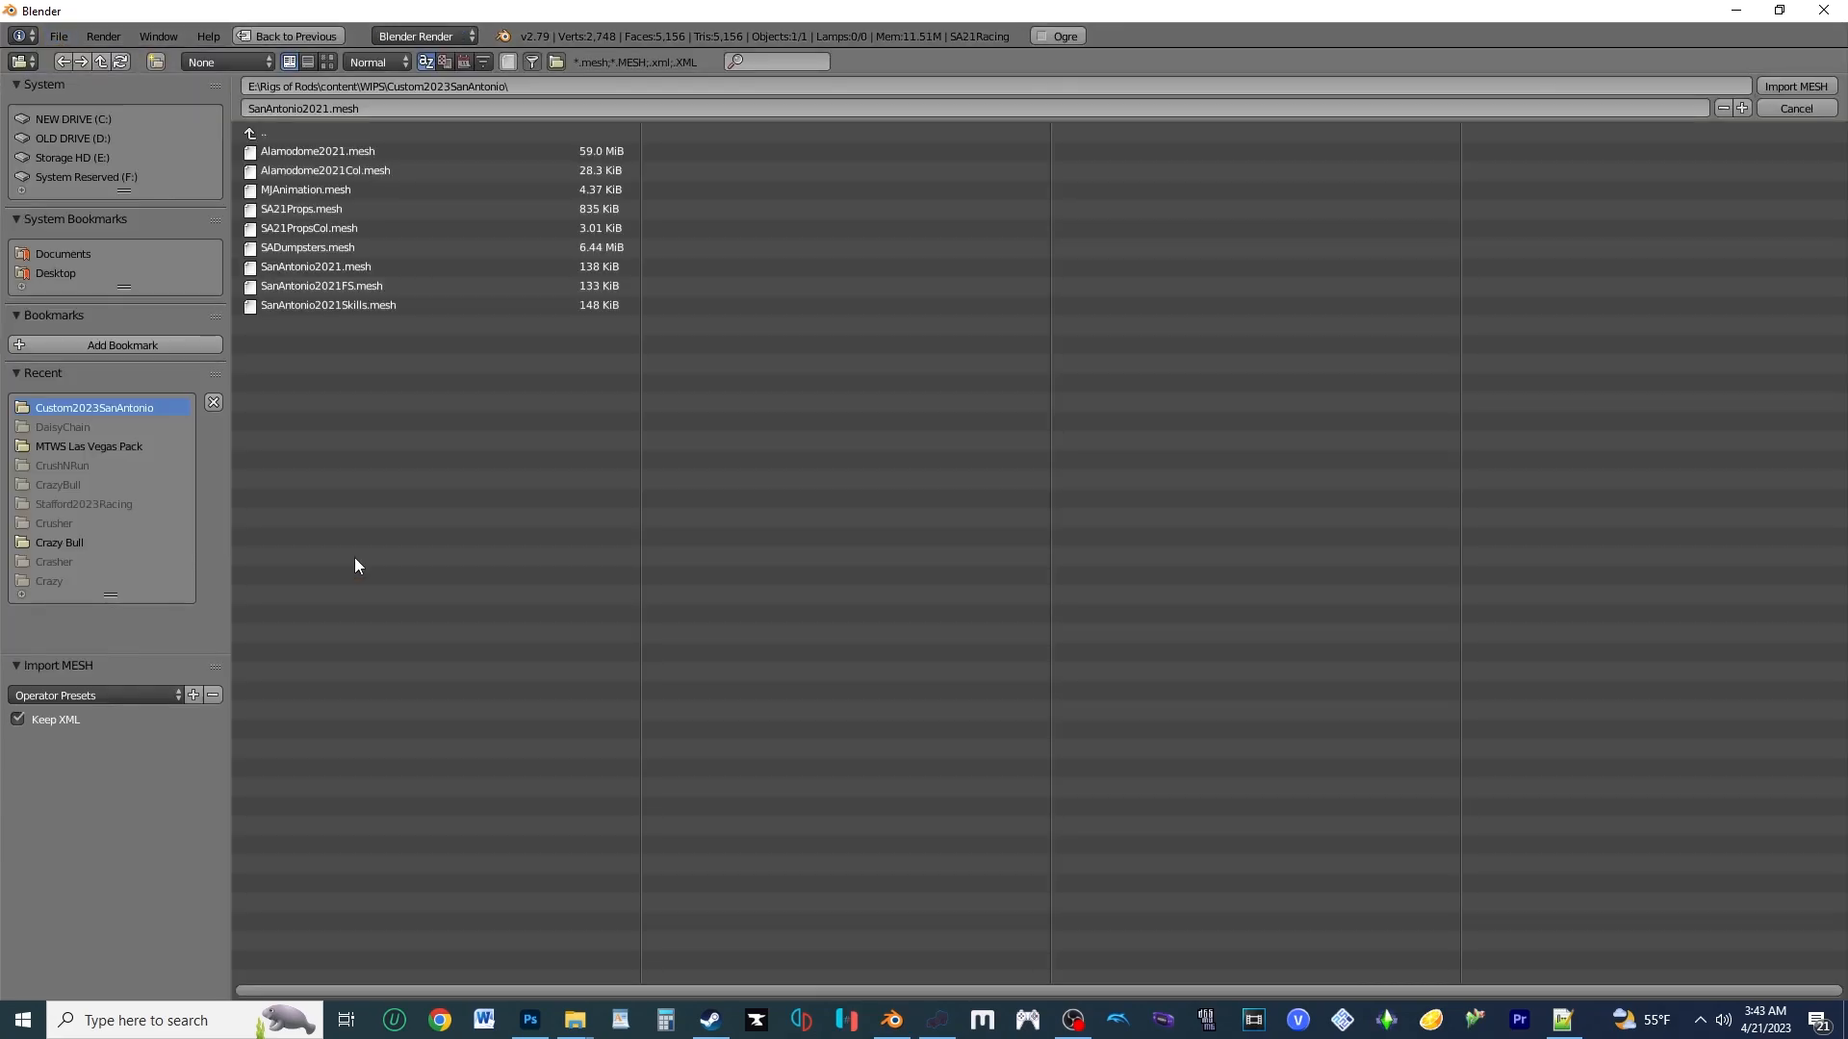
{"action": "mouse_move", "coordinate": [383, 416]}
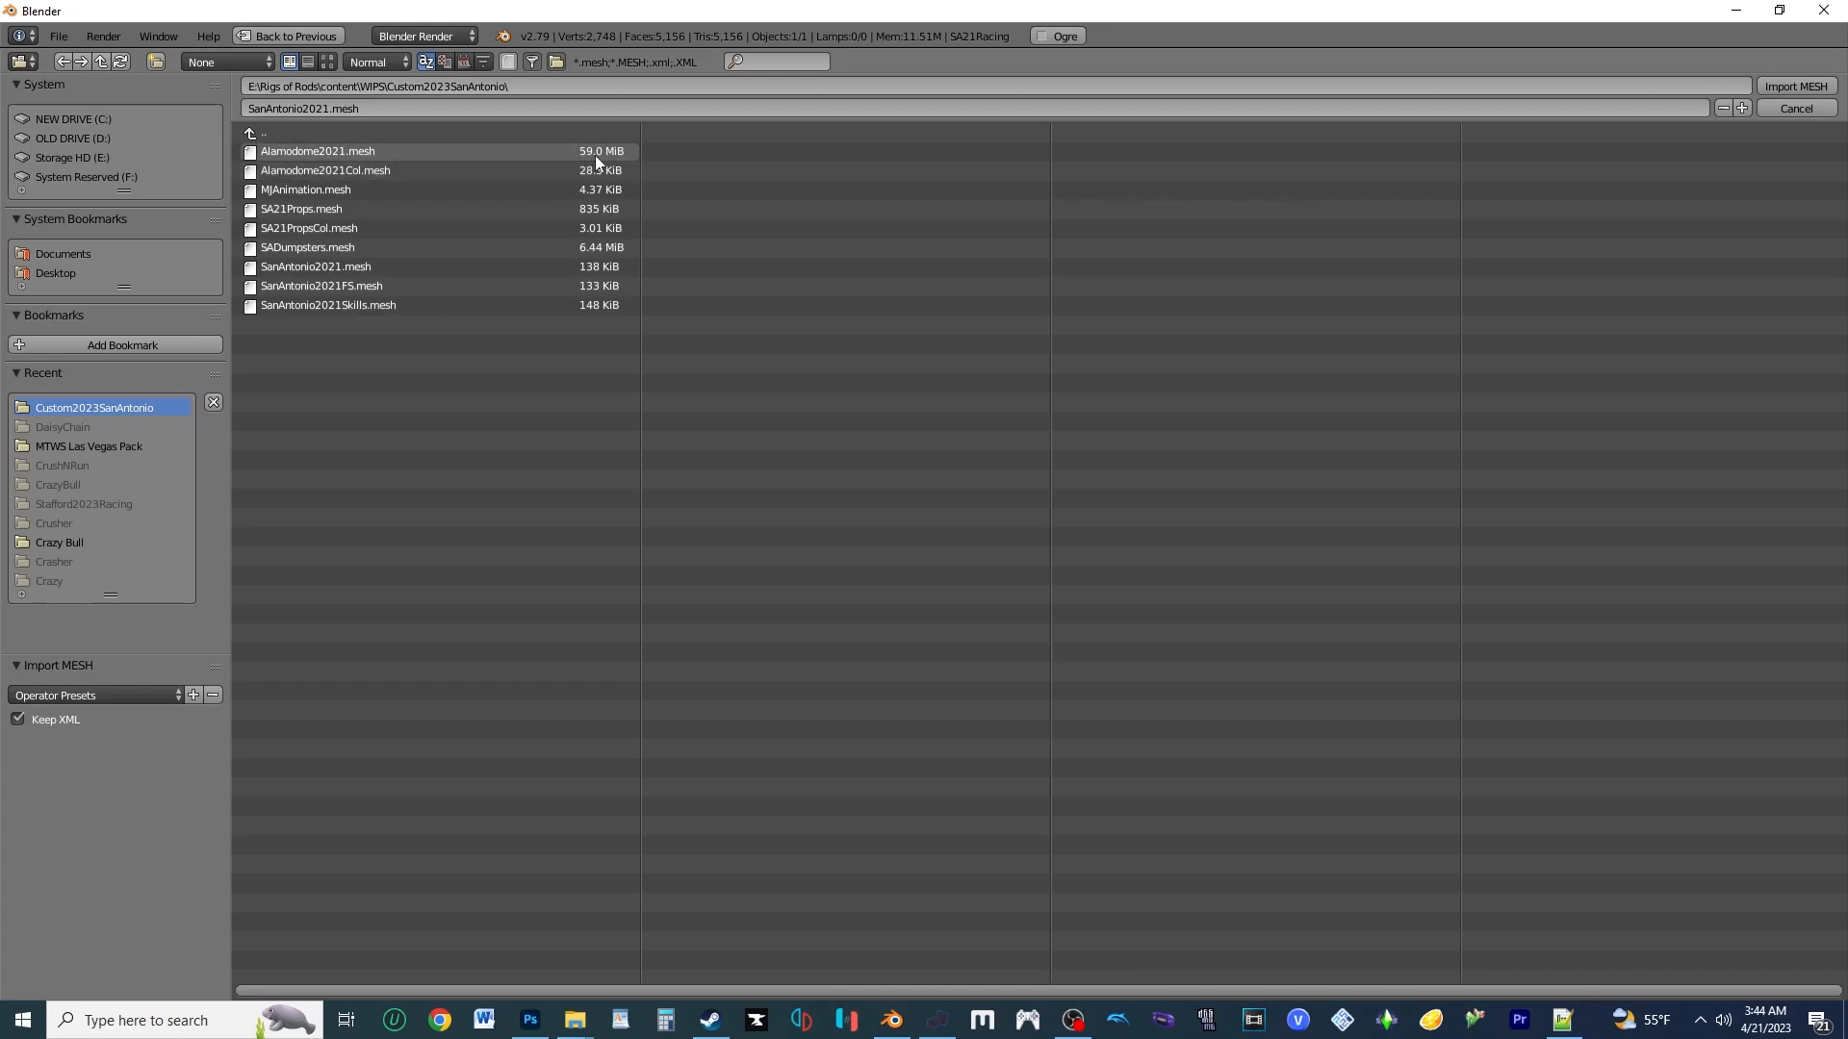
{"action": "mouse_move", "coordinate": [587, 162]}
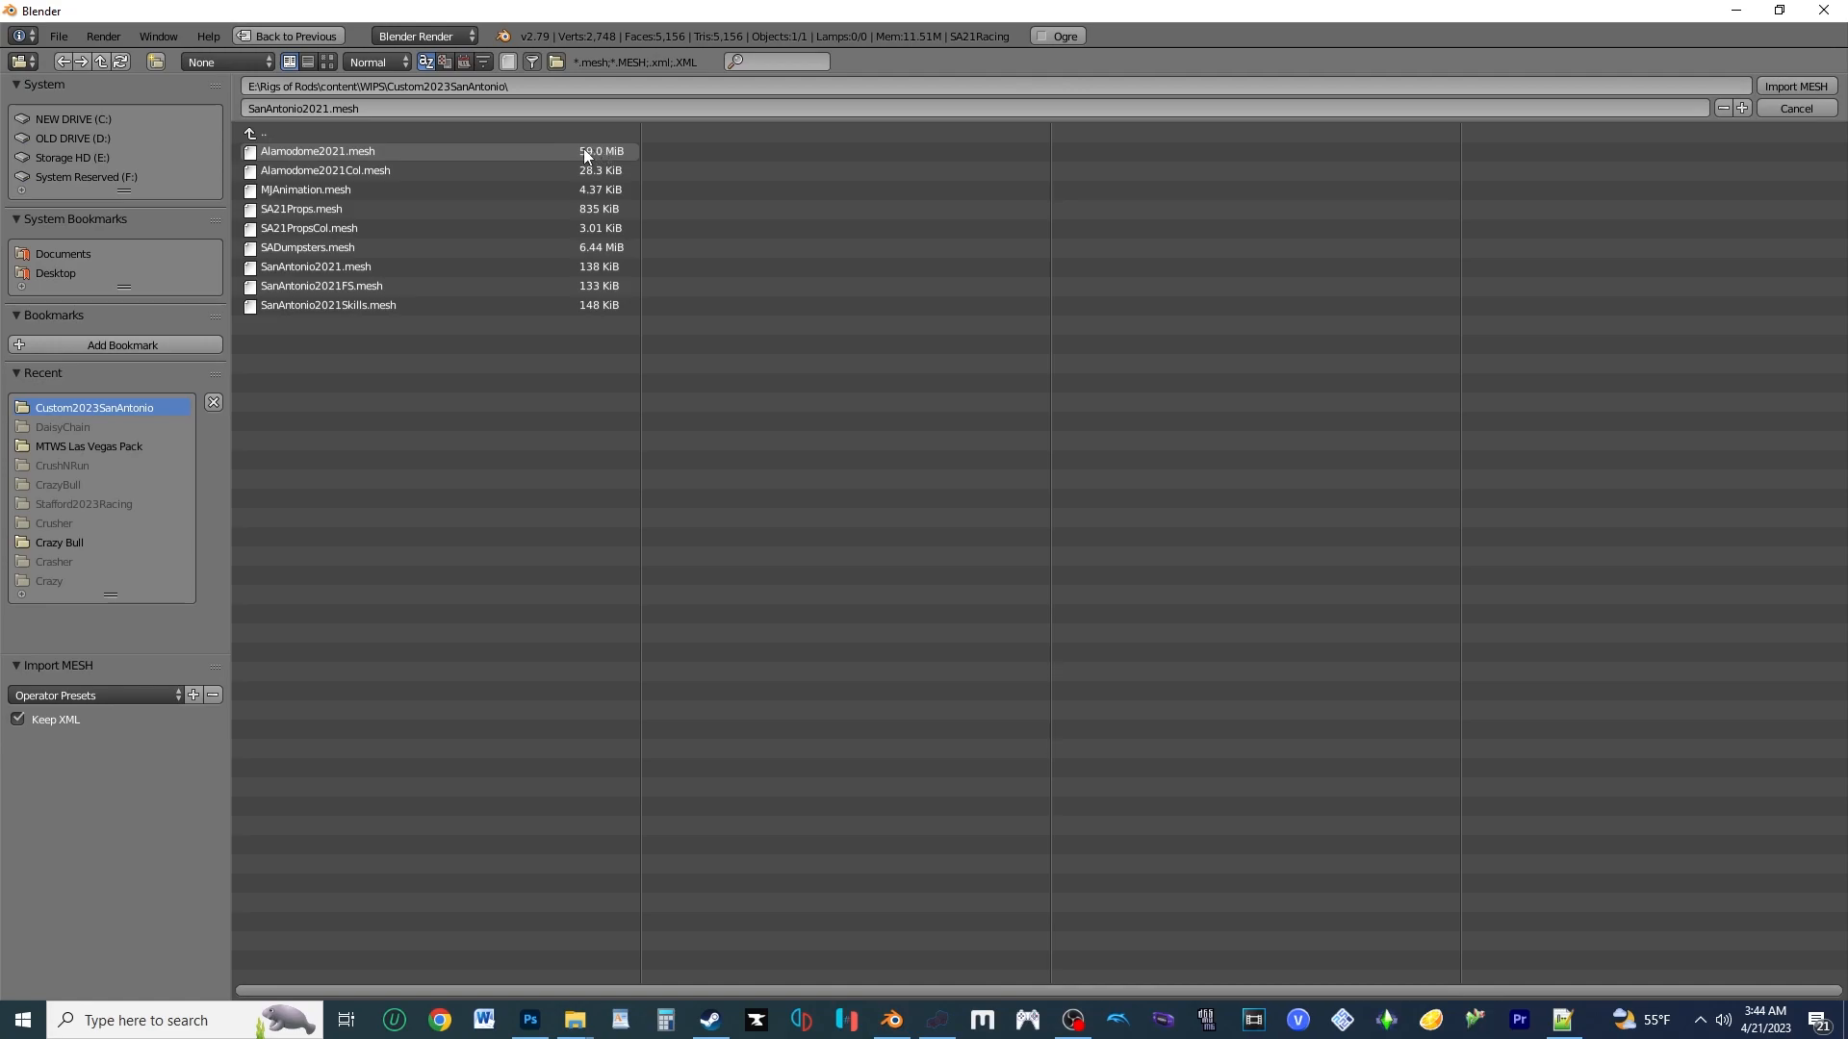
{"action": "mouse_move", "coordinate": [586, 156]}
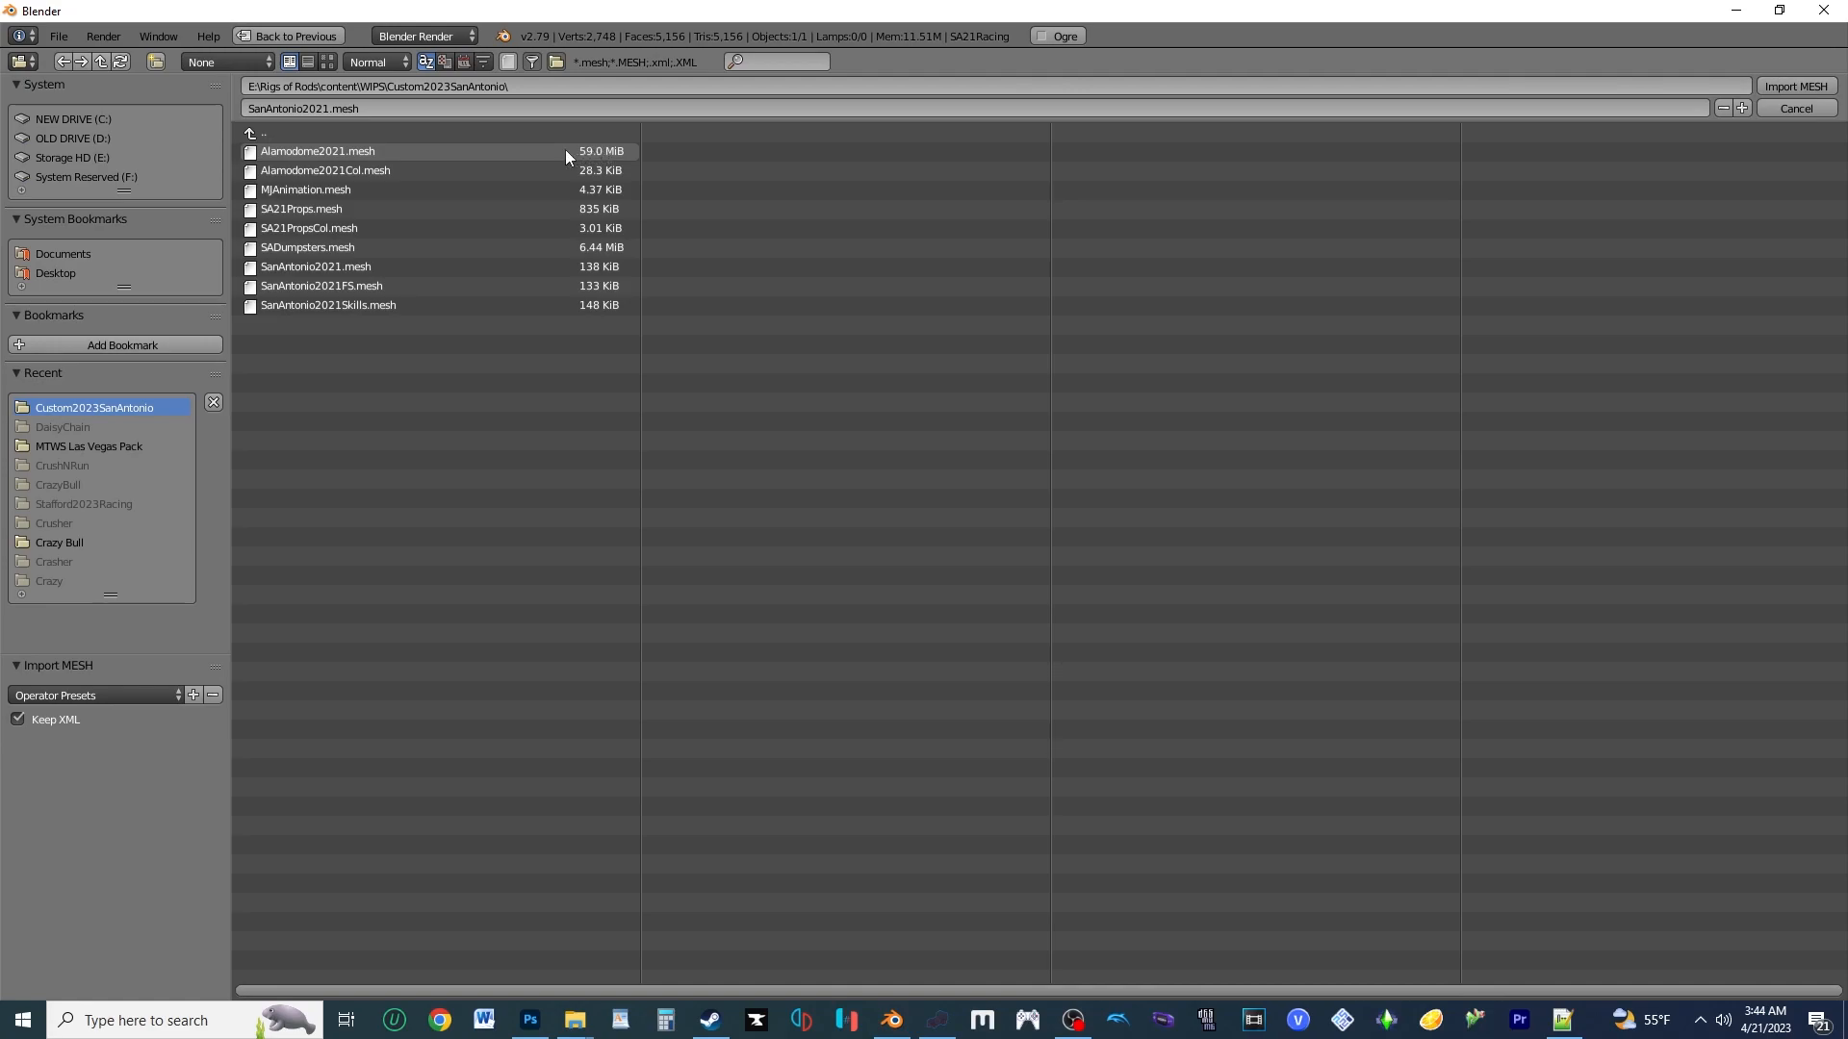
{"action": "mouse_move", "coordinate": [583, 156]}
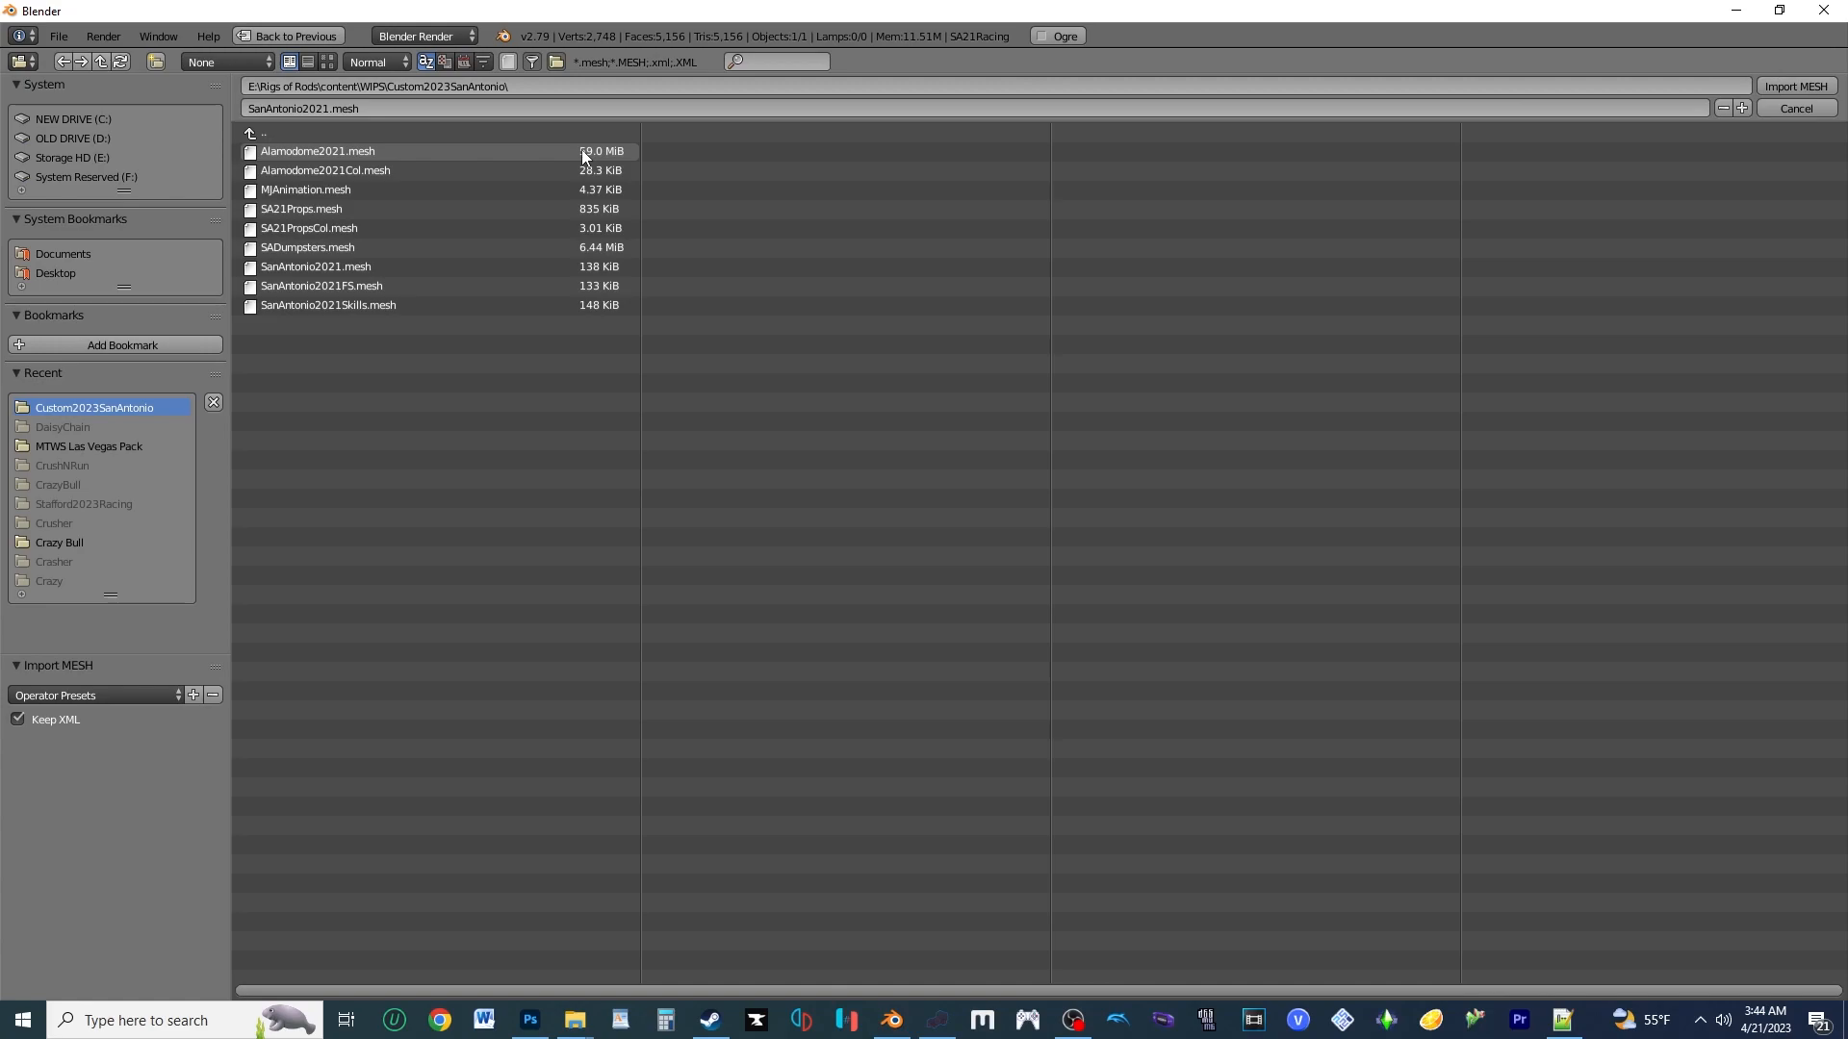
{"action": "left_click", "coordinate": [317, 150]}
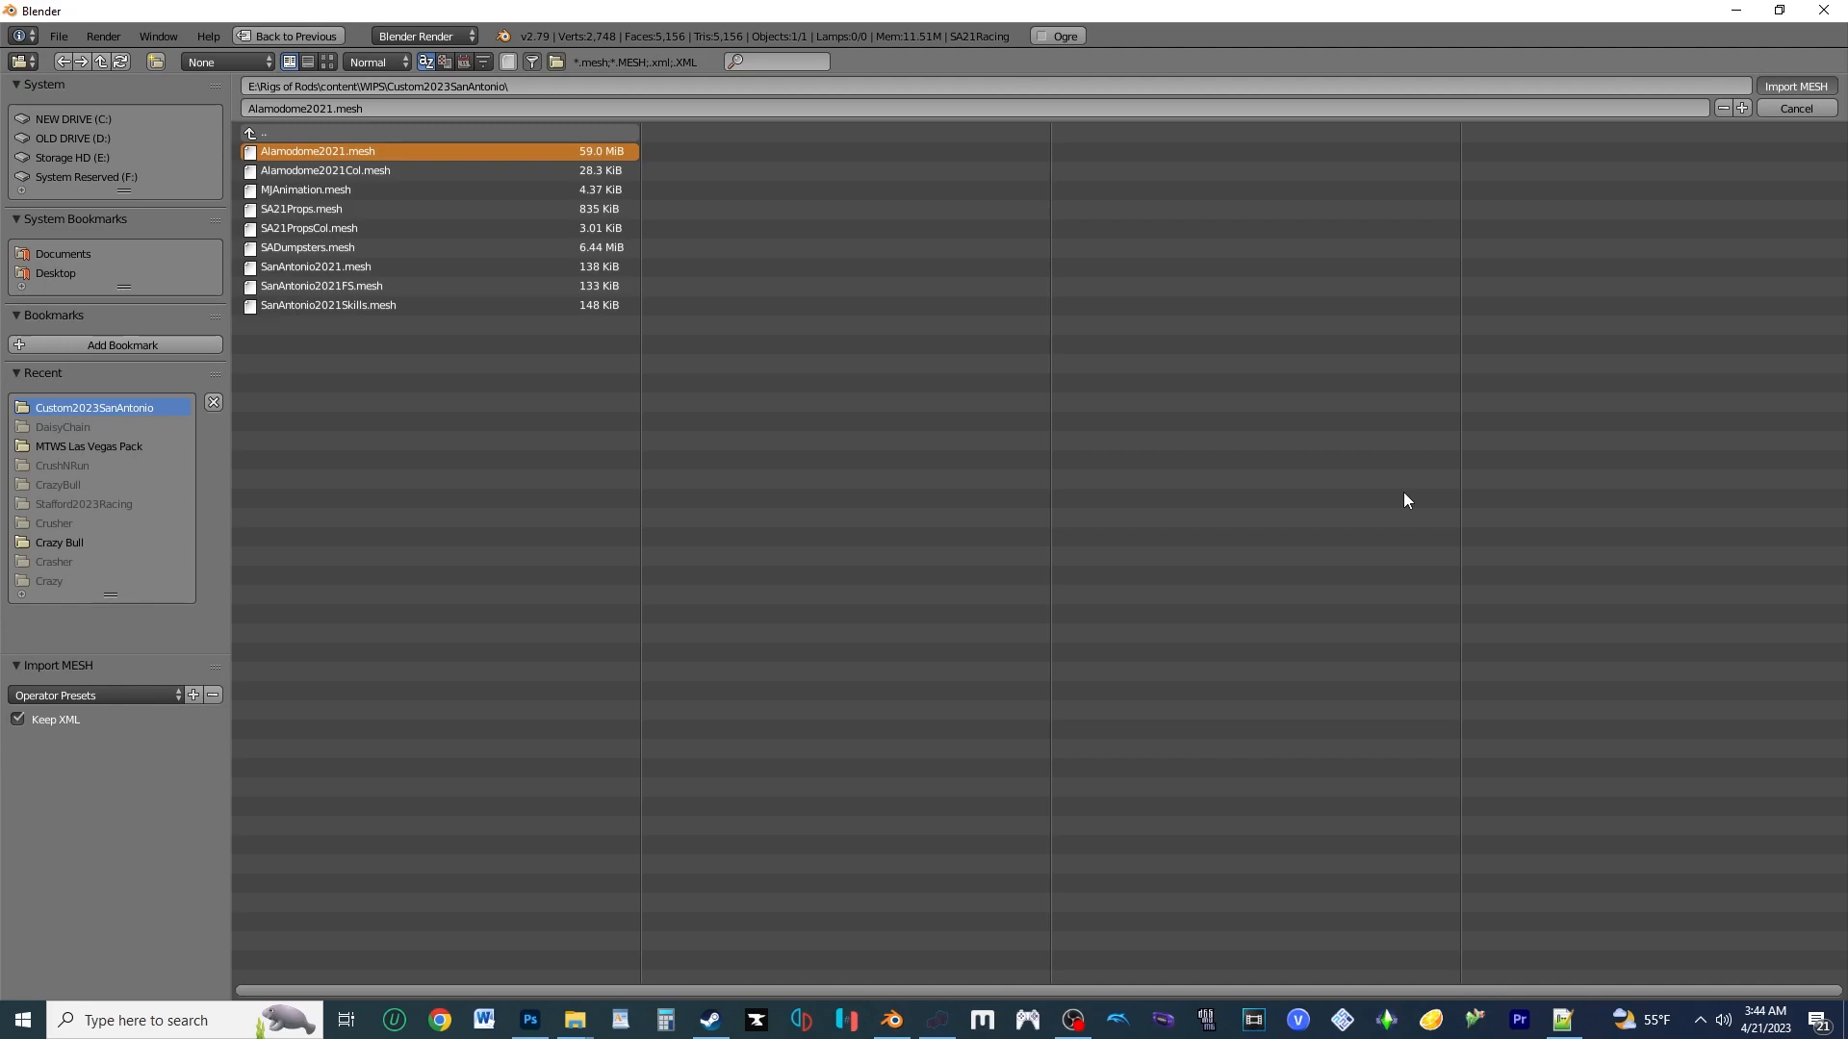
{"action": "left_click", "coordinate": [1794, 87]}
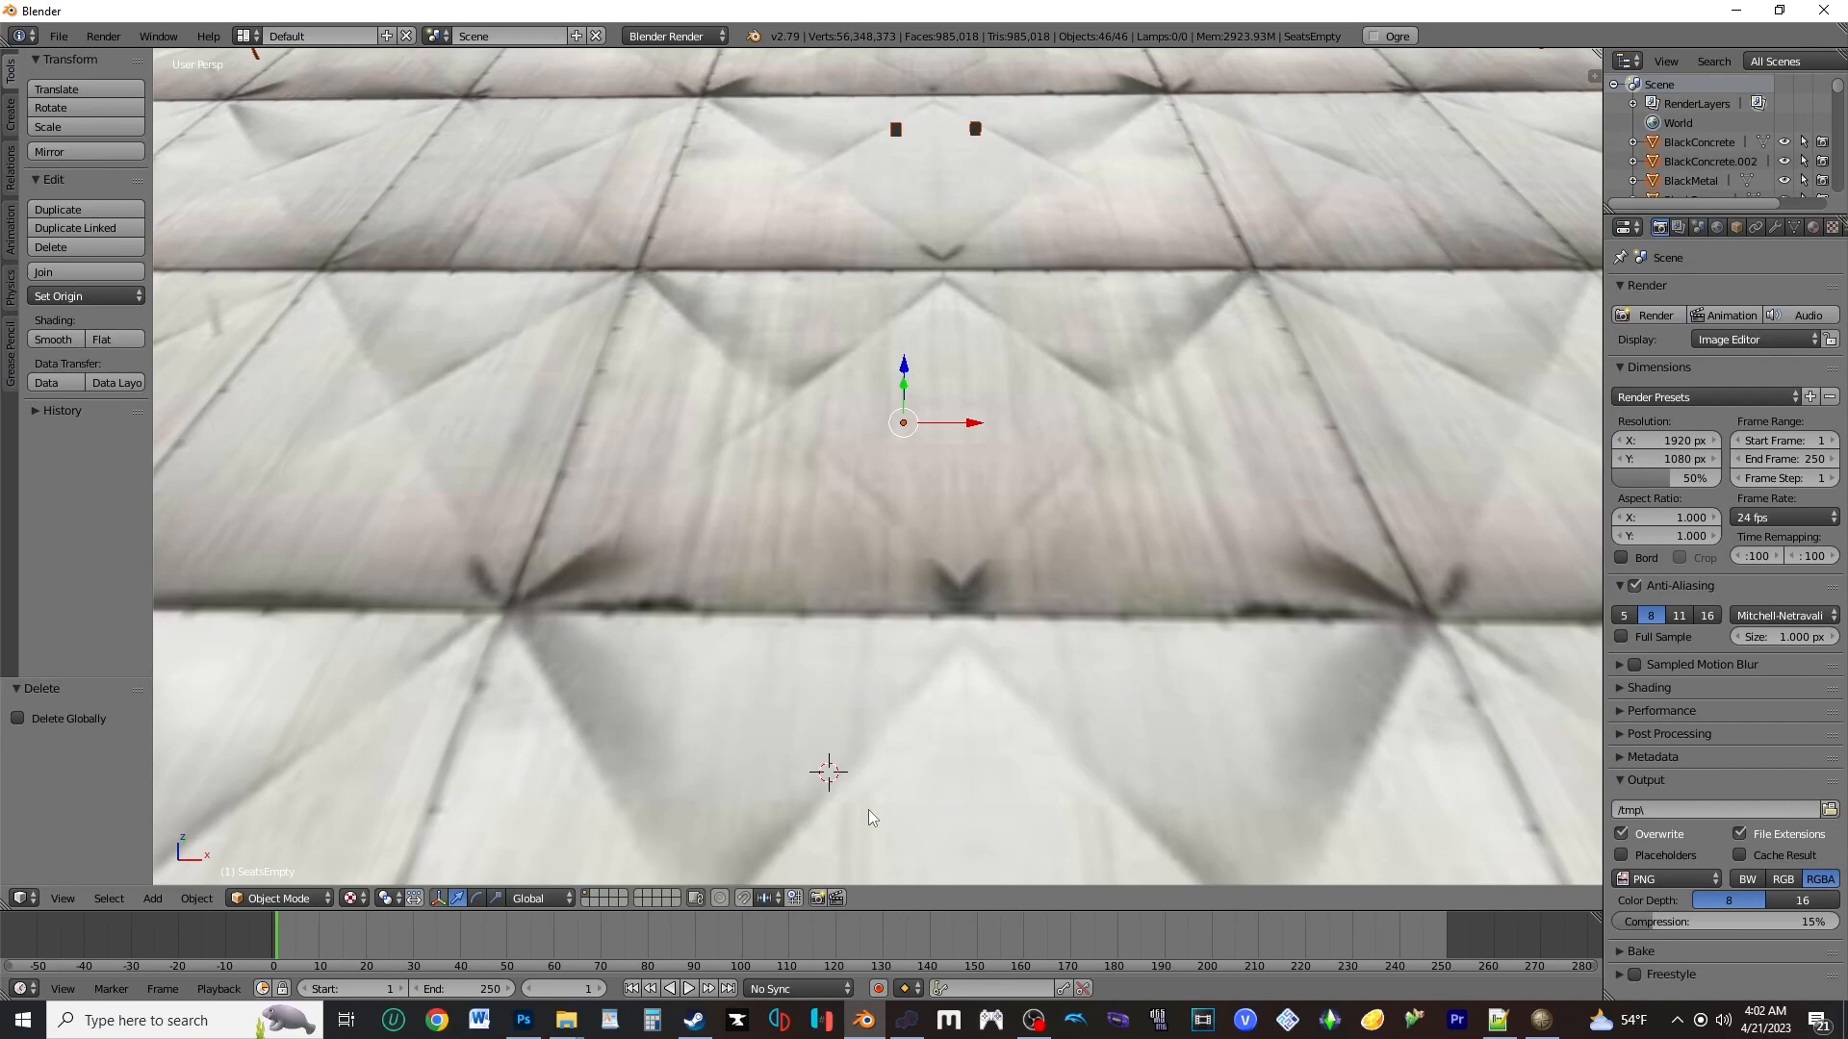
{"action": "mouse_move", "coordinate": [937, 545]}
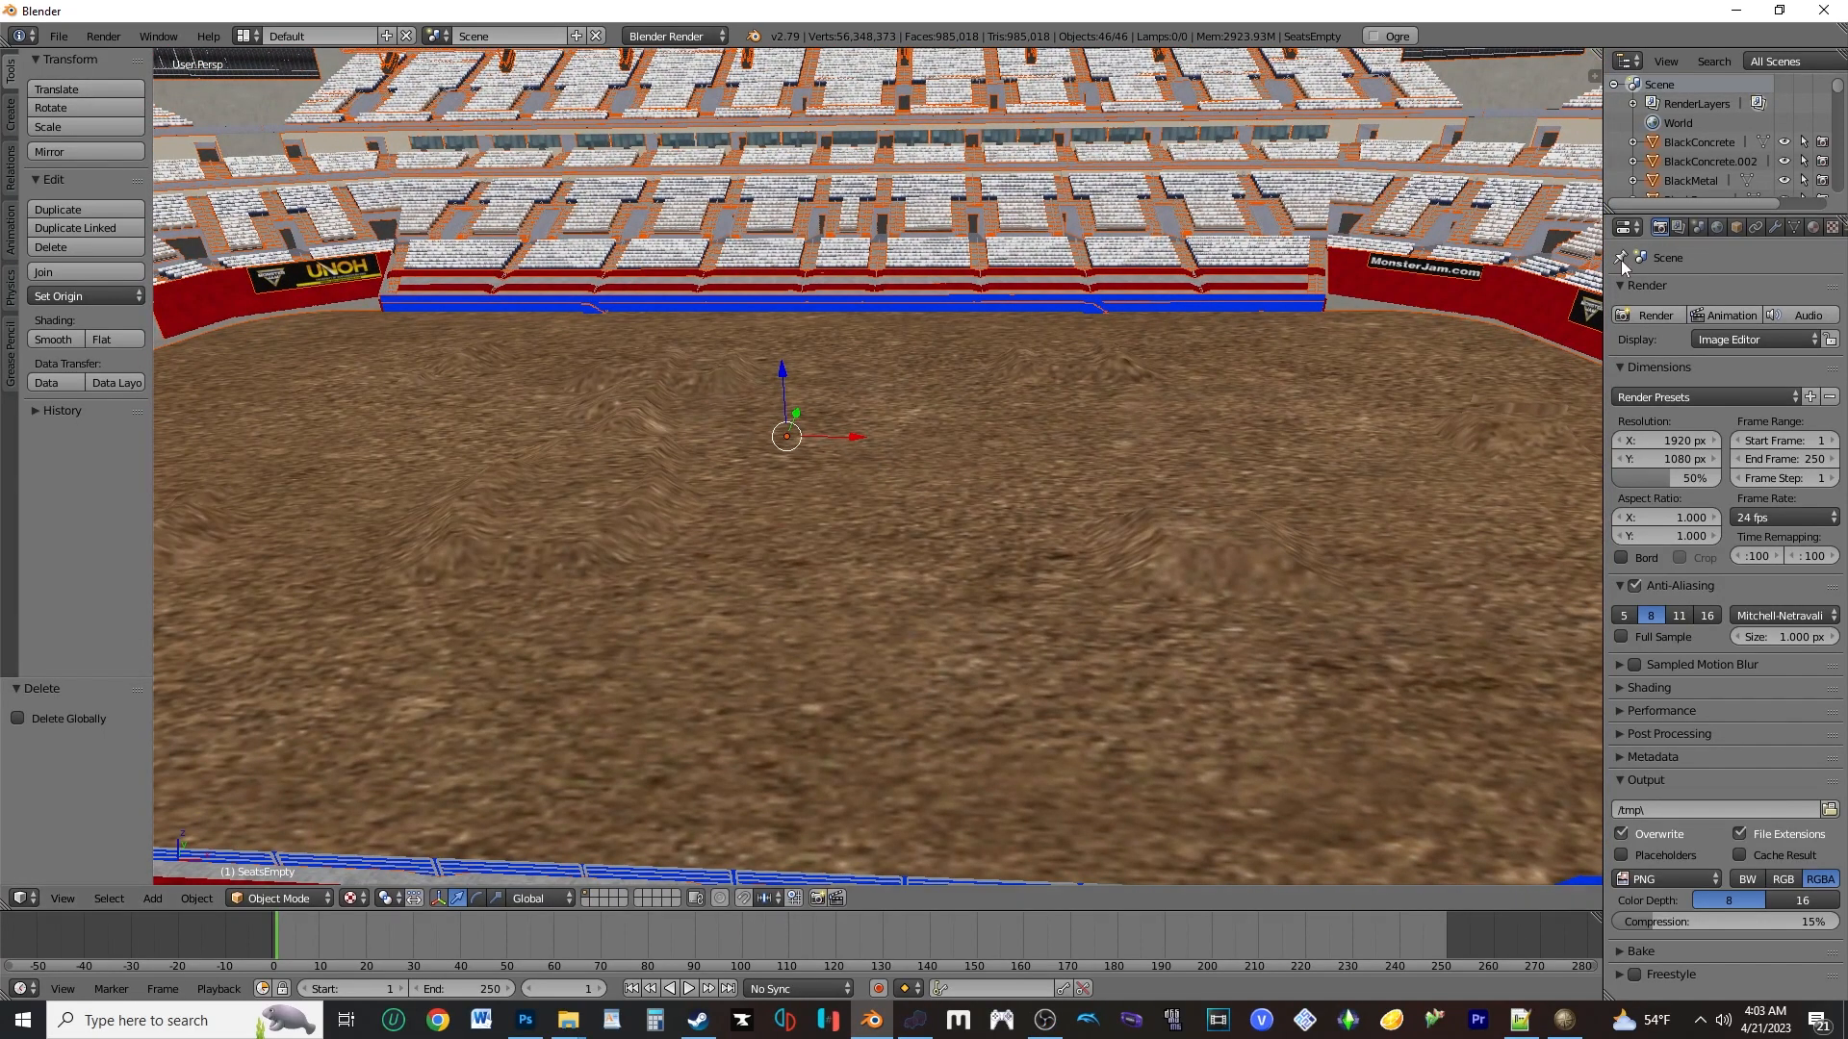
Zoom the 3D View to frame the dirt track floor surrounded by the Alamodome seating
{"action": "scroll", "scroll_direction": "down", "scroll_amount": 3}
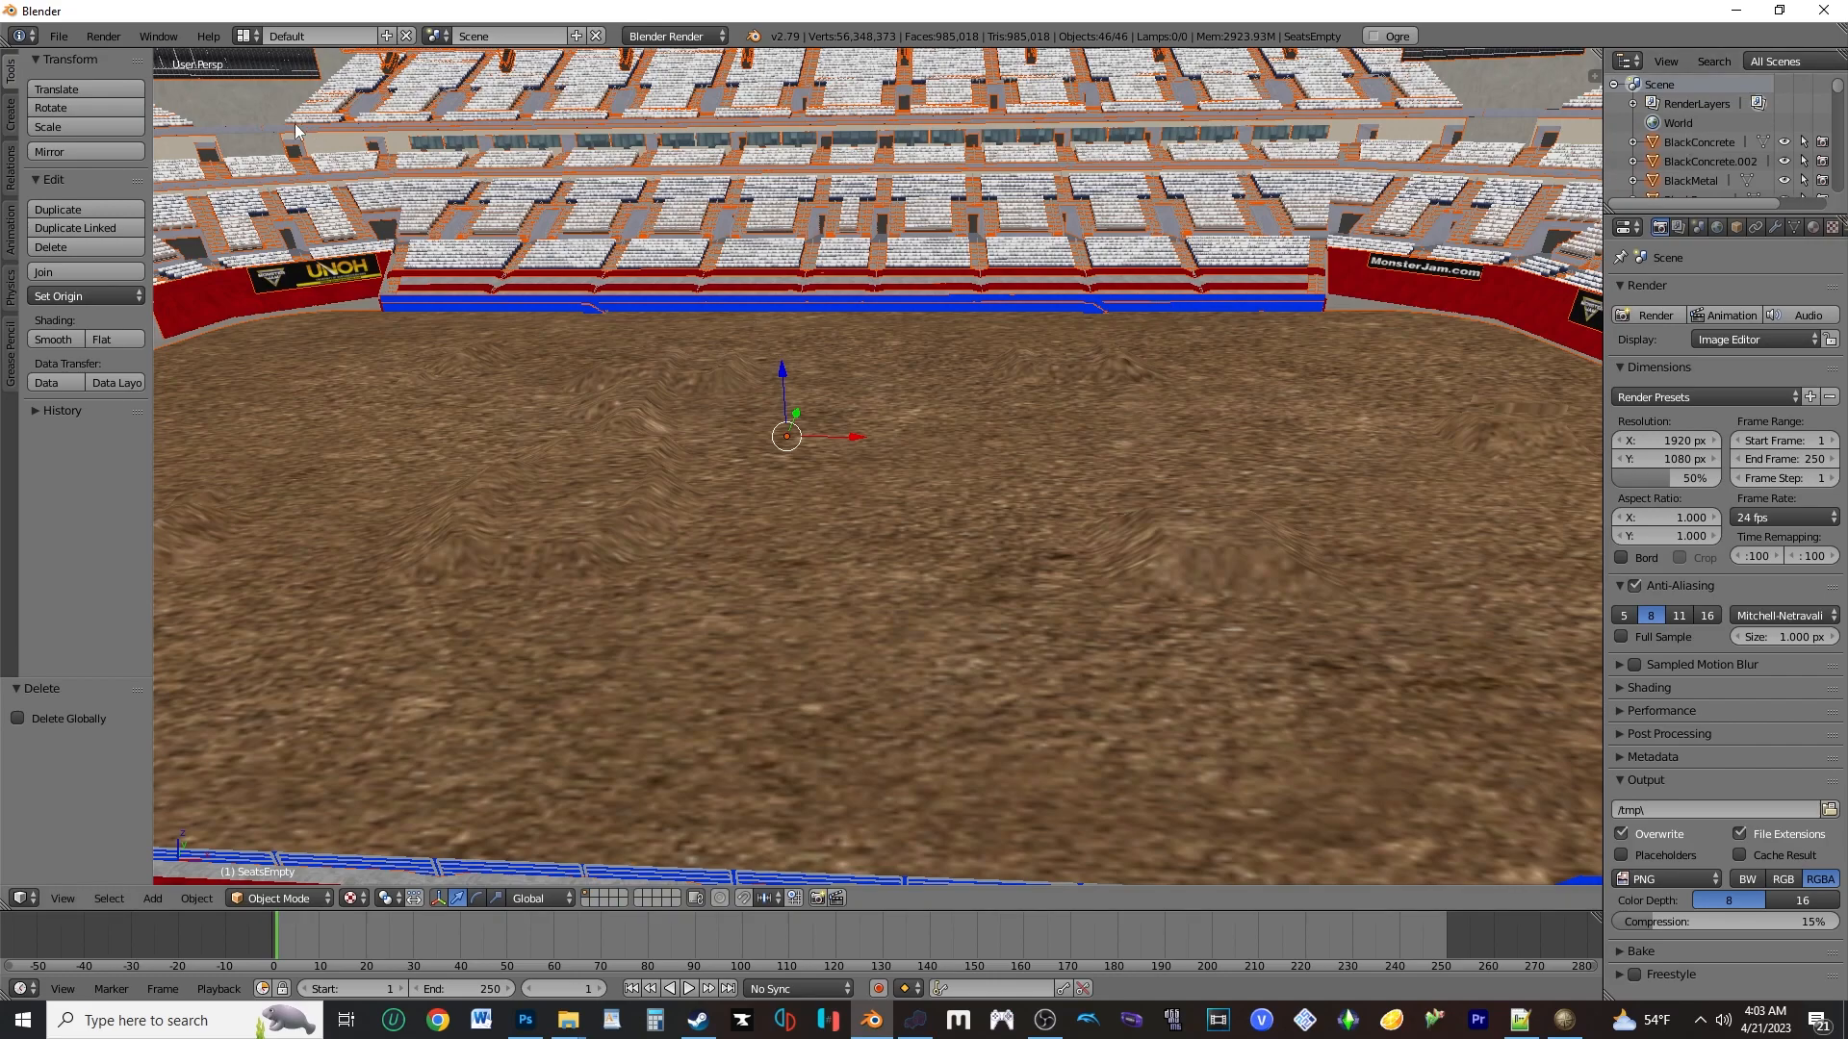
Start Save As and navigate up into the content > Stadiums folder
{"action": "left_click", "coordinate": [56, 35]}
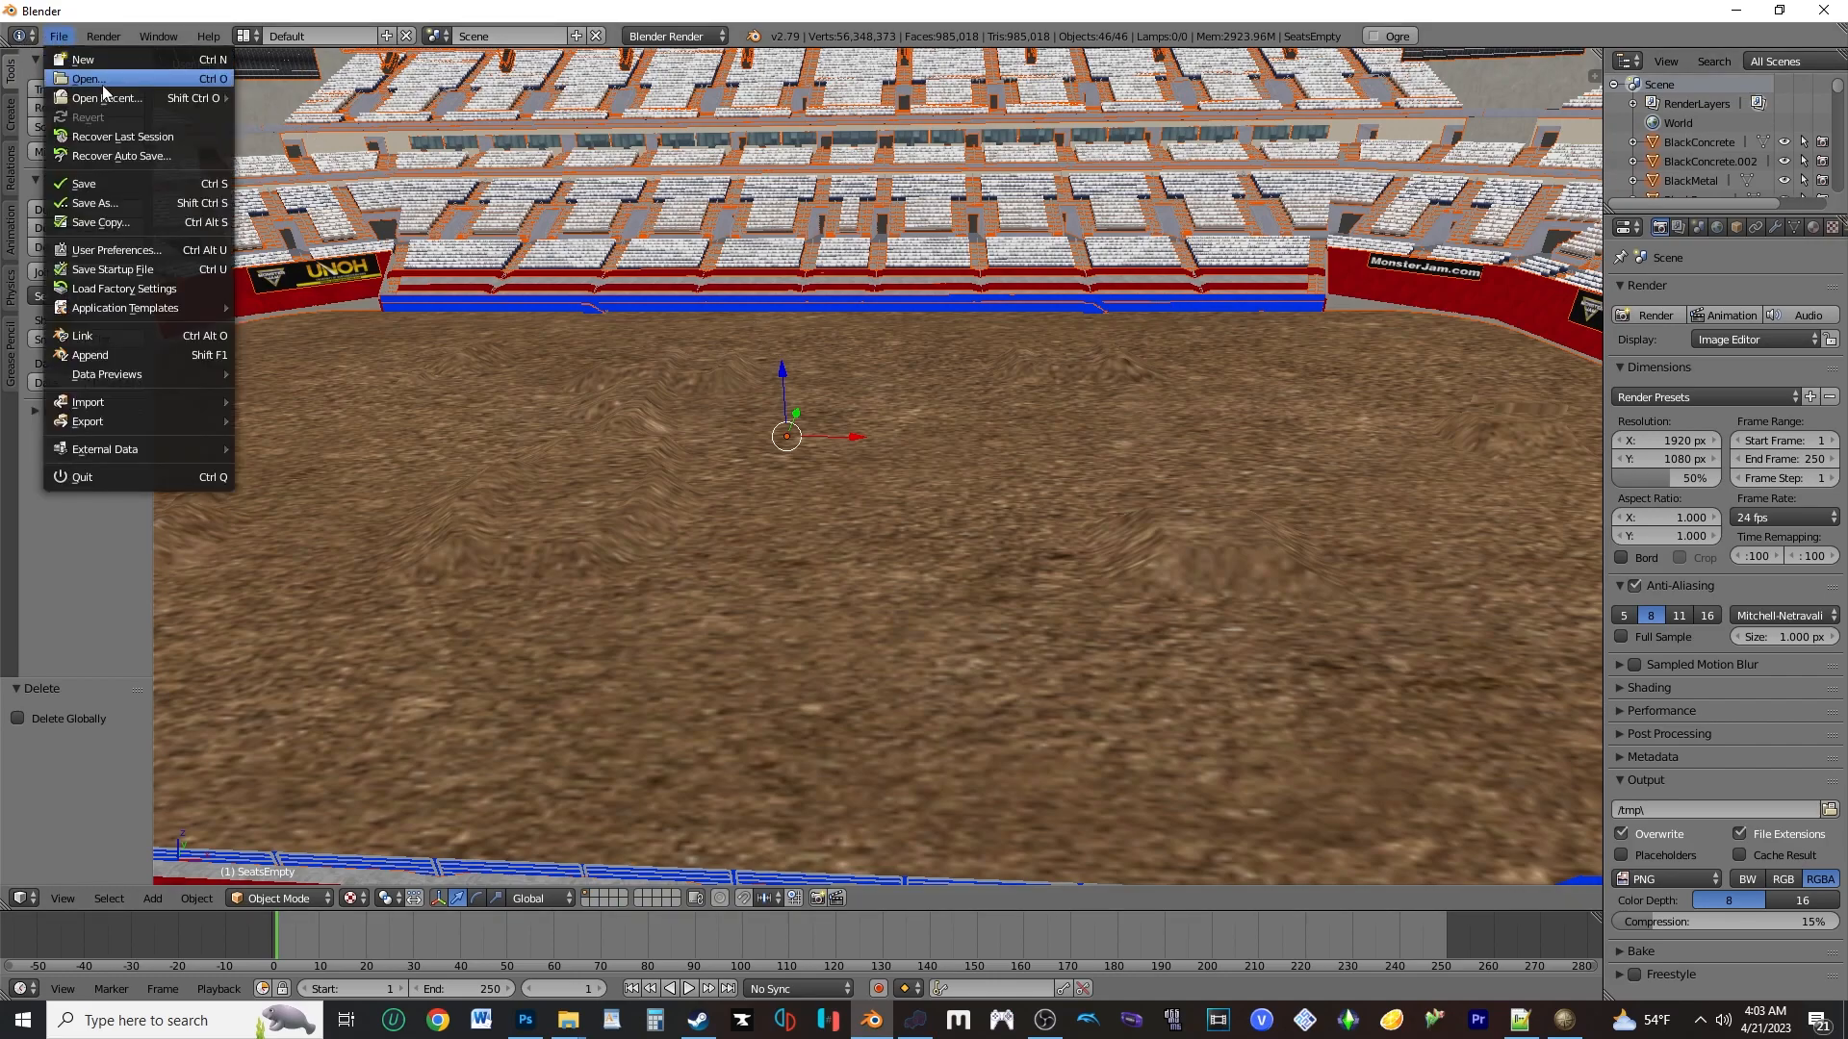
{"action": "mouse_move", "coordinate": [94, 202]}
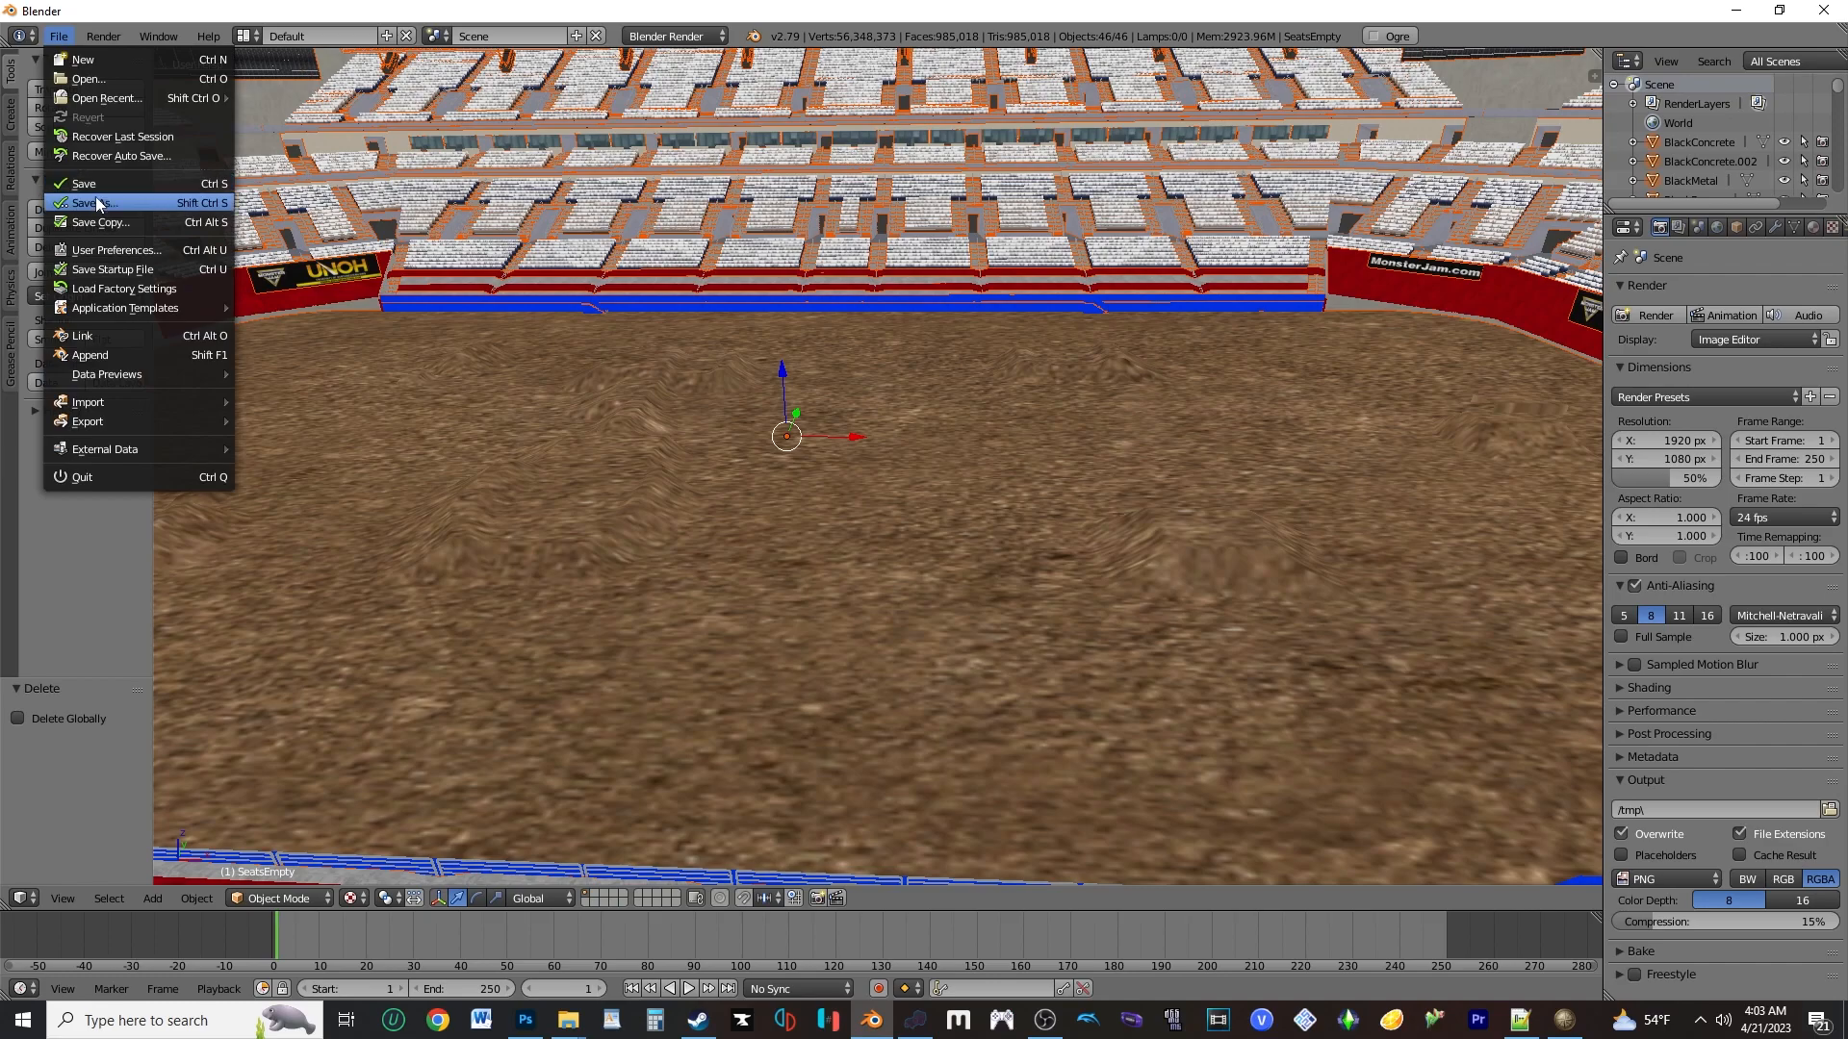
{"action": "left_click", "coordinate": [89, 202]}
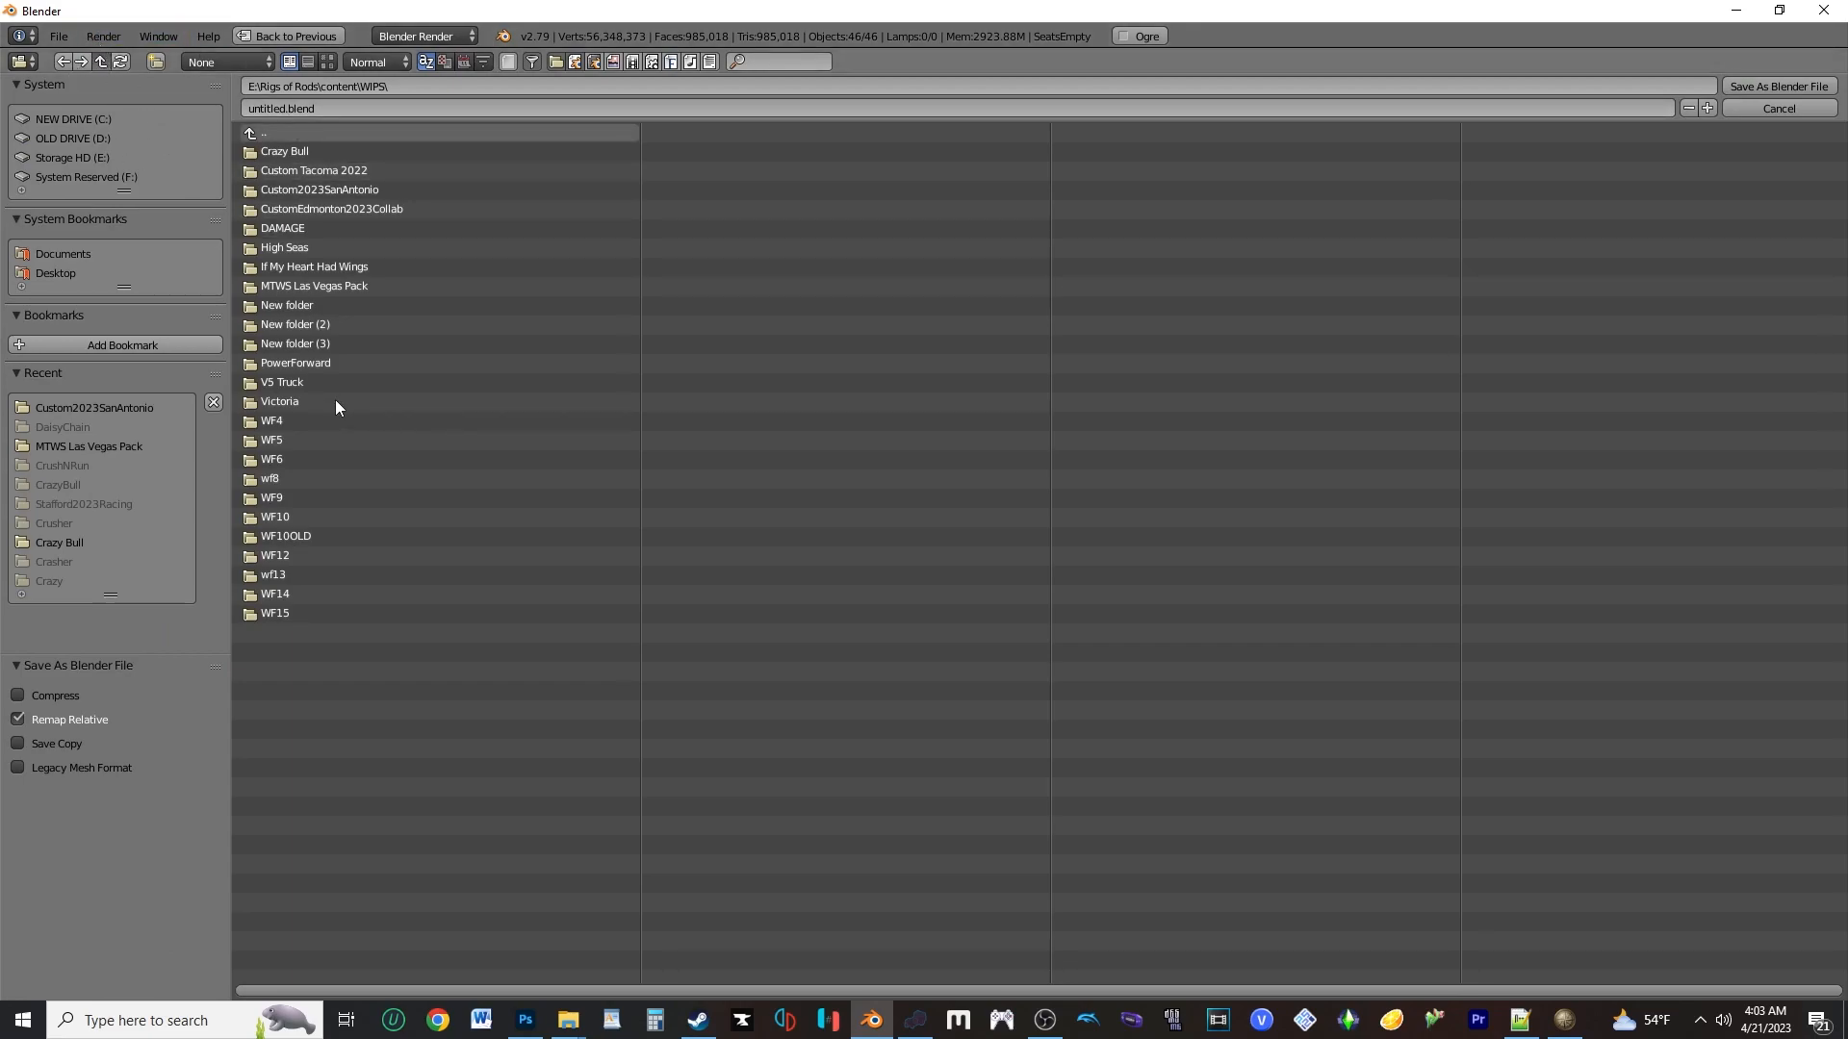
{"action": "left_click", "coordinate": [98, 62]}
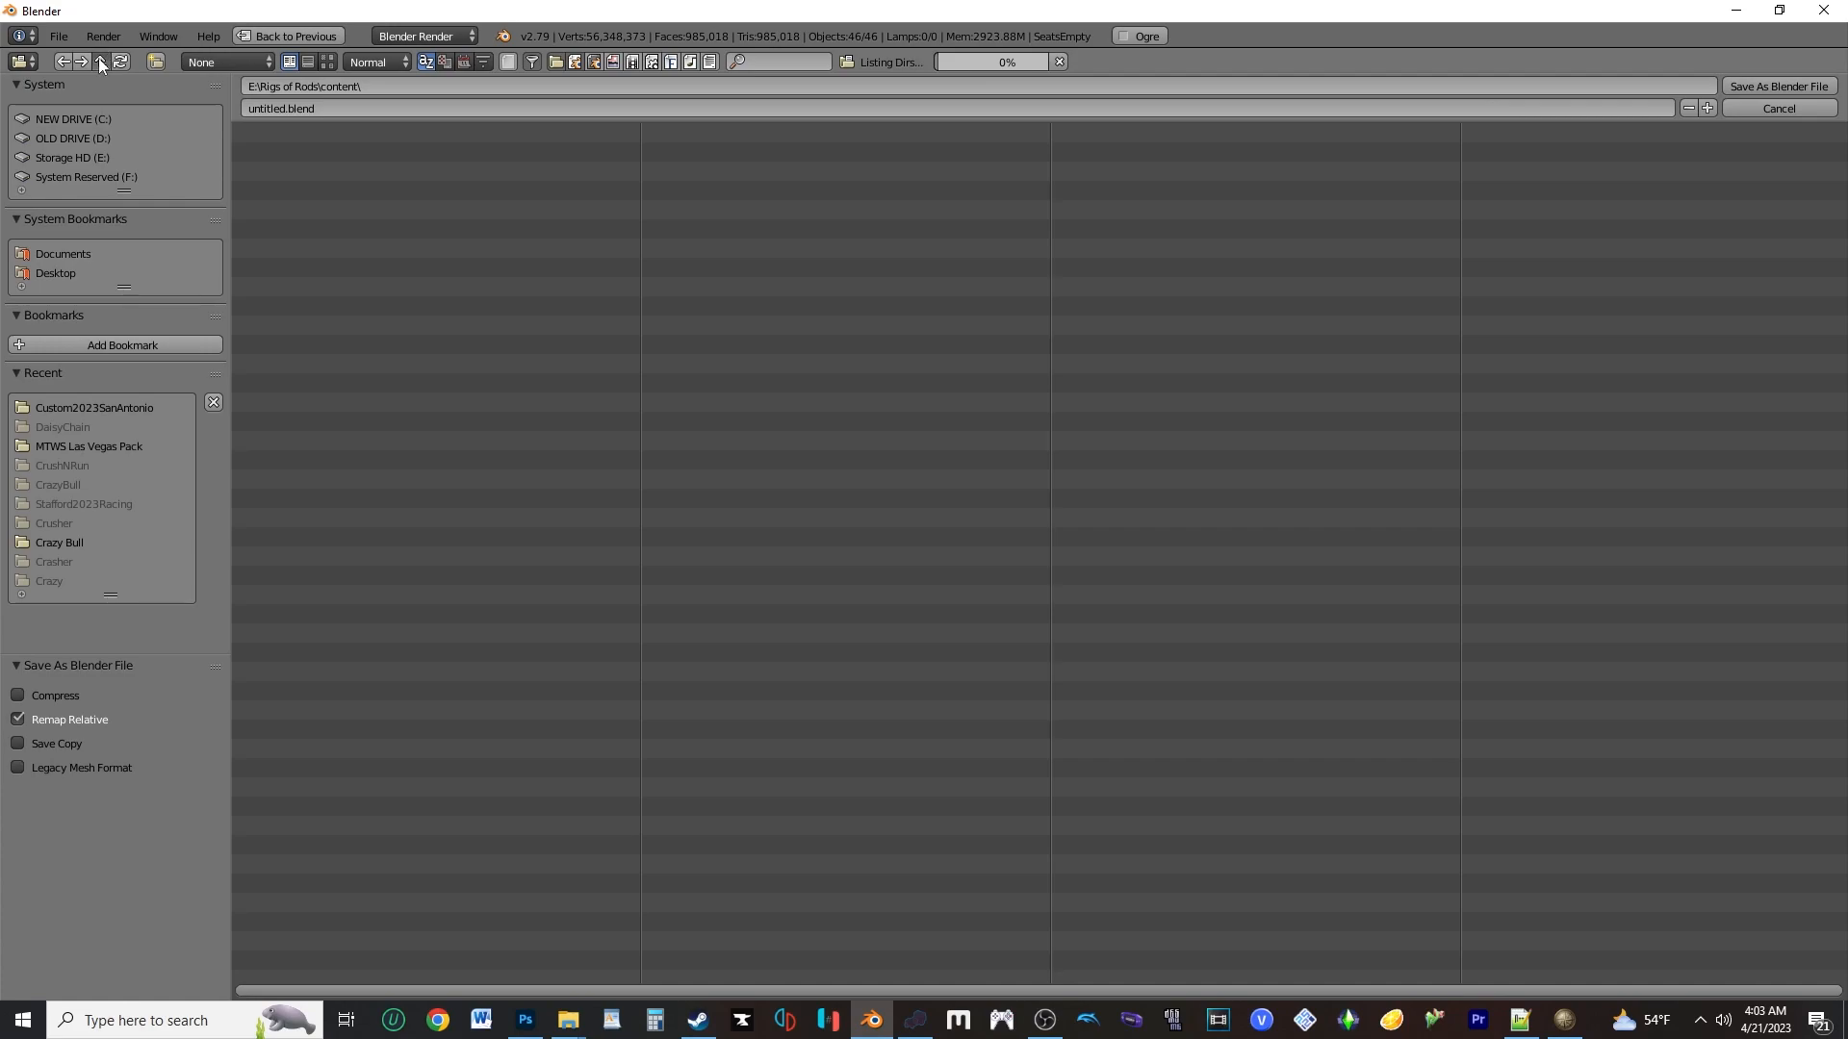
{"action": "left_click", "coordinate": [100, 62]}
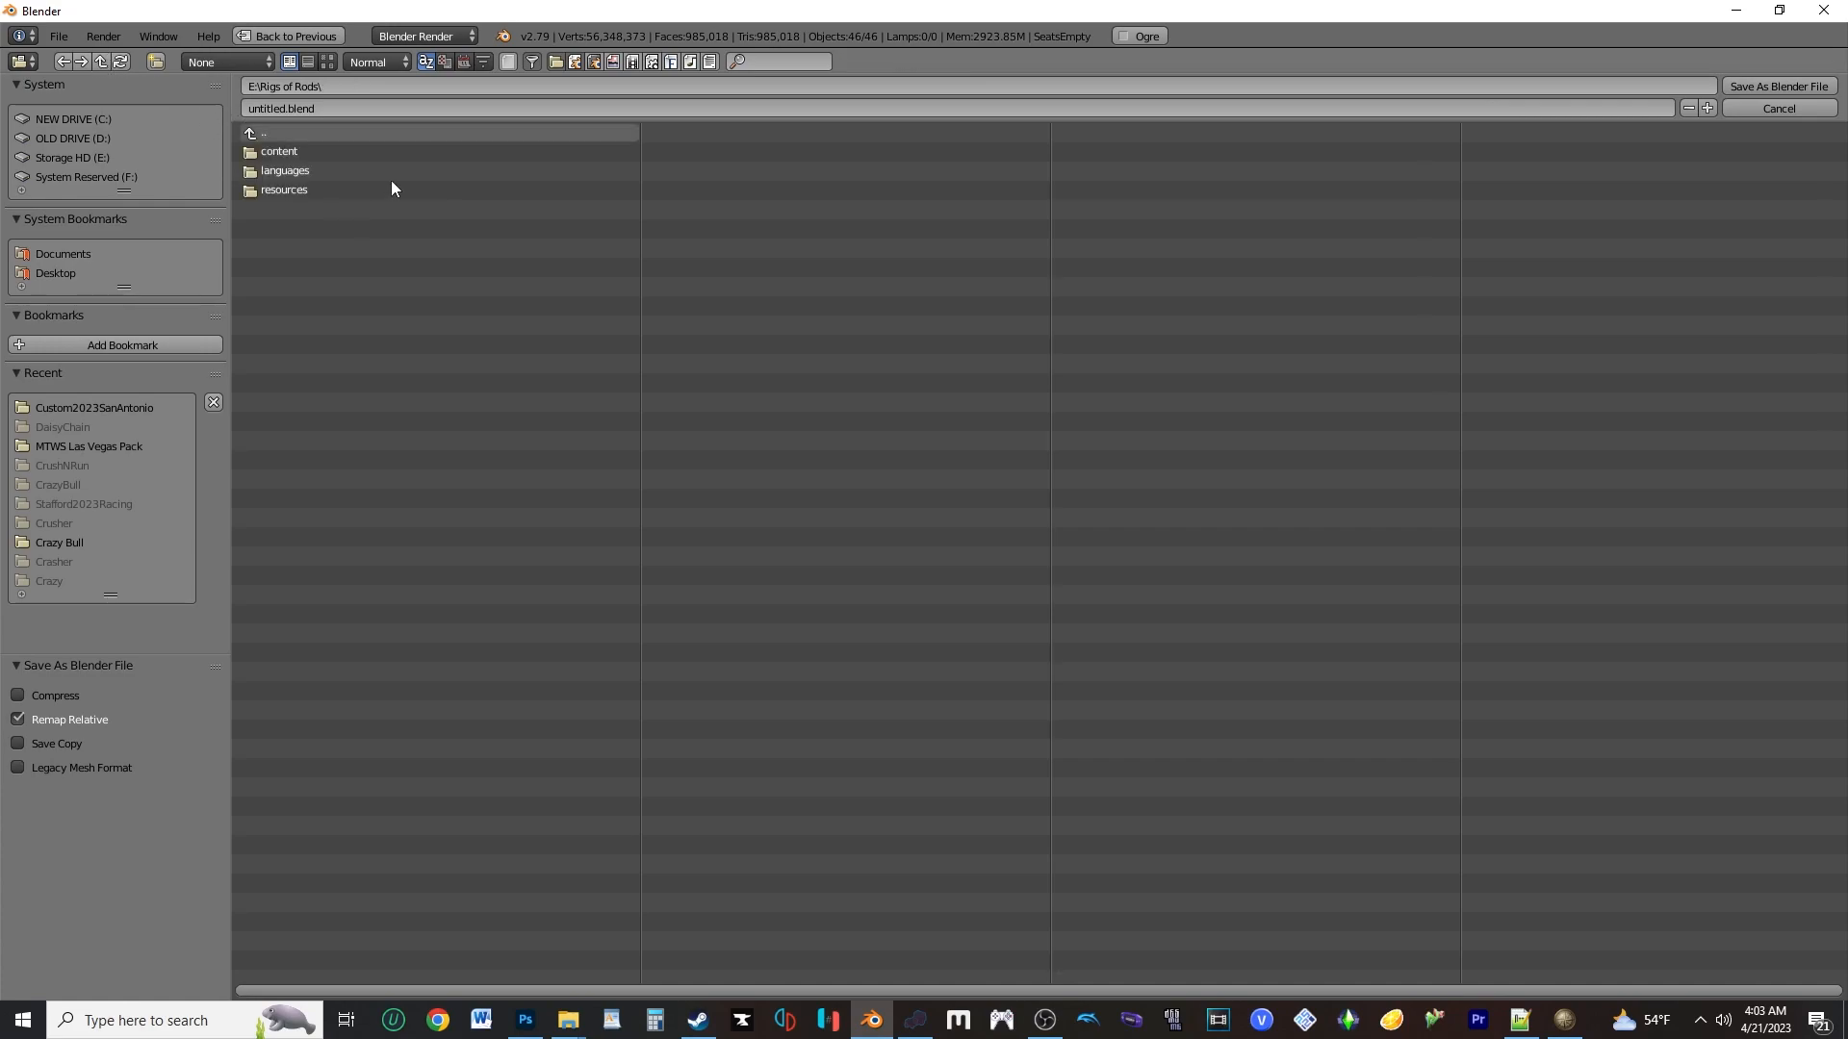
{"action": "double_click", "coordinate": [279, 150]}
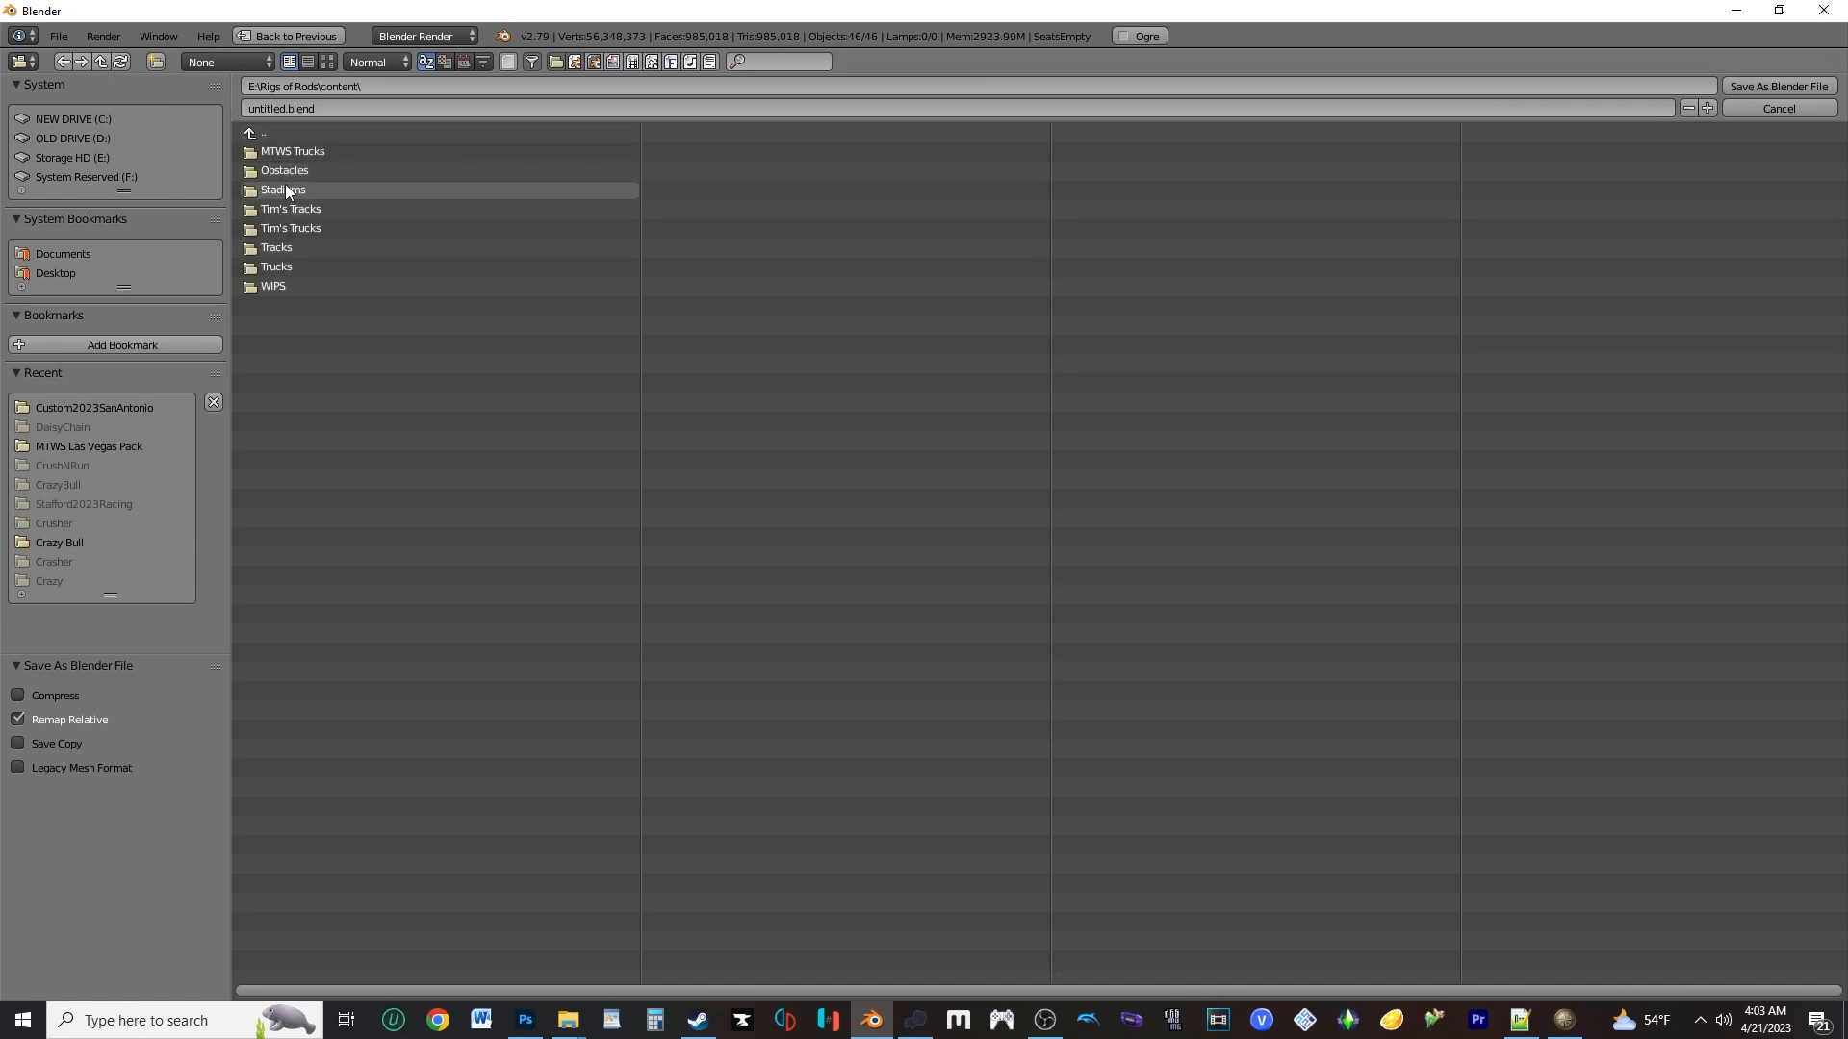
{"action": "double_click", "coordinate": [285, 191]}
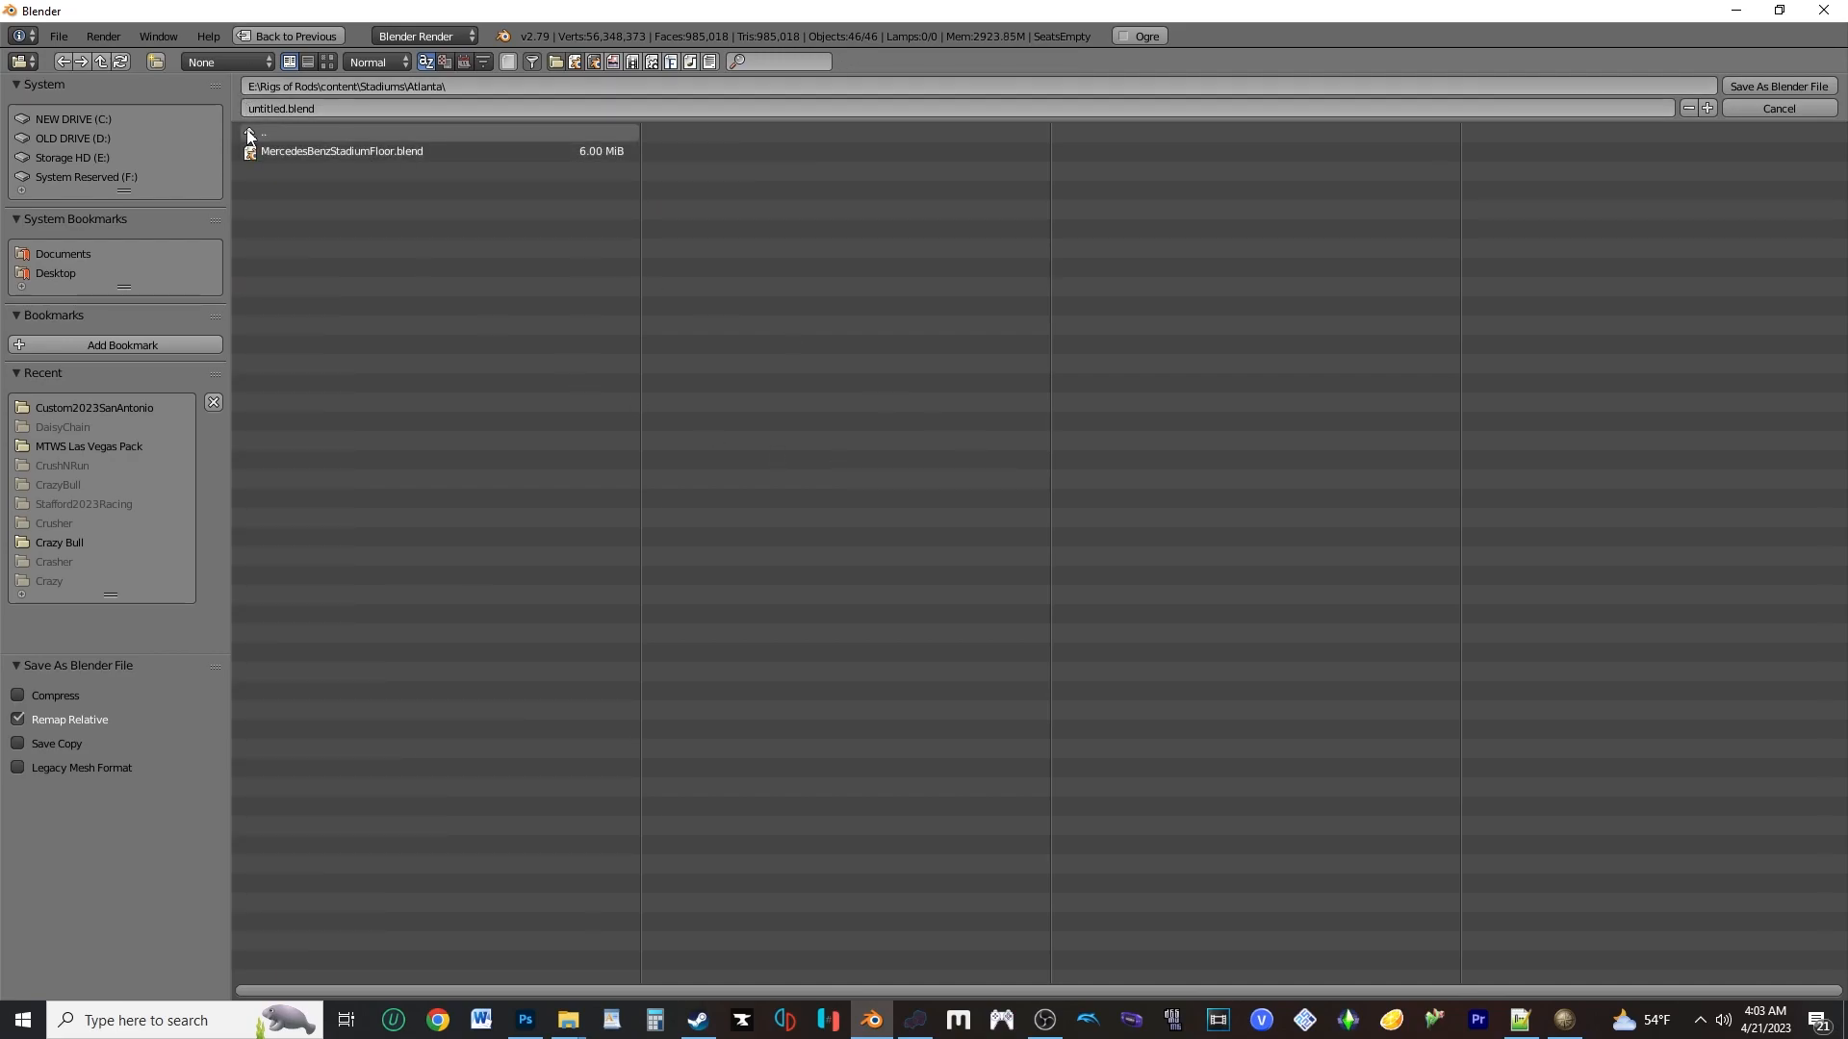
{"action": "left_click", "coordinate": [263, 133]}
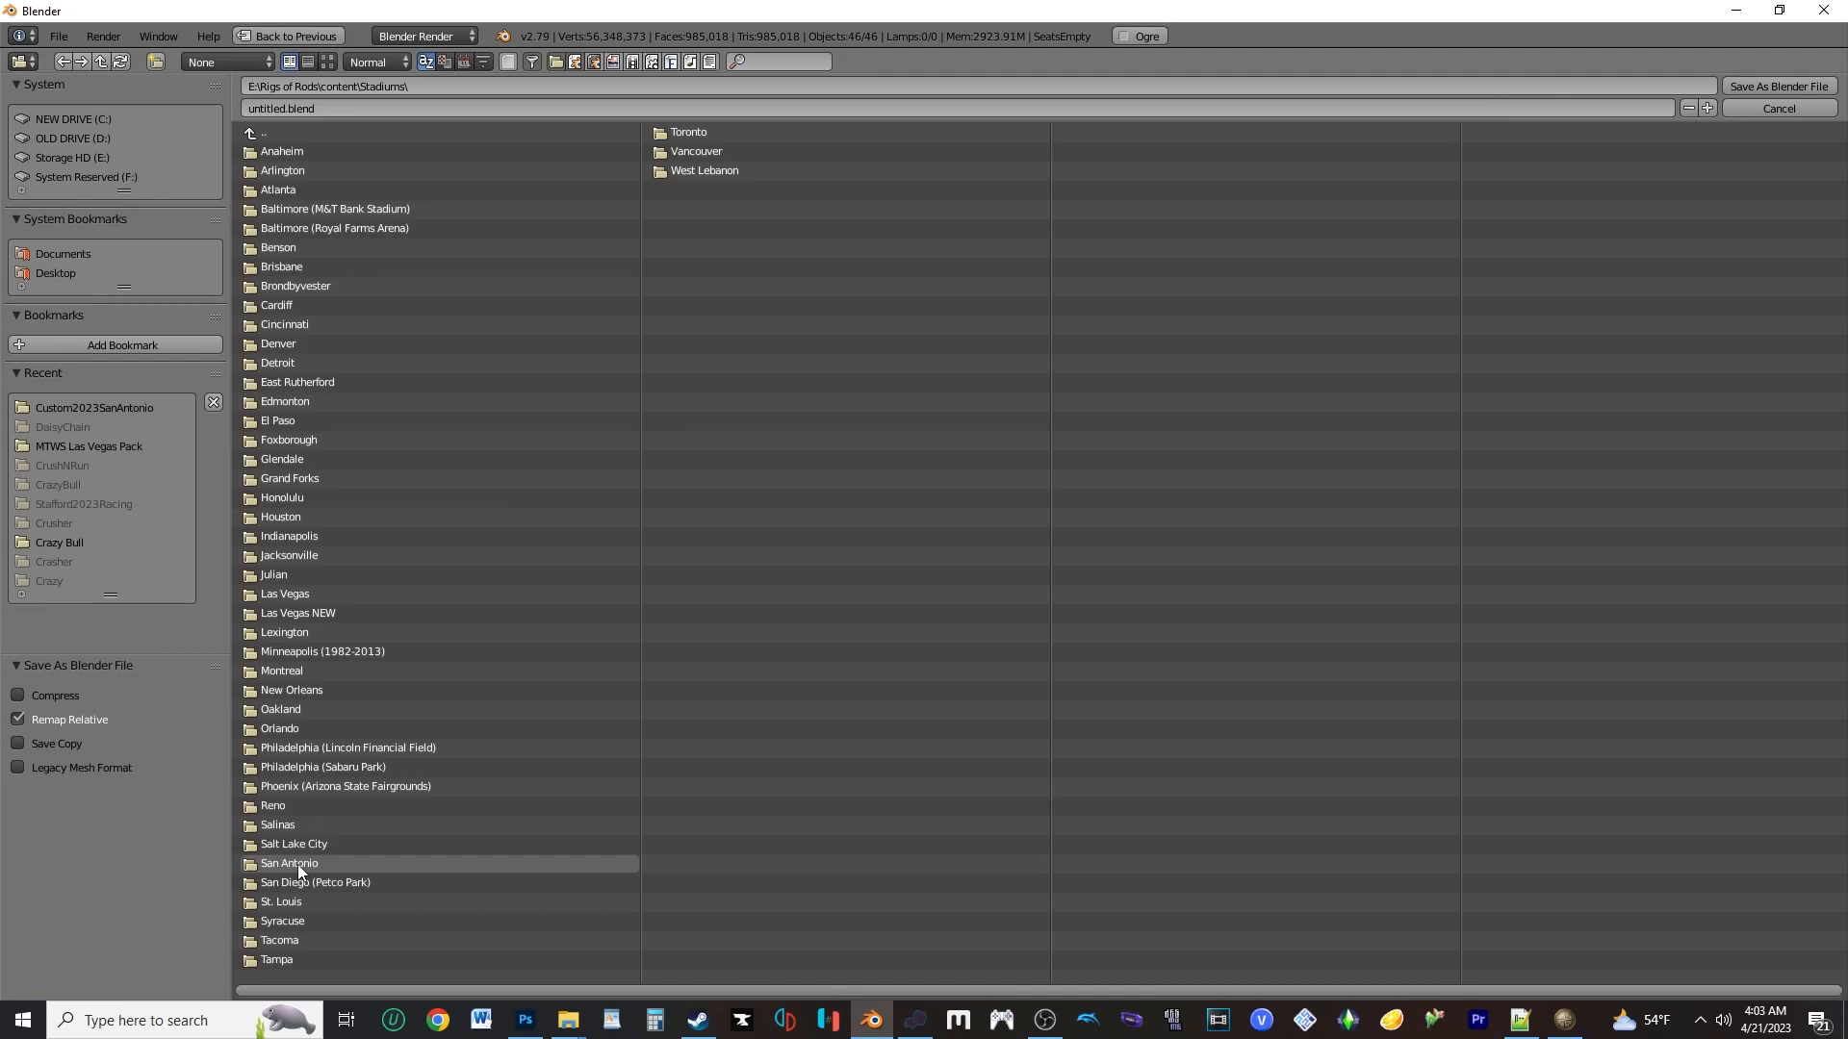
Create a new 'San Antonio NEW' folder there for the blend file
{"action": "double_click", "coordinate": [291, 863]}
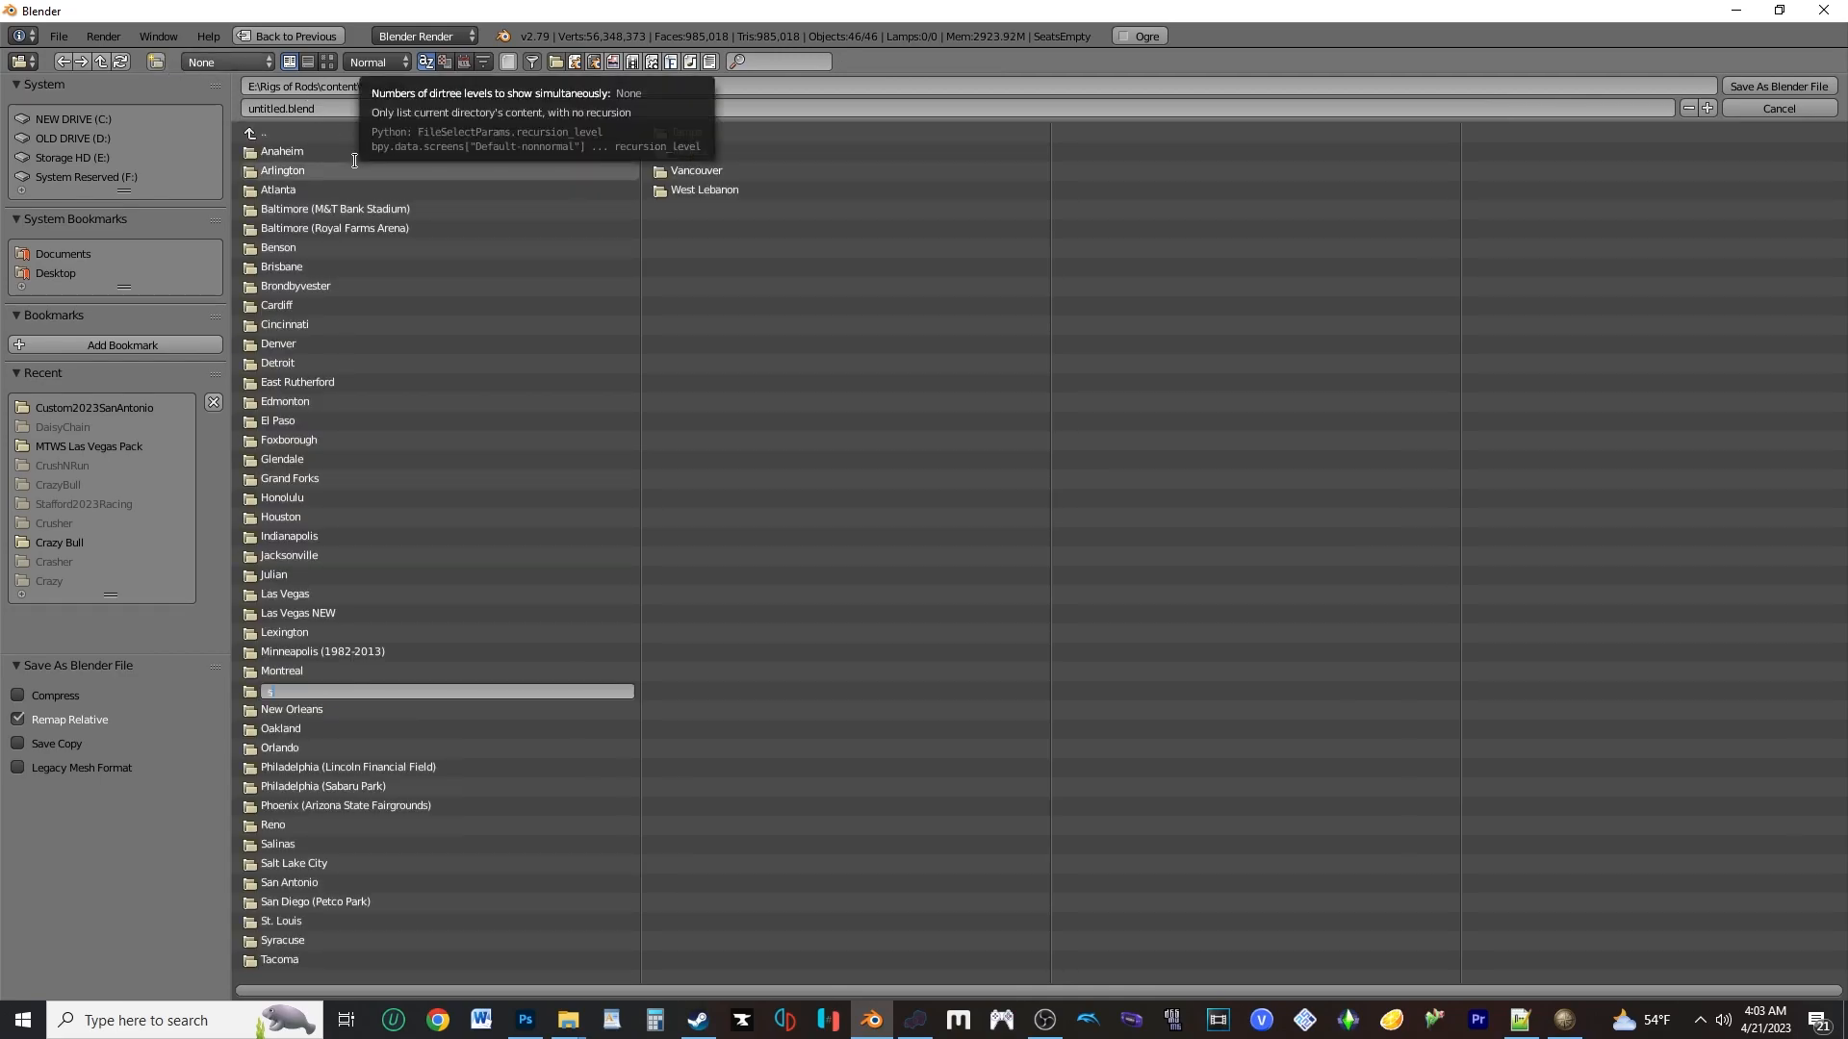
{"action": "type", "text": "San"}
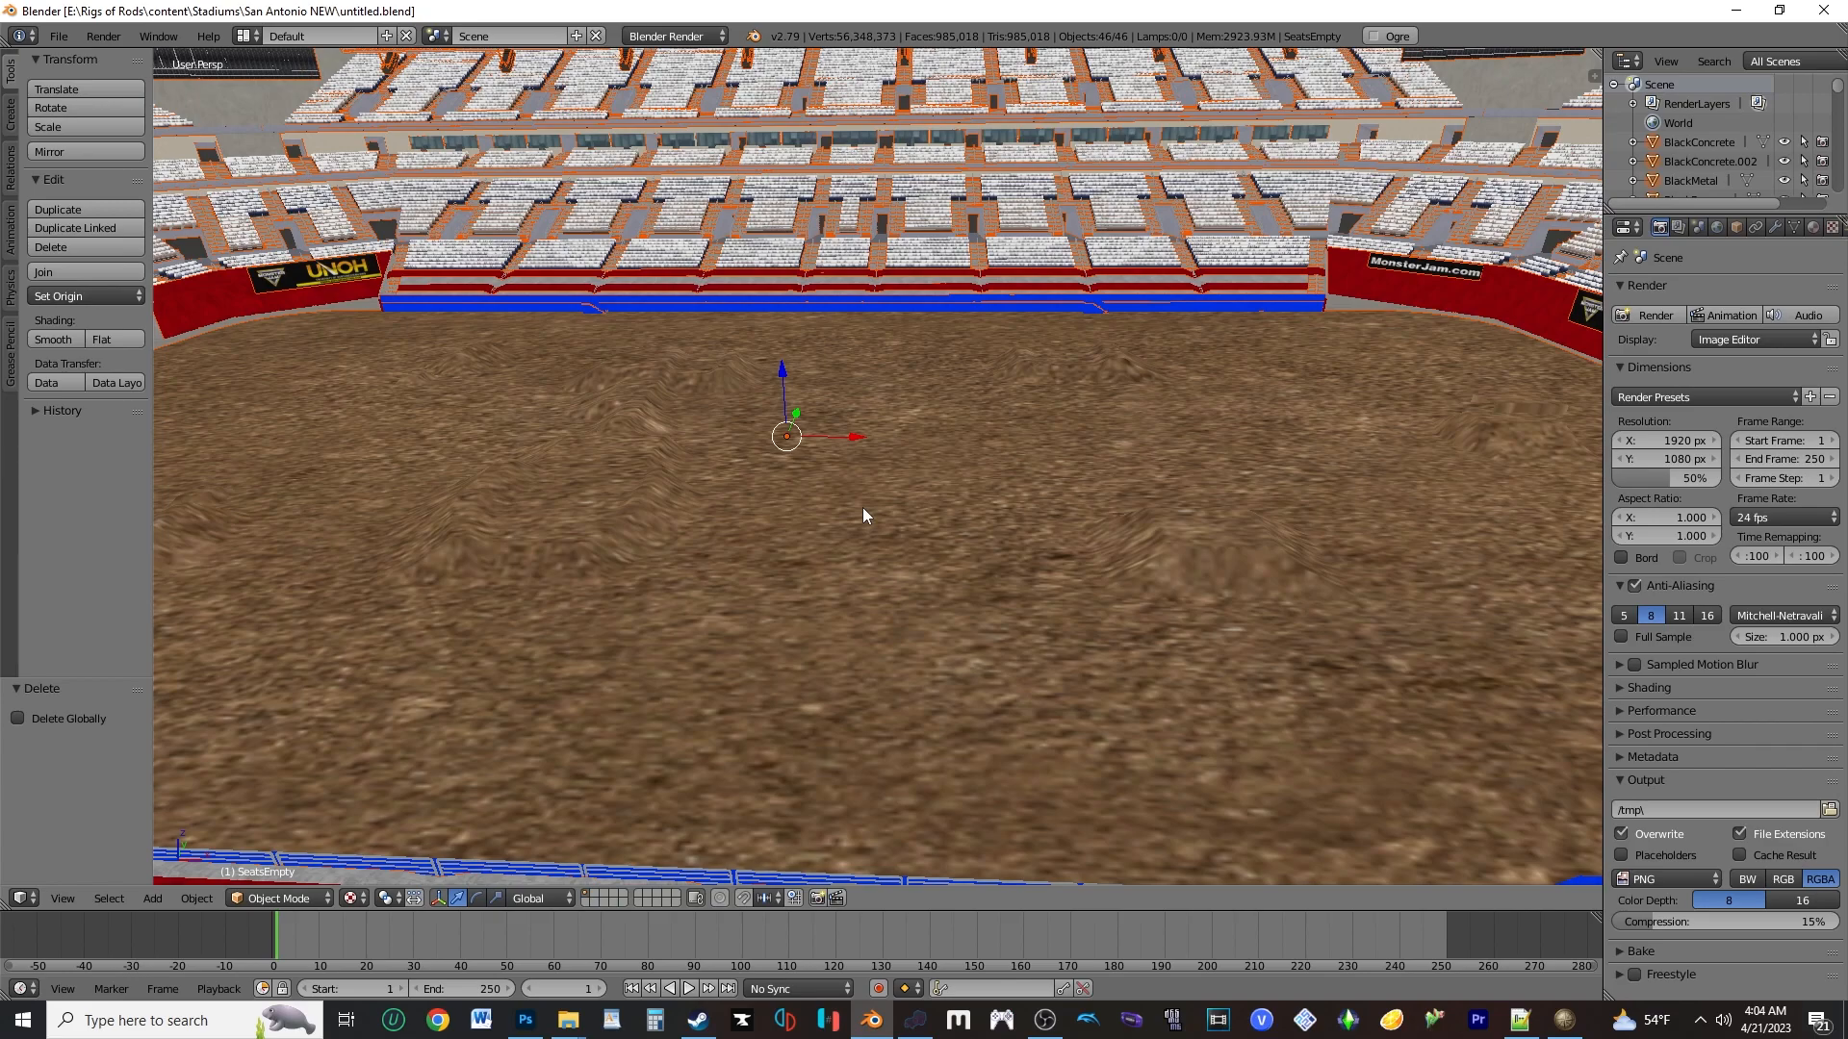
{"action": "mouse_move", "coordinate": [1039, 439]}
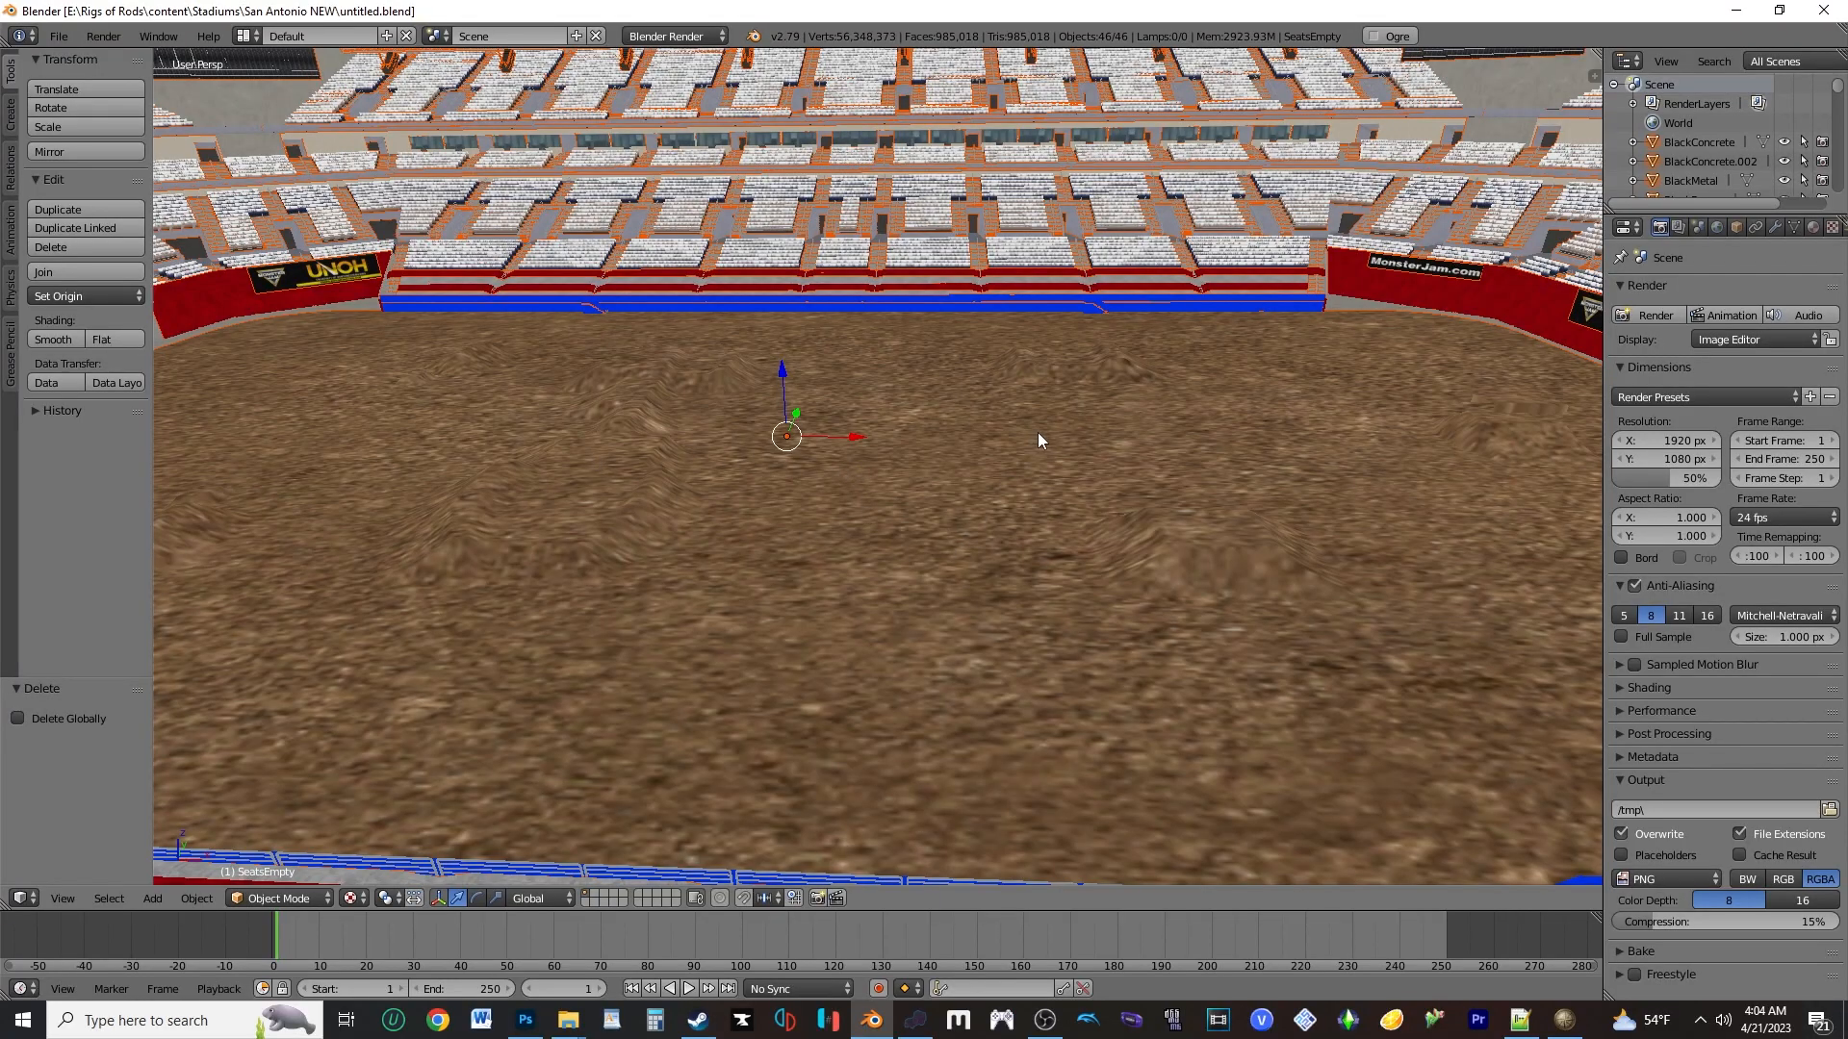